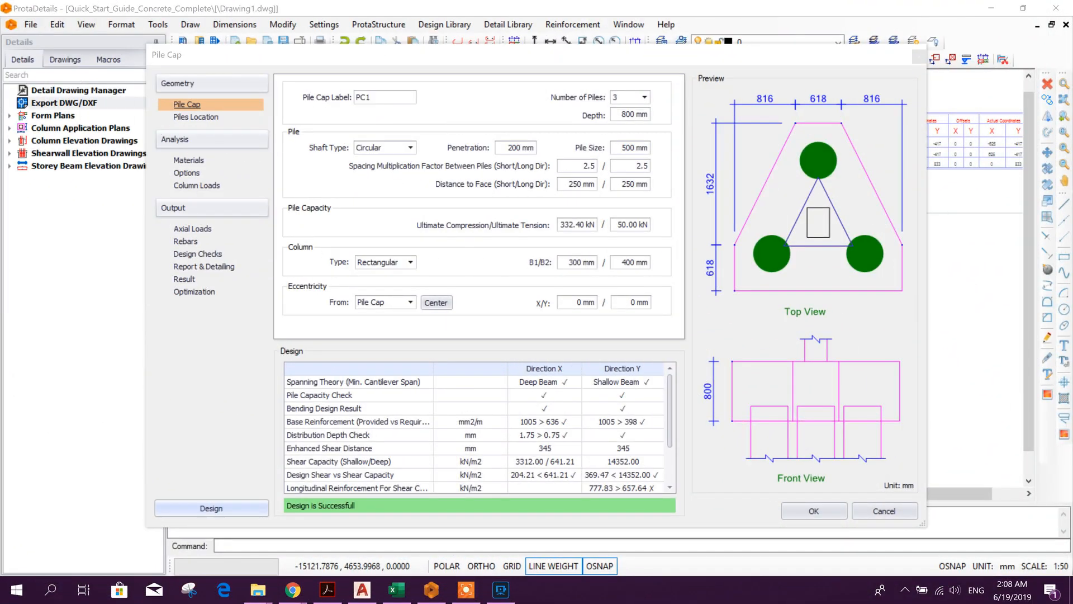
Review the PILE ARRANGEMENT(SI) sheet's 185 kip to kN conversion, then return to the Metric sheet.
click(396, 590)
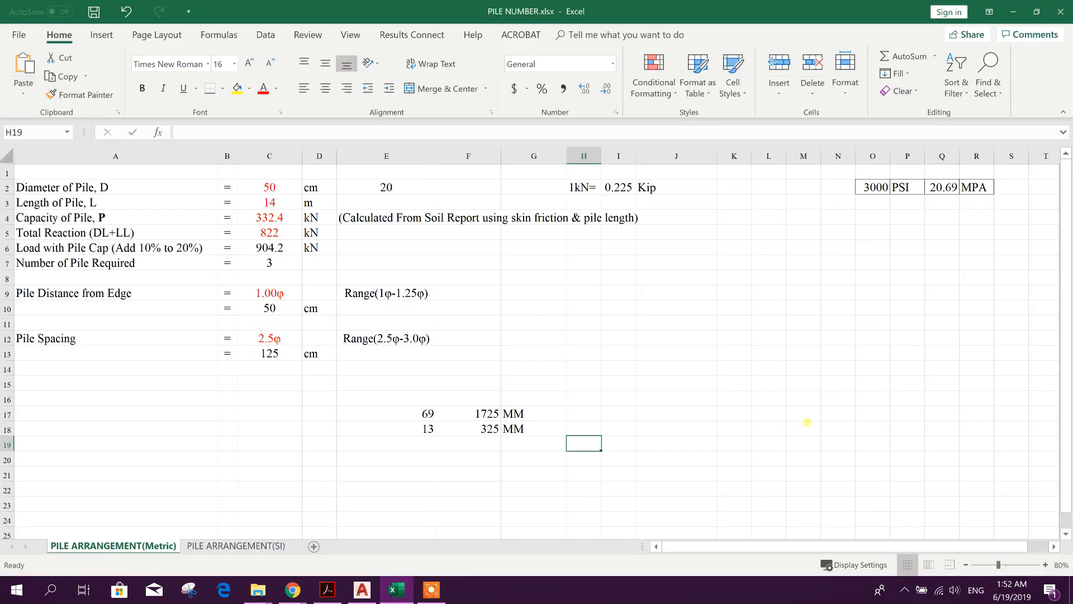
mouse_move(637, 306)
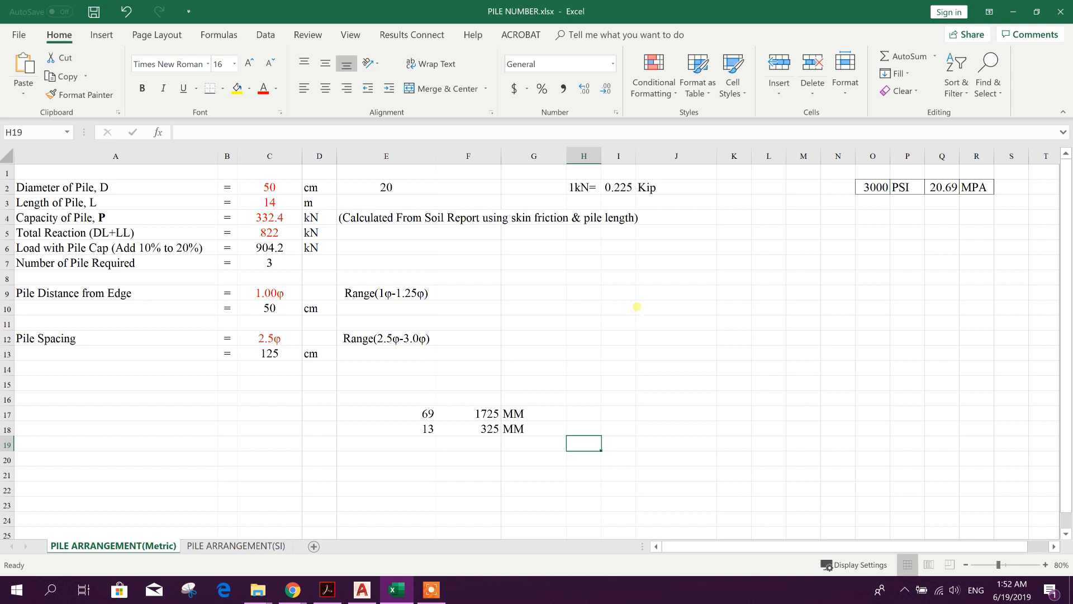
click(236, 546)
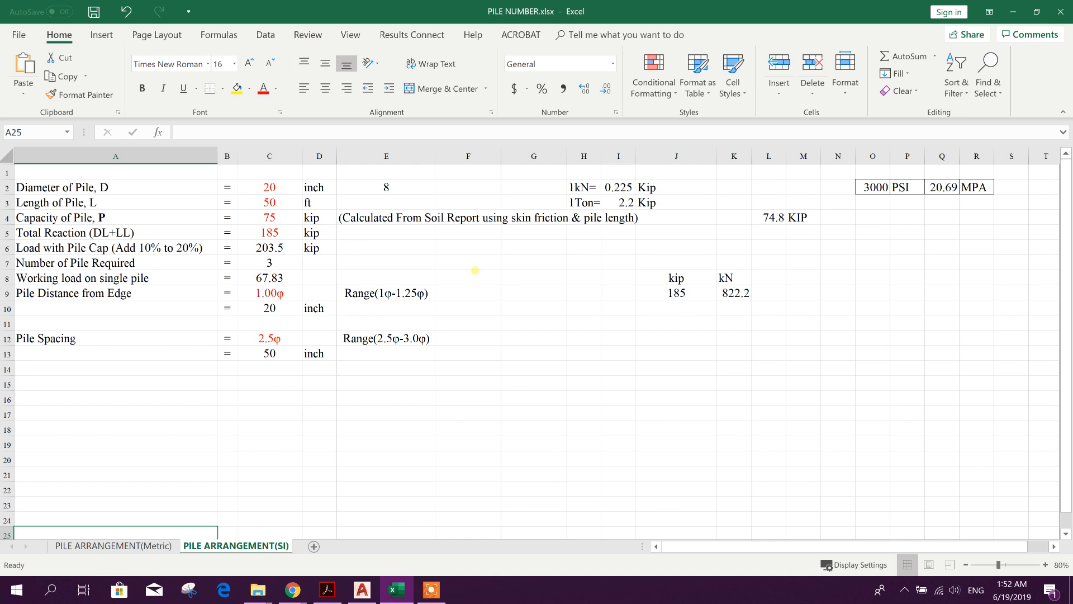
mouse_move(563, 252)
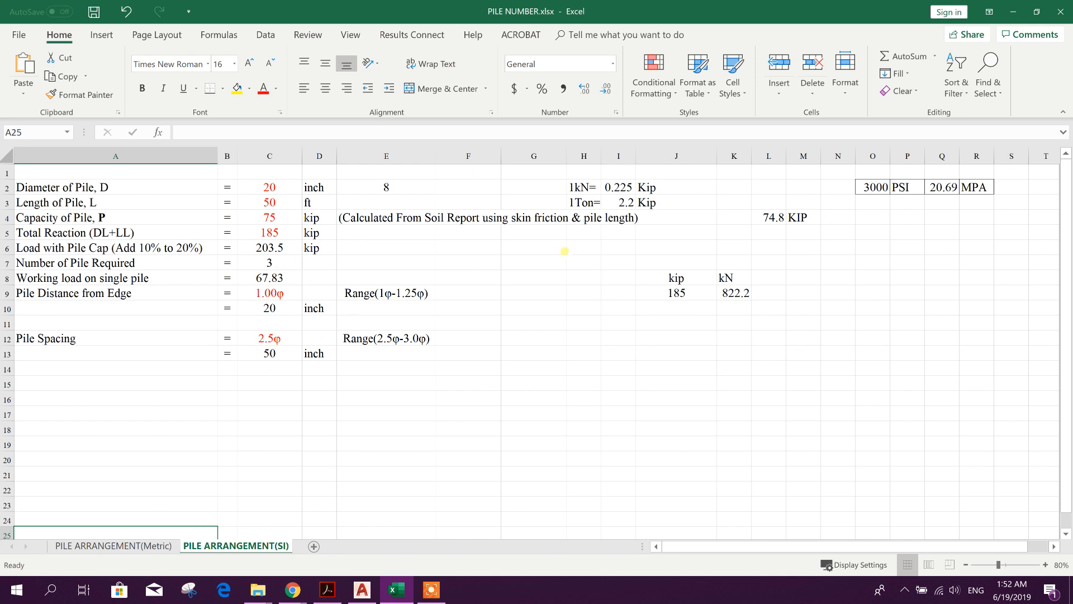
mouse_move(371, 293)
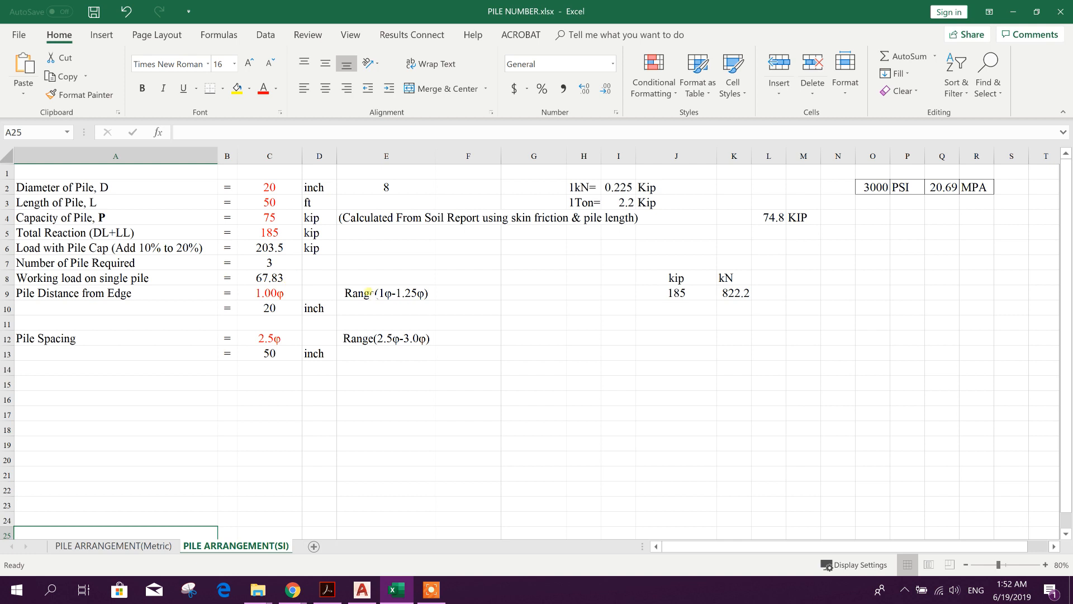
click(675, 292)
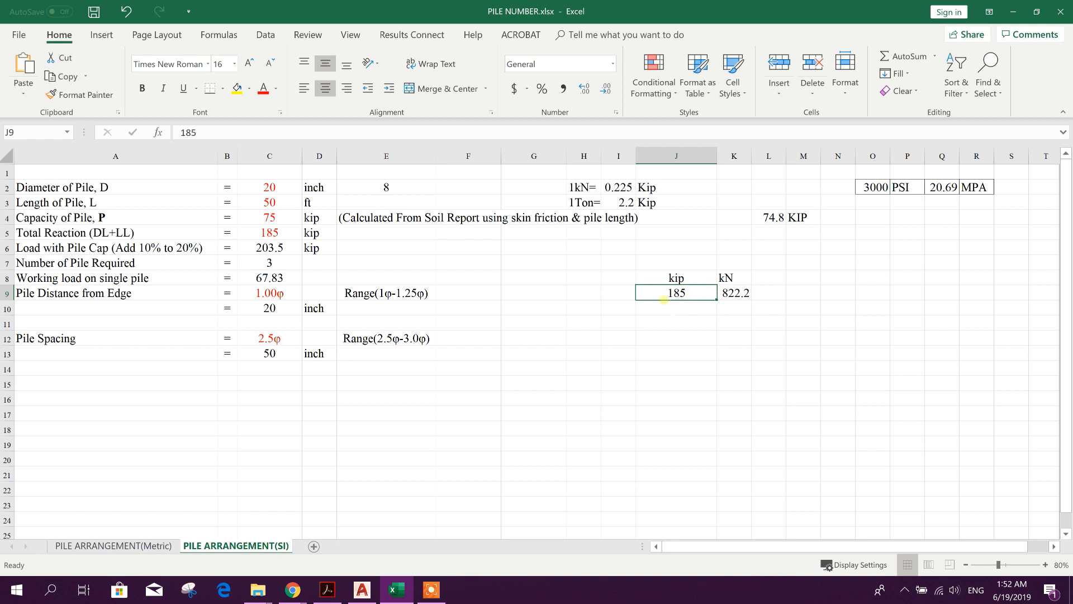
click(733, 292)
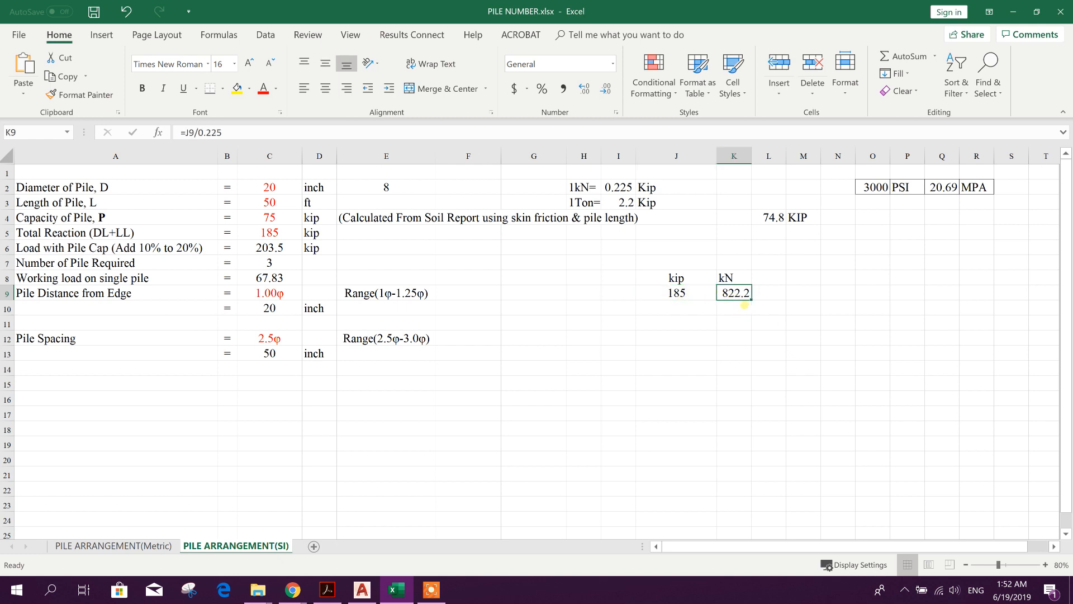
mouse_move(780, 300)
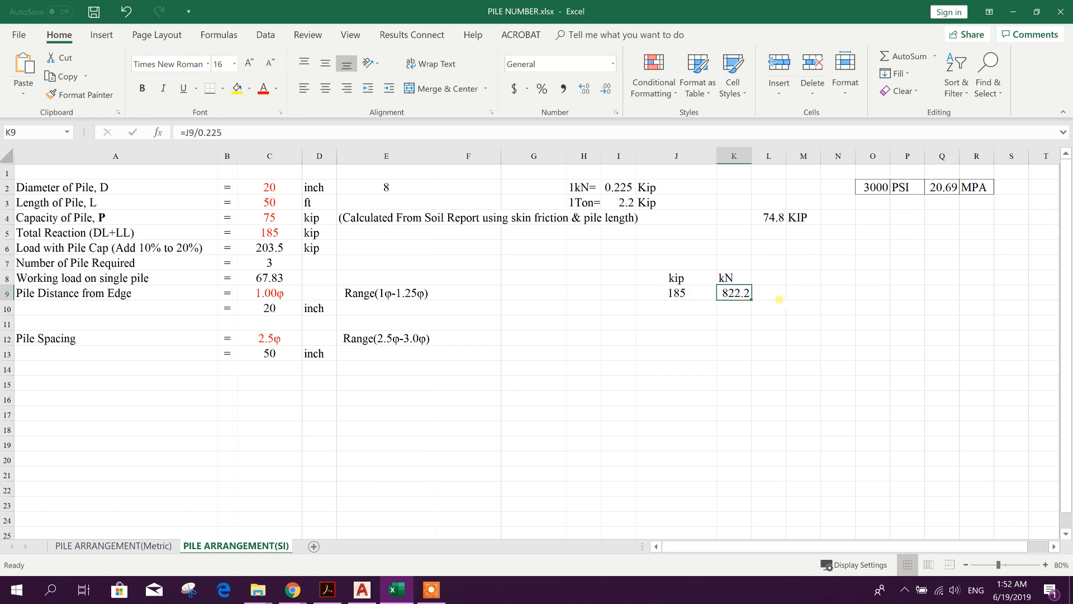
click(111, 546)
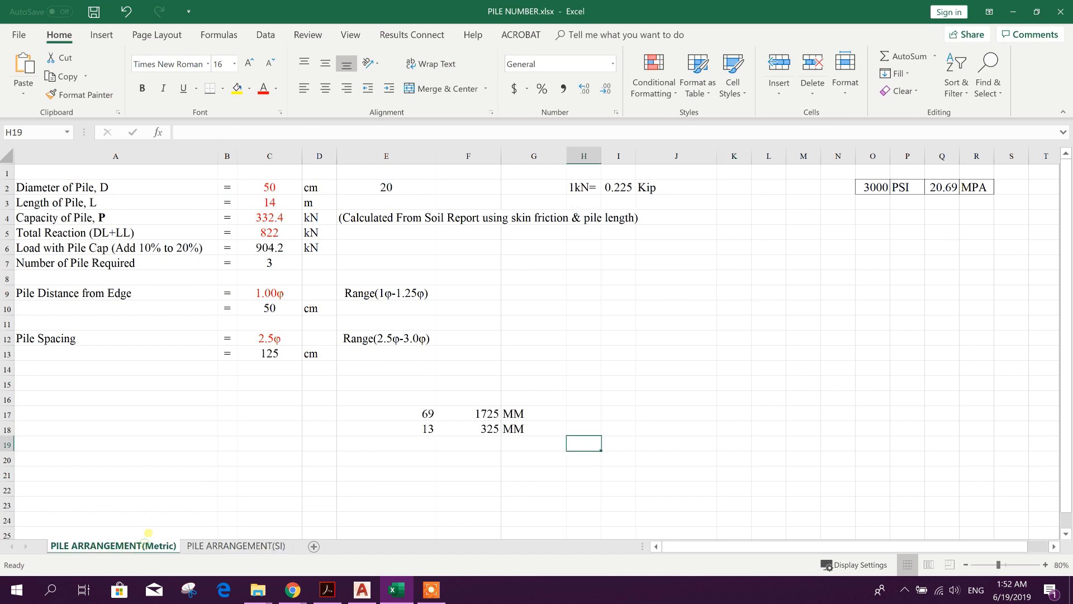
Set total reaction C5 to 822.2 kN and review pile capacity, length and diameter inputs.
double_click(269, 233)
text(.2)
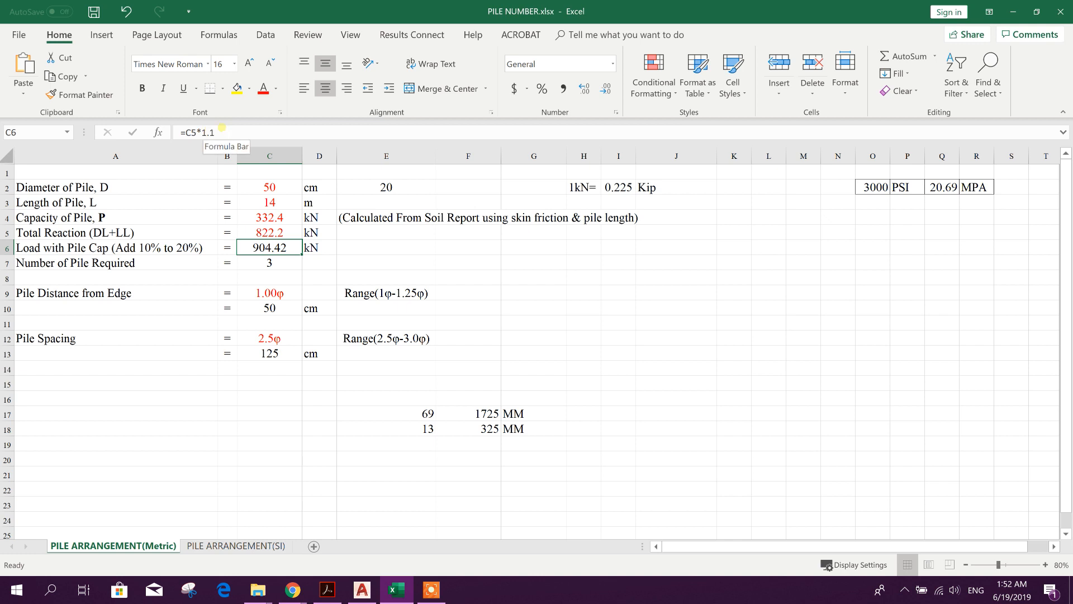
click(270, 217)
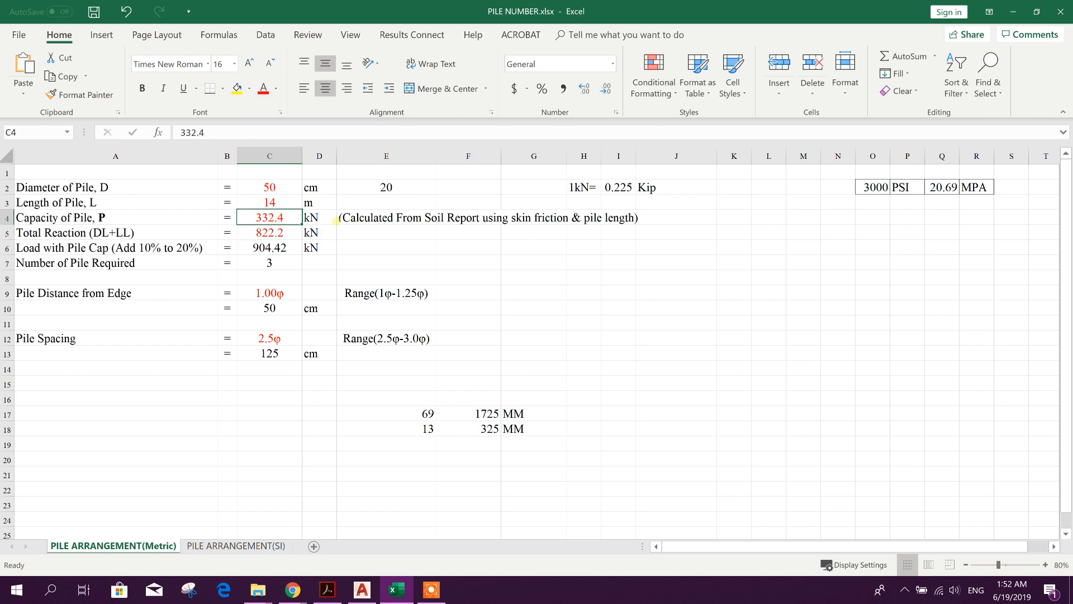
click(268, 203)
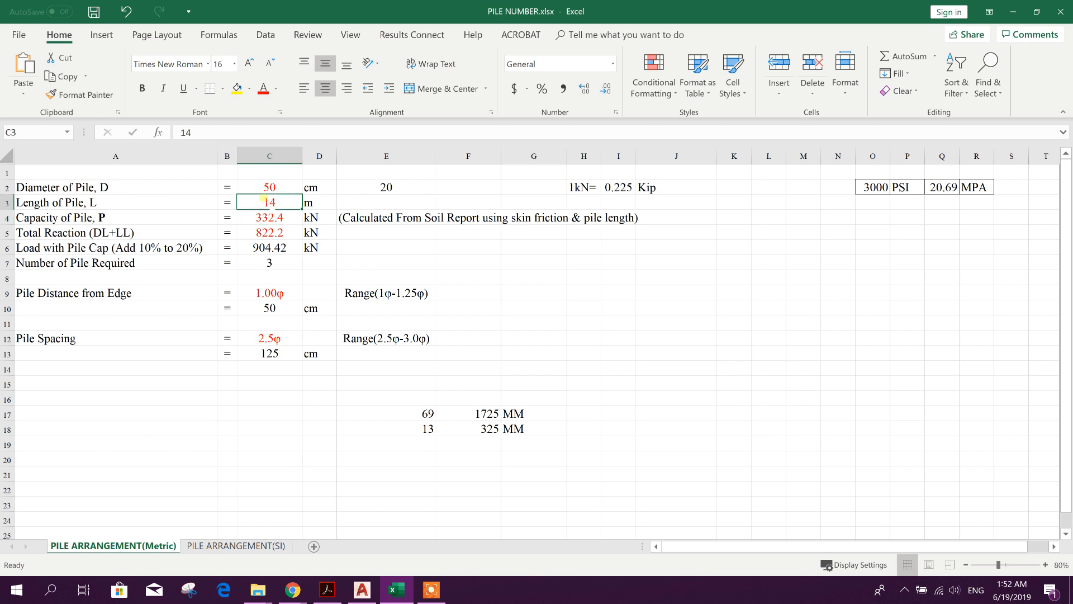
click(268, 187)
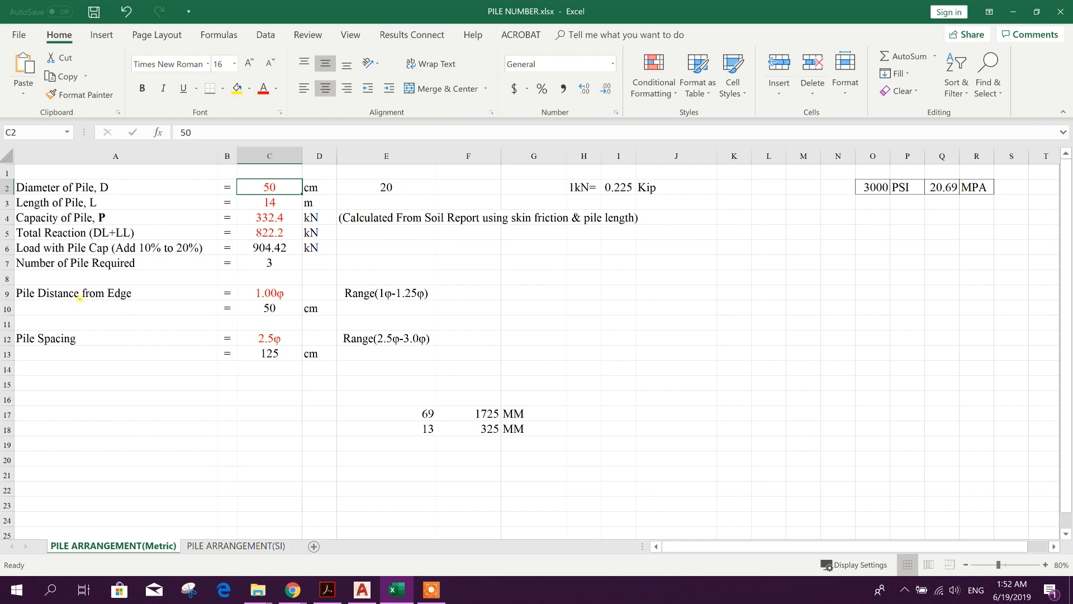
Inspect the pile edge distance row C10 and its diameter-times-factor formula.
click(269, 308)
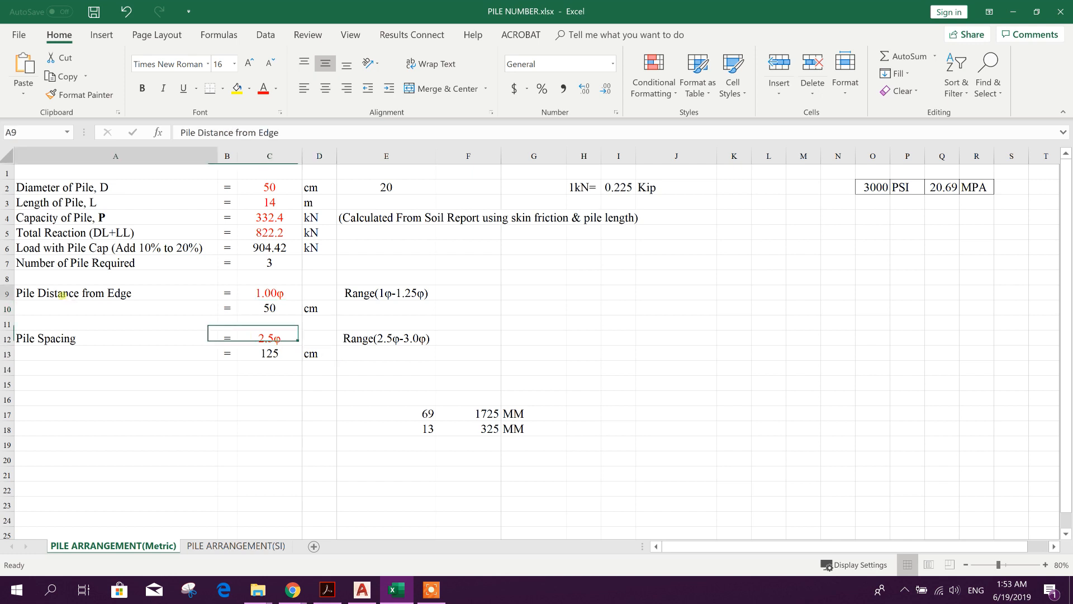
click(268, 307)
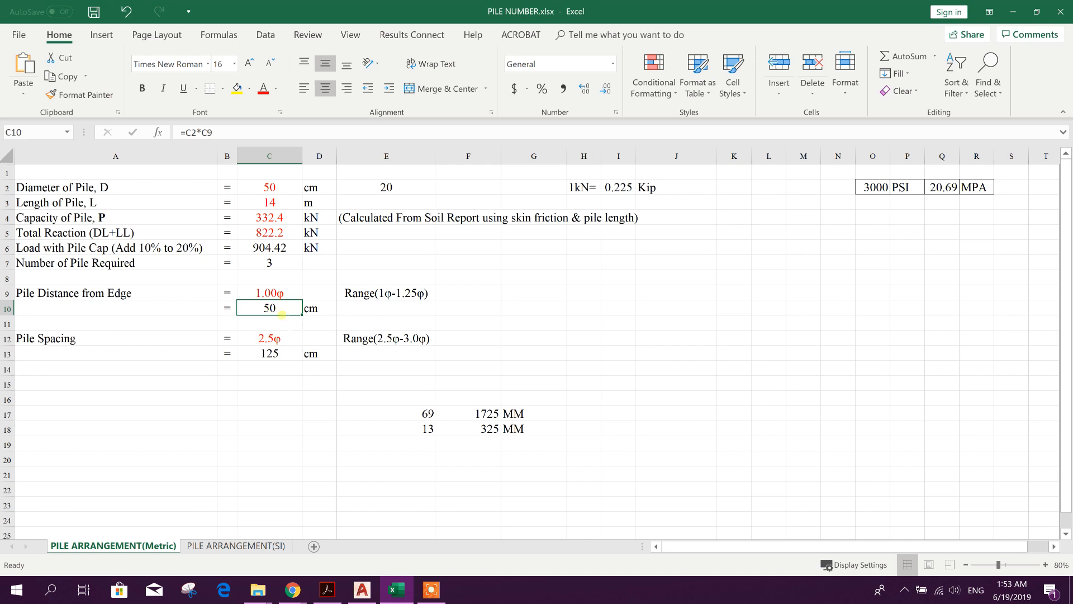
click(467, 292)
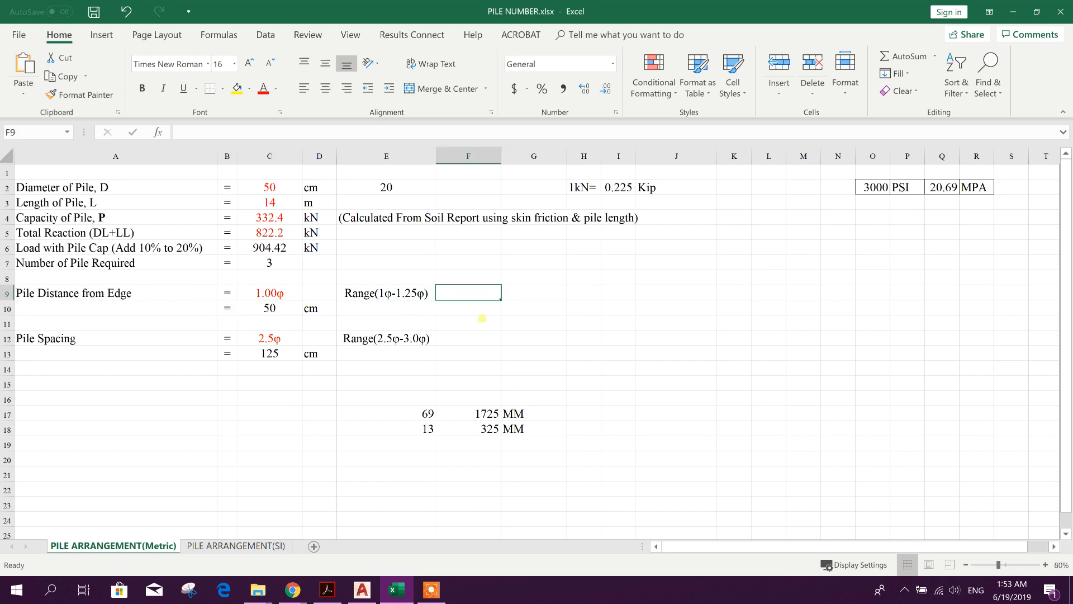
click(270, 308)
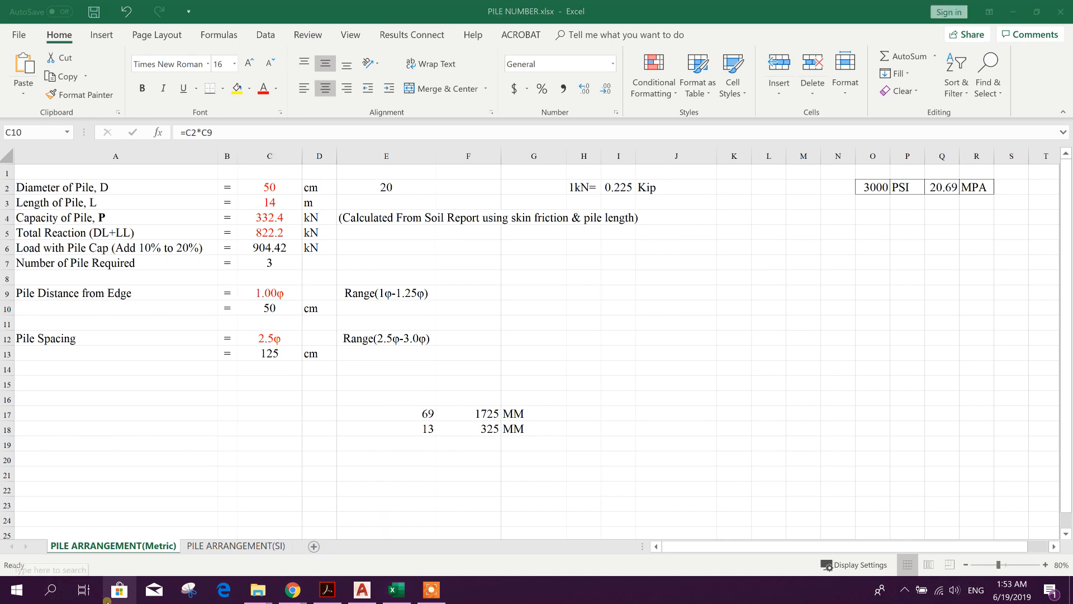
Launch ProtaDetails 2019 EN and open the recent Quick_Start_Guide_Concrete_Complete project.
click(48, 589)
text(prot)
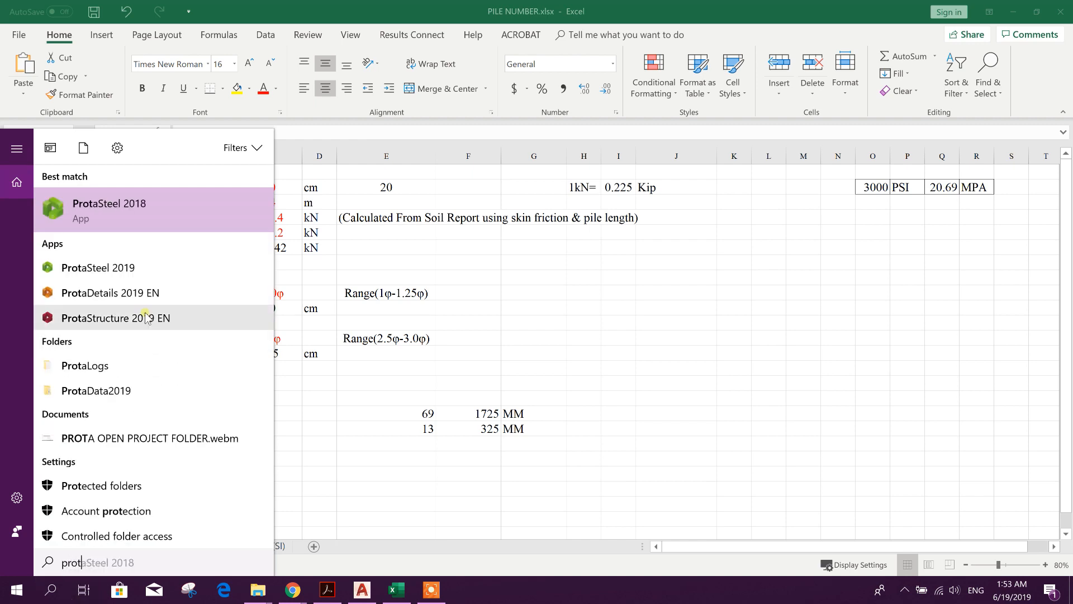
click(110, 292)
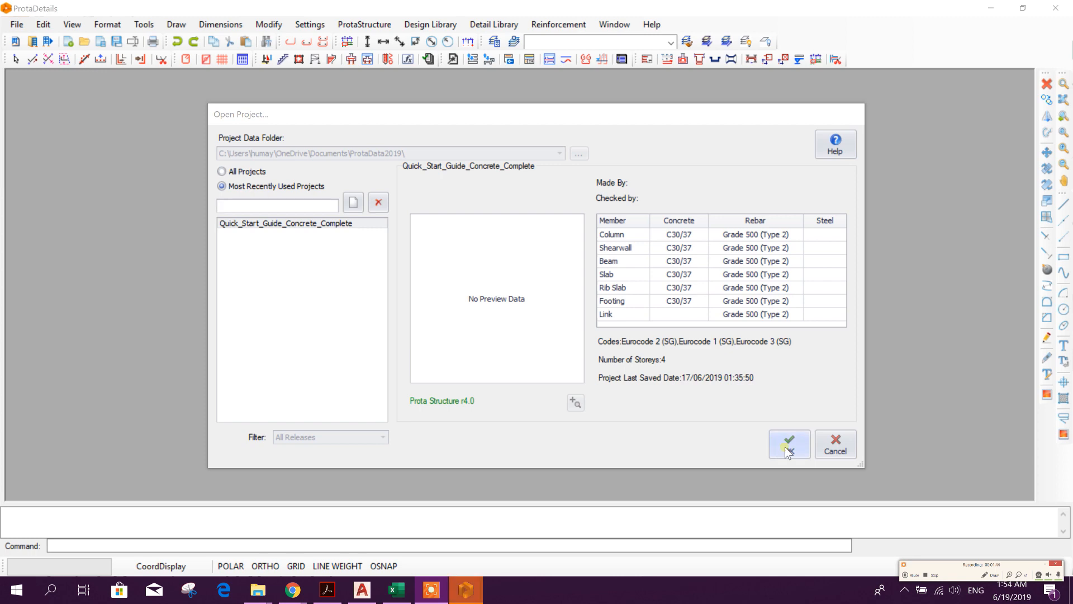
click(789, 444)
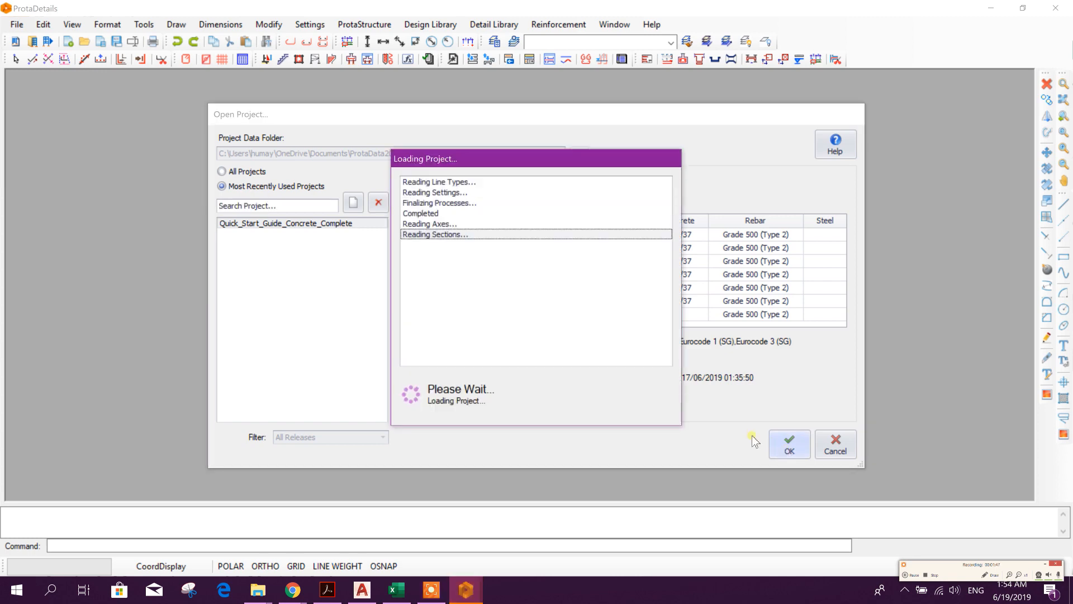
click(395, 590)
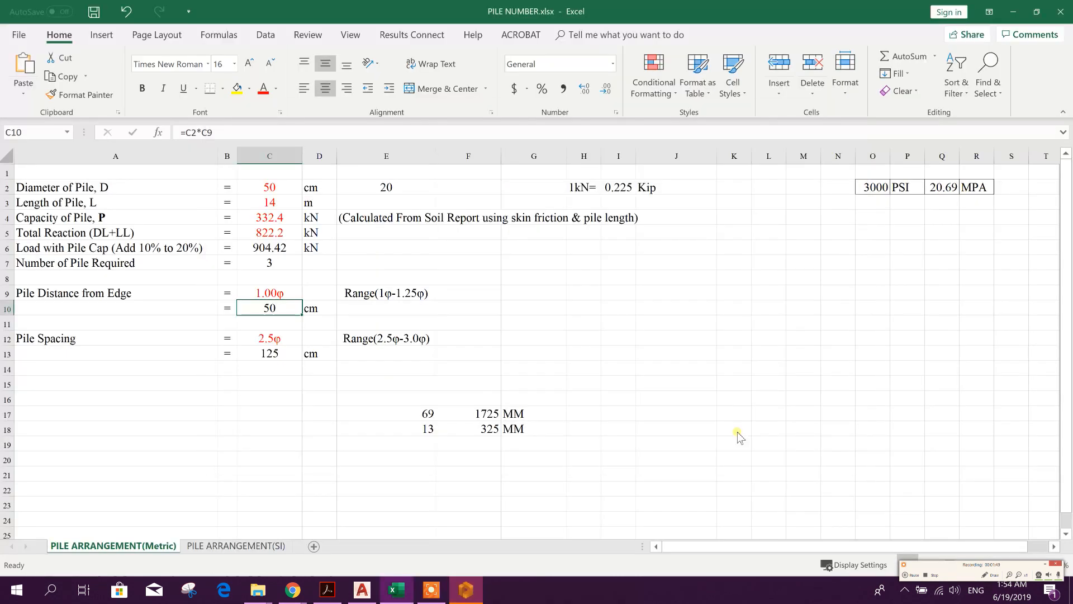
click(465, 589)
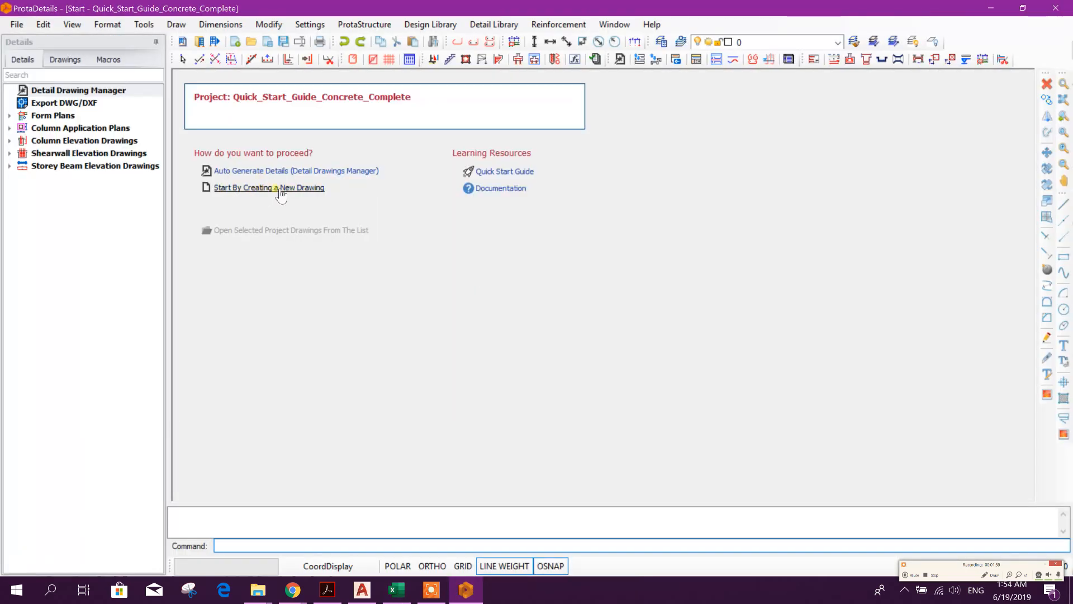
Start a new pile cap design and bring up the Number of Piles choices.
click(268, 187)
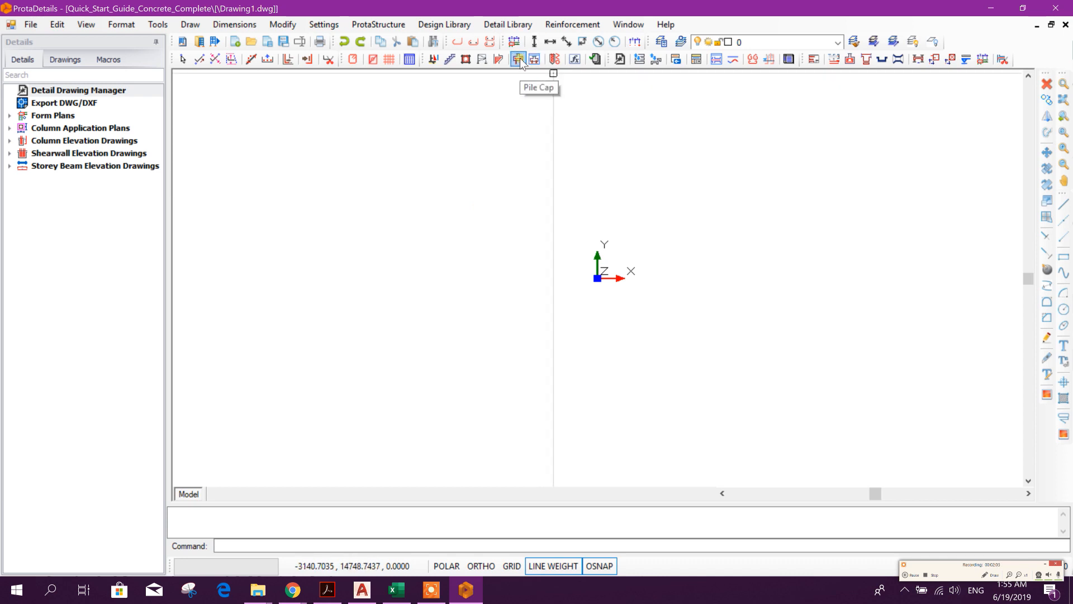
mouse_move(562, 211)
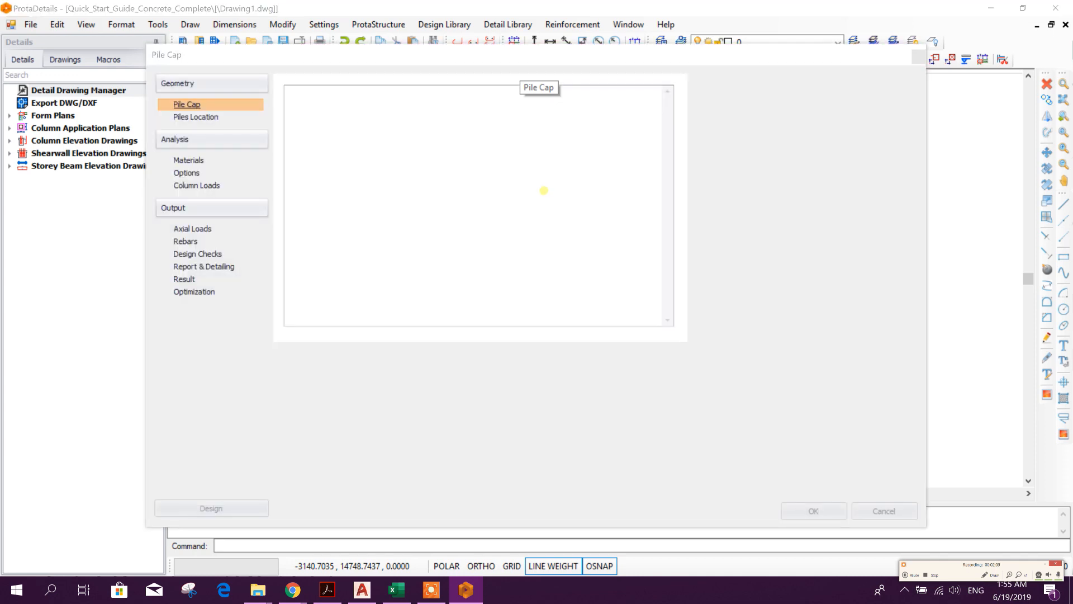
click(211, 508)
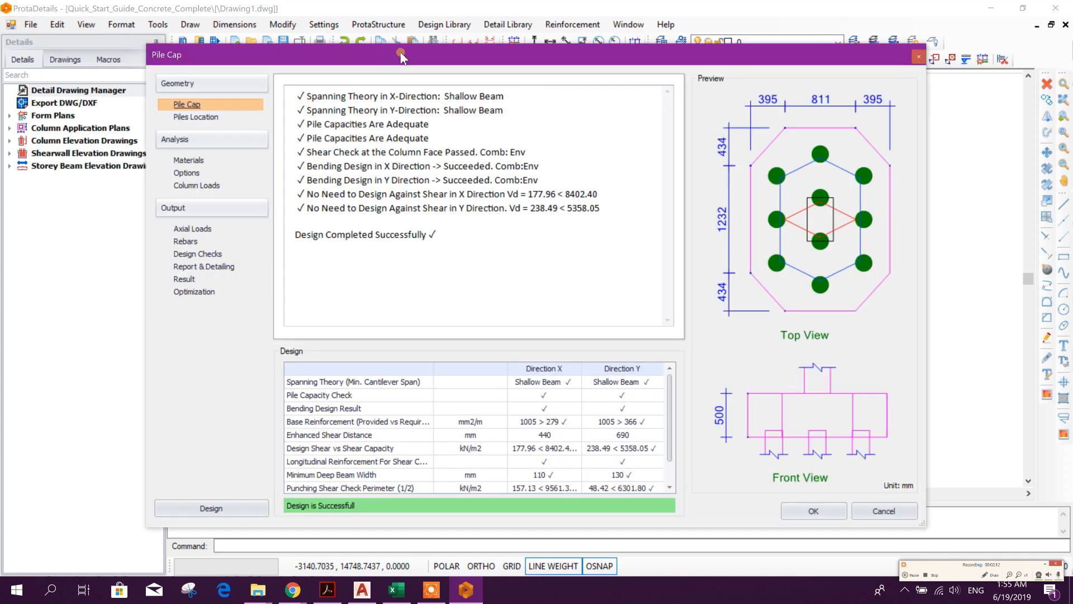
click(186, 104)
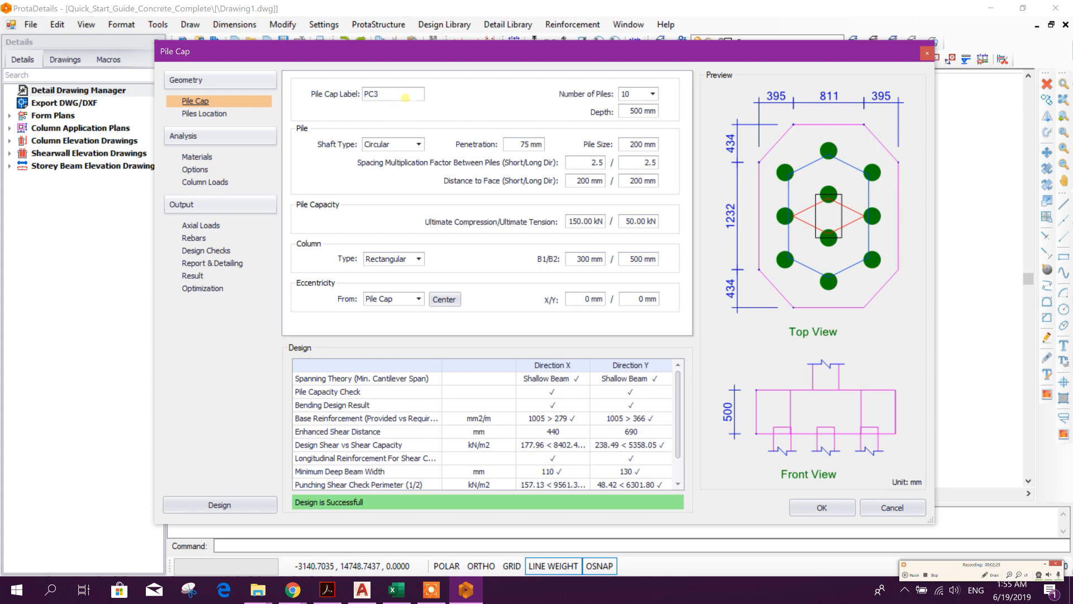
mouse_move(659, 94)
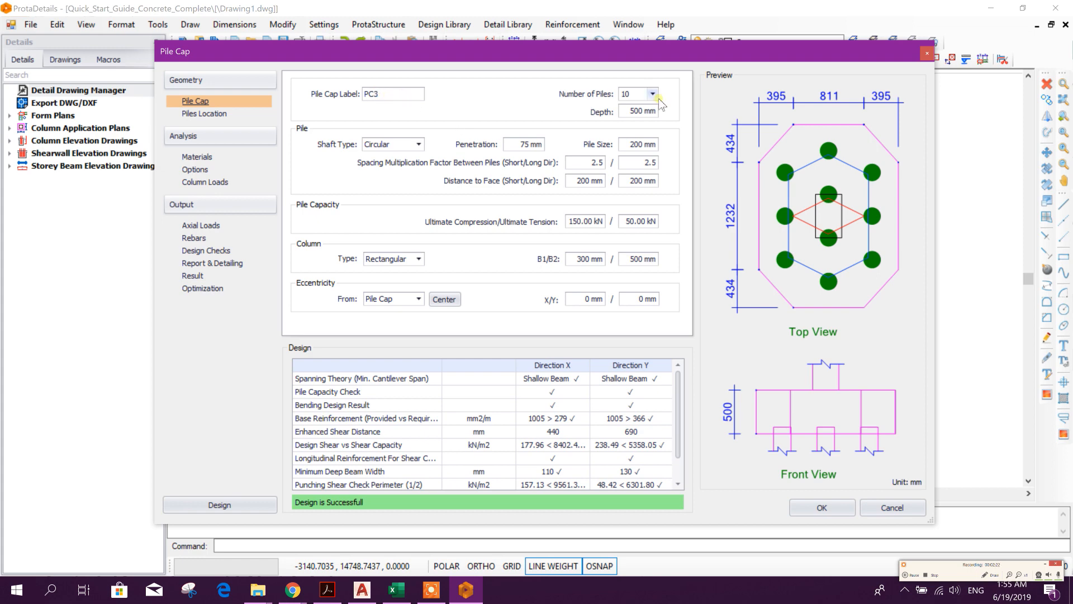
click(659, 94)
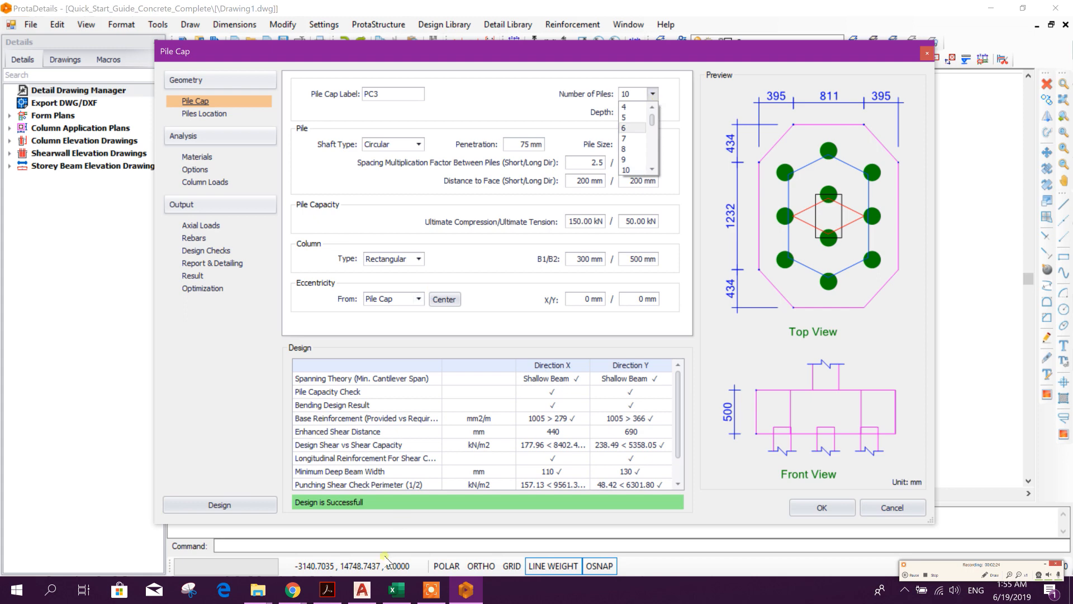
Confirm in Excel that C7 requires 3 piles for the 822.2 kN reaction, then return to ProtaDetails.
click(395, 589)
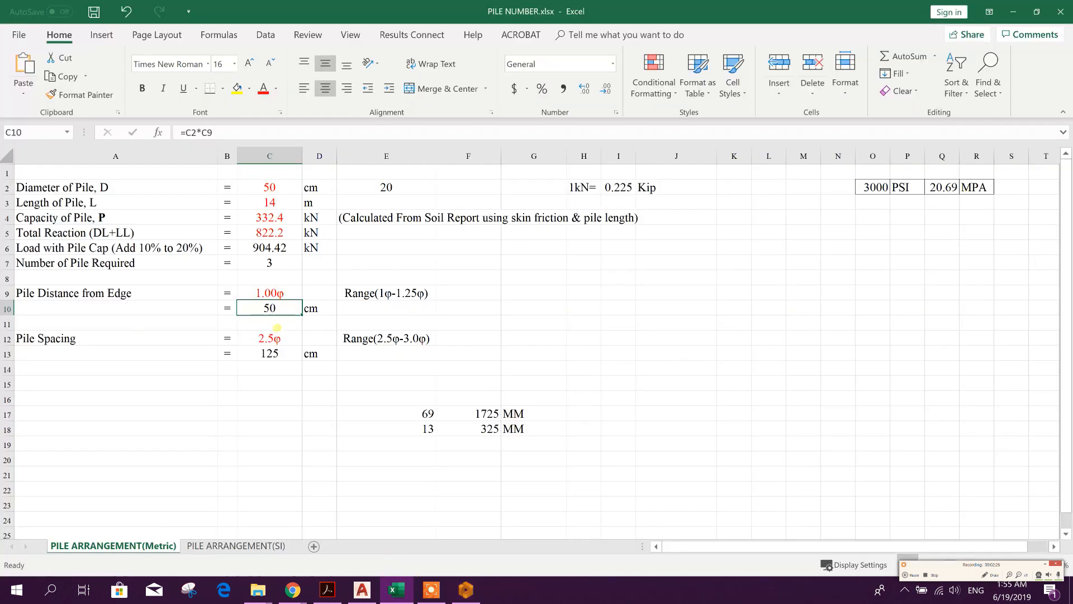
click(269, 262)
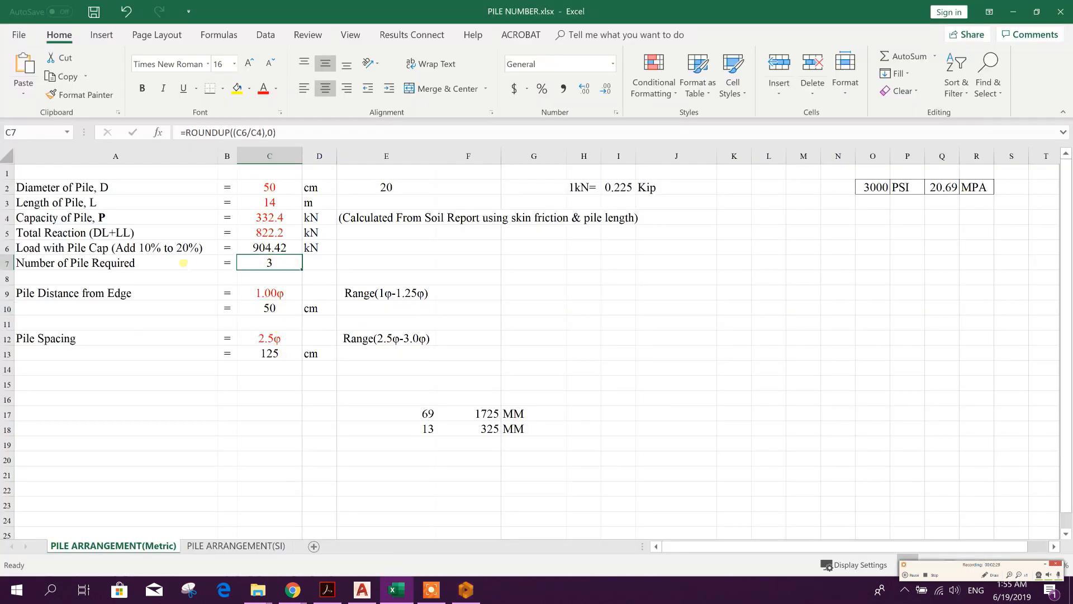
click(270, 232)
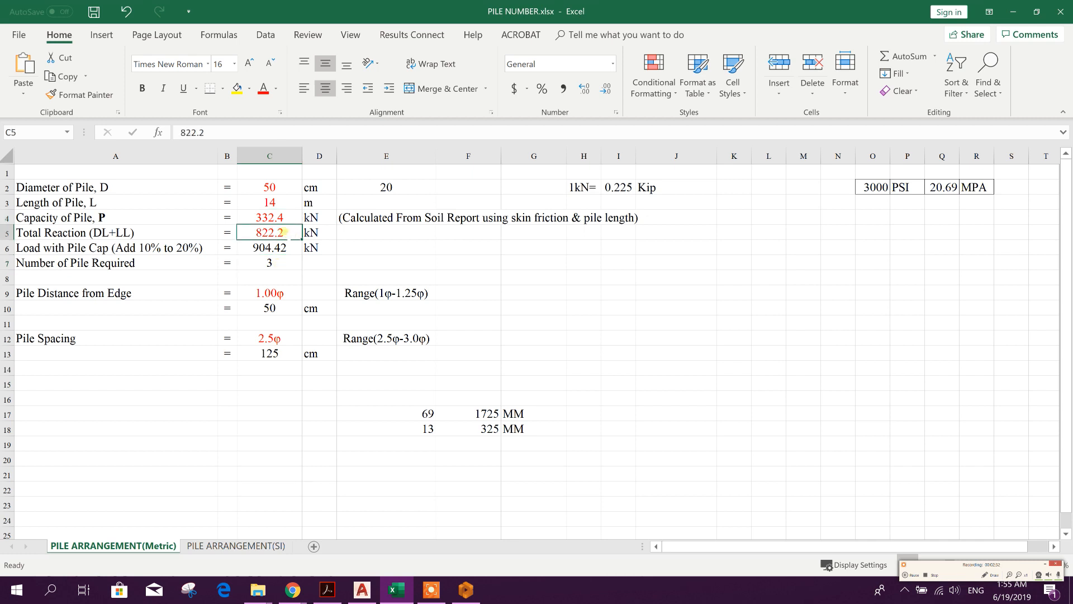
click(269, 262)
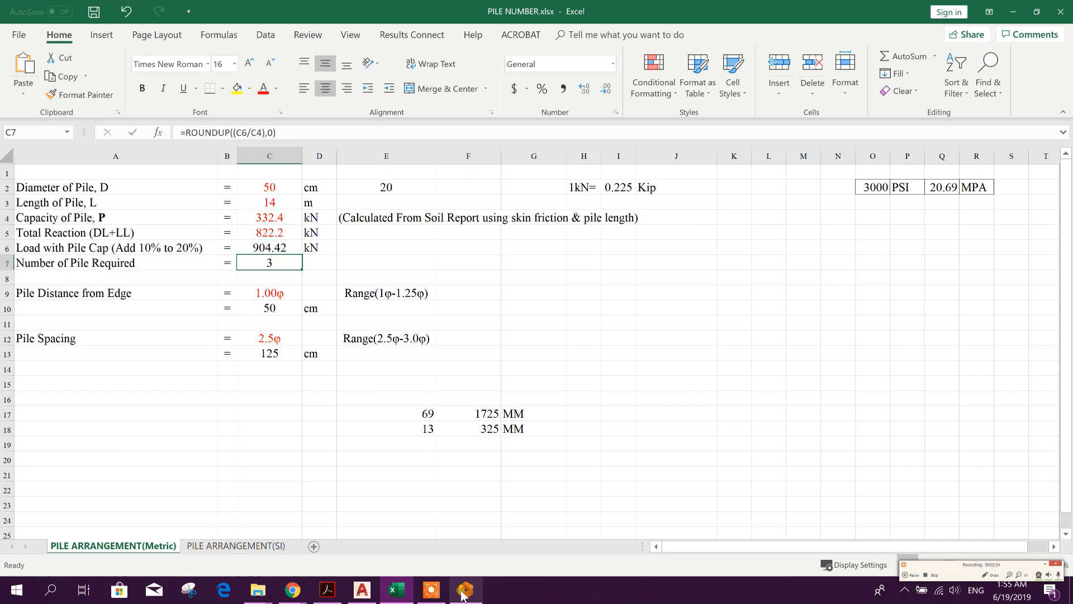
click(465, 590)
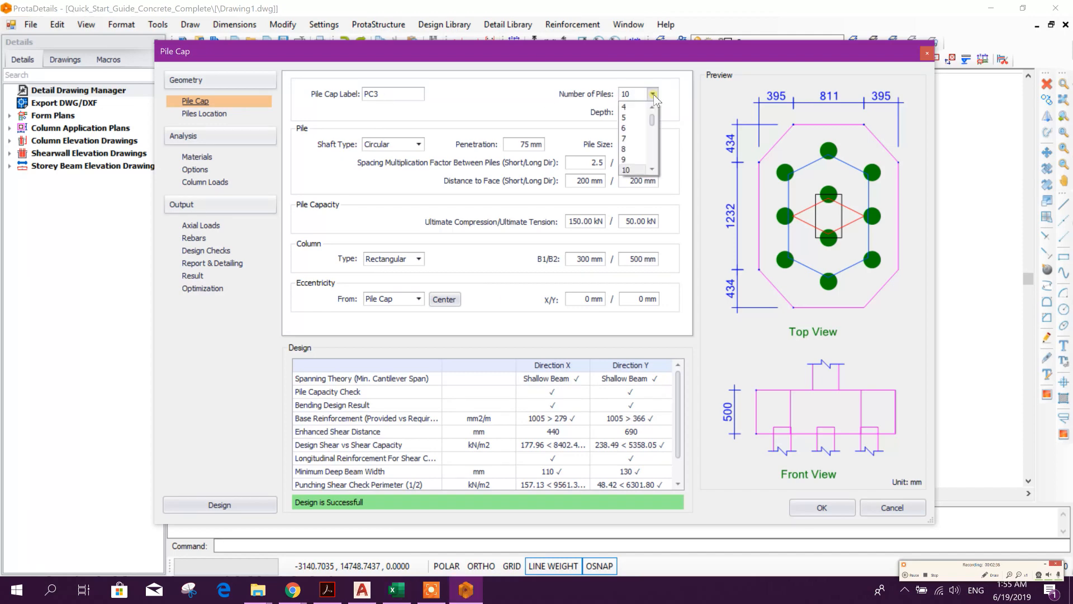
Choose 3 piles with 600 mm depth, 500 mm pile size and 200 mm penetration.
click(624, 118)
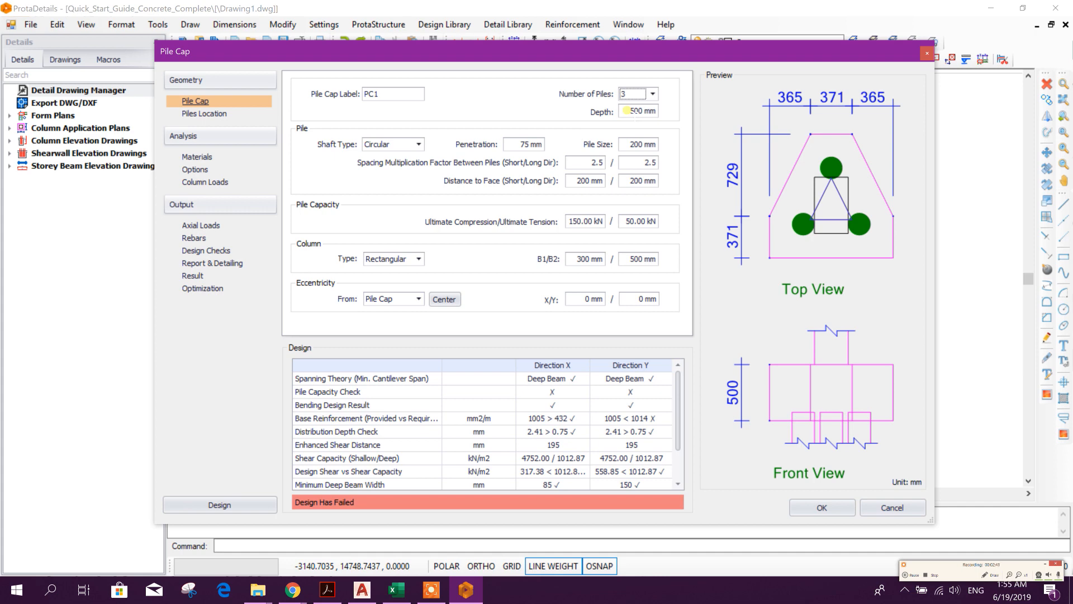
triple_click(638, 111)
text(600)
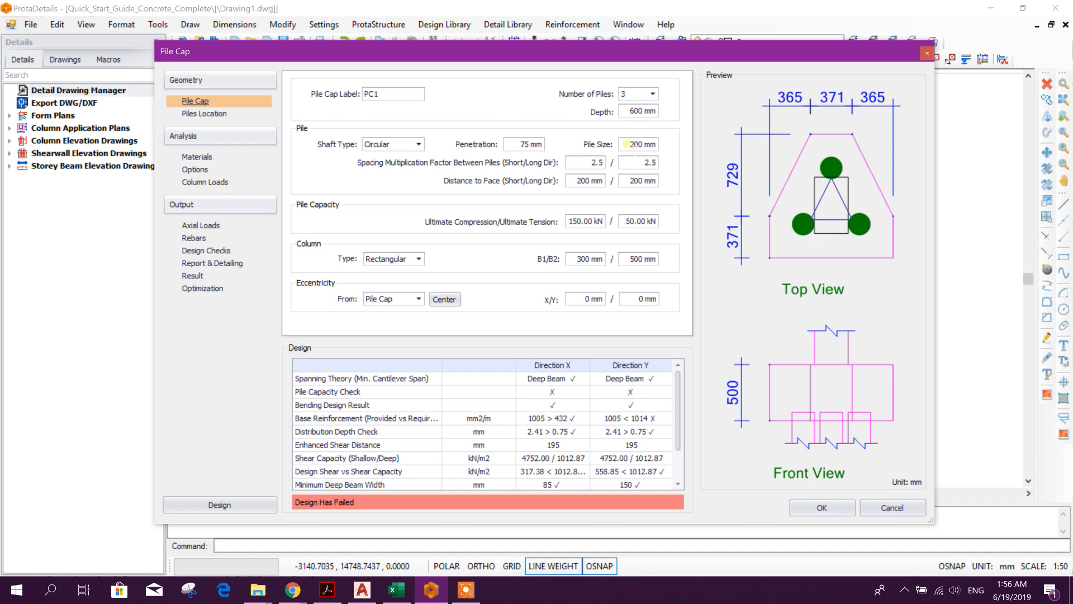
triple_click(638, 144)
text(500)
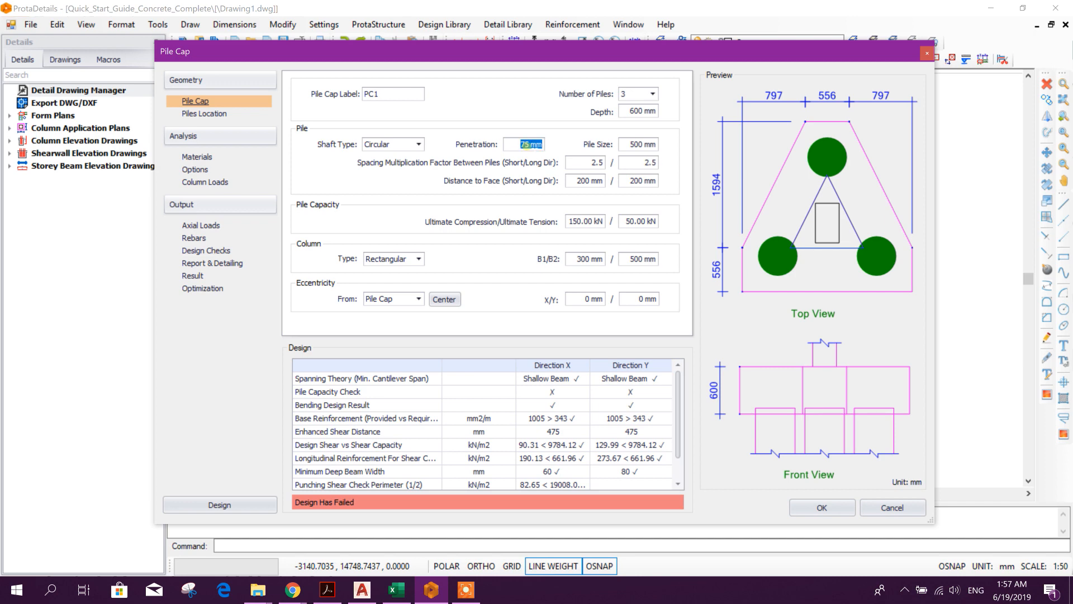
click(523, 145)
text(200)
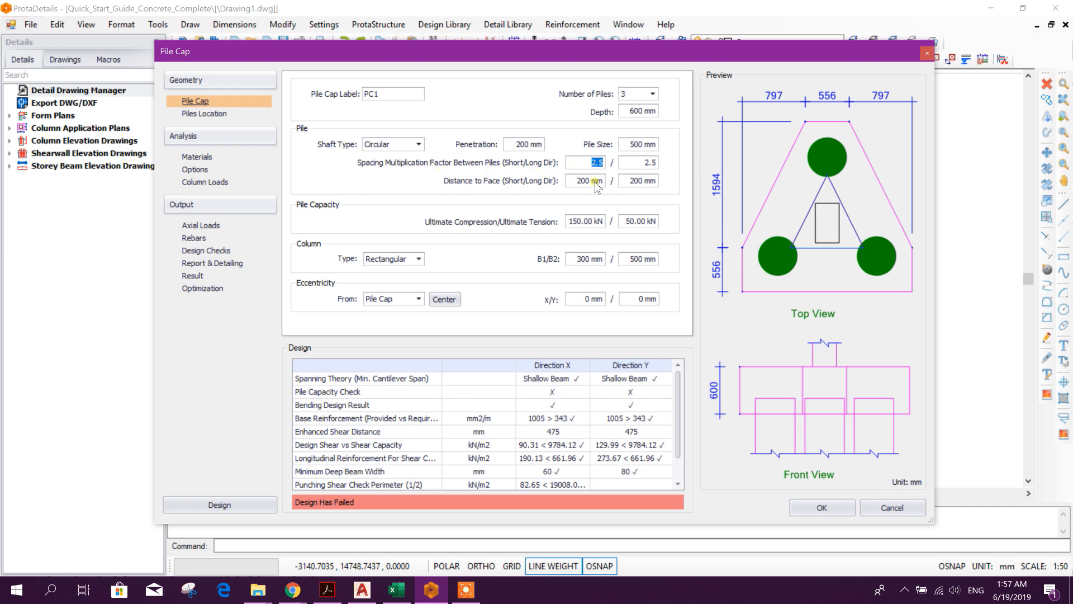
Check the edge distance range in Excel E9, then set Distance to Face to 250/250 mm.
click(395, 590)
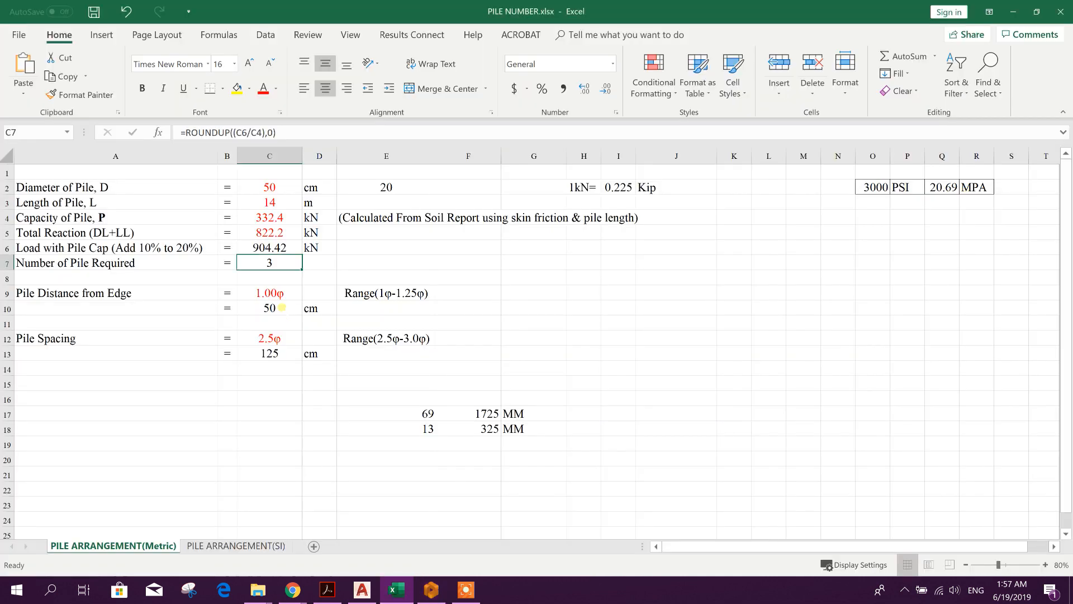
click(386, 292)
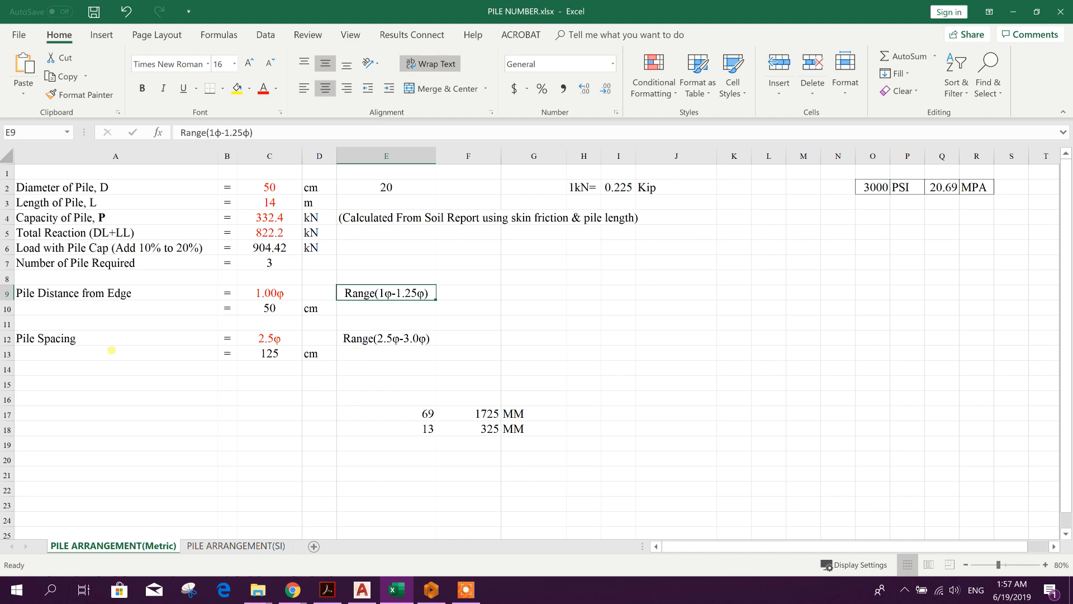
click(386, 338)
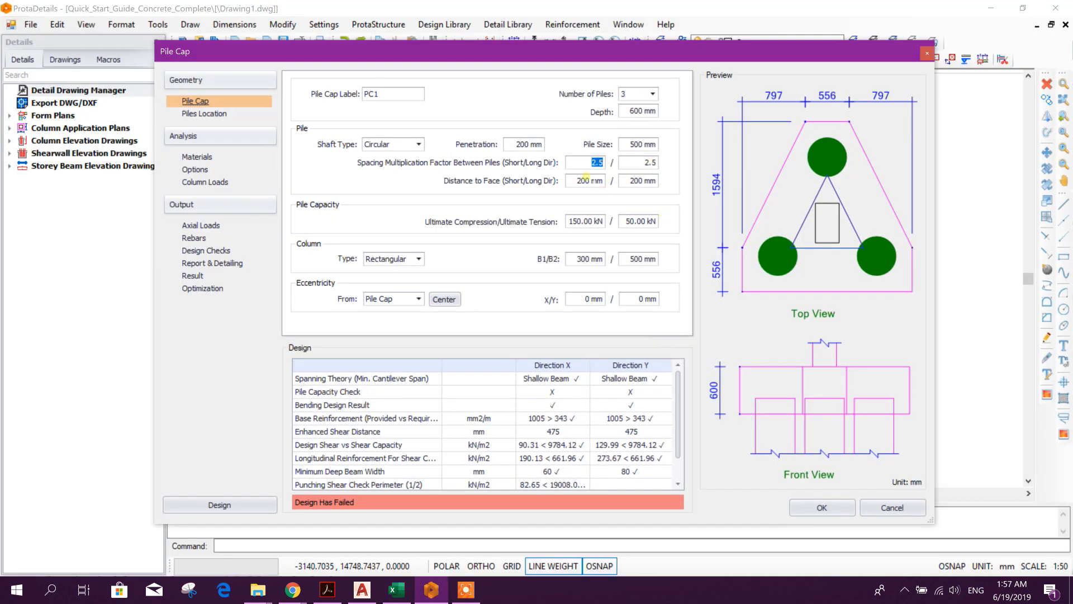
click(586, 181)
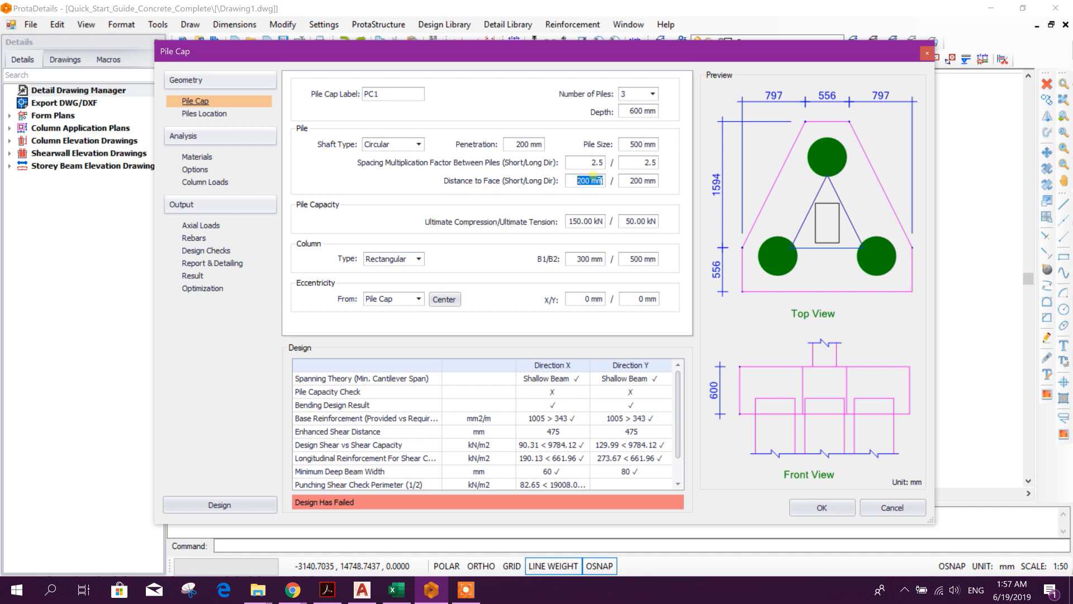
text(250)
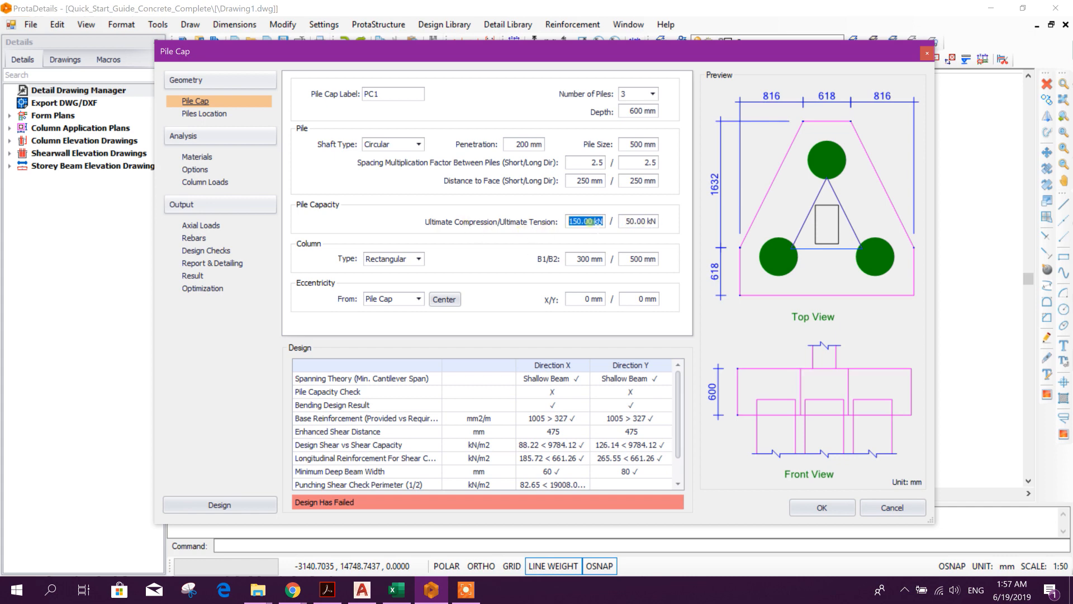
Set ultimate compression capacity 332.40 kN and column B2 400 mm, then show the pile coordinates.
text(332.00)
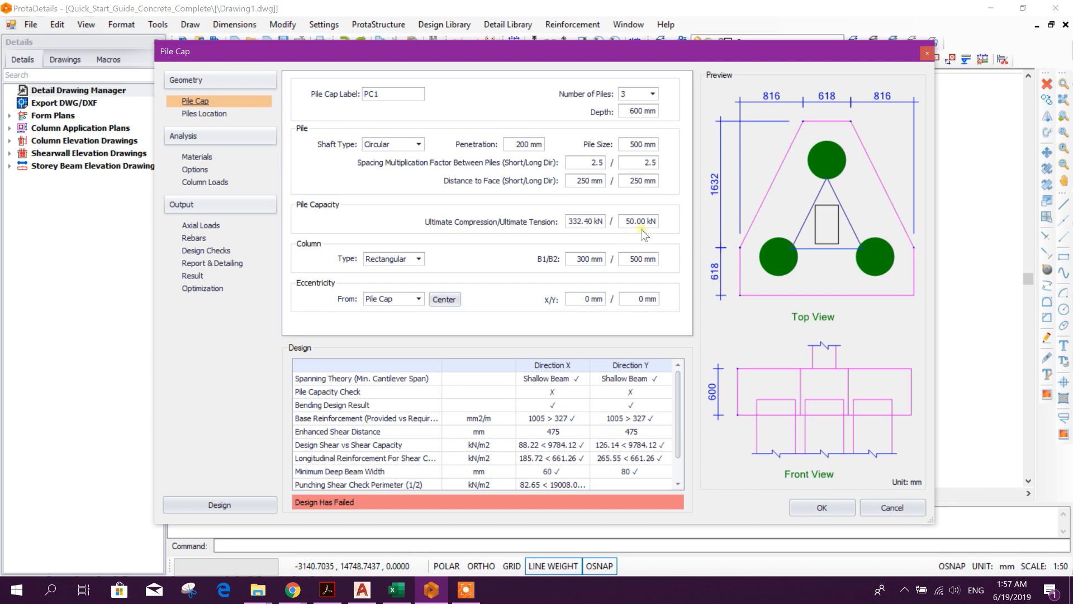
triple_click(638, 220)
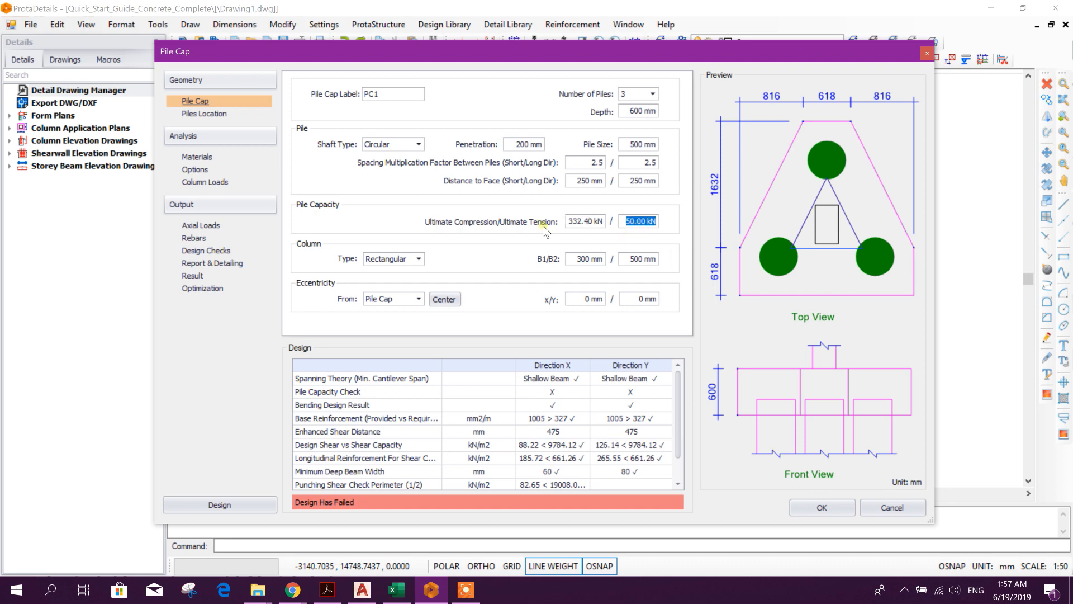
mouse_move(672, 227)
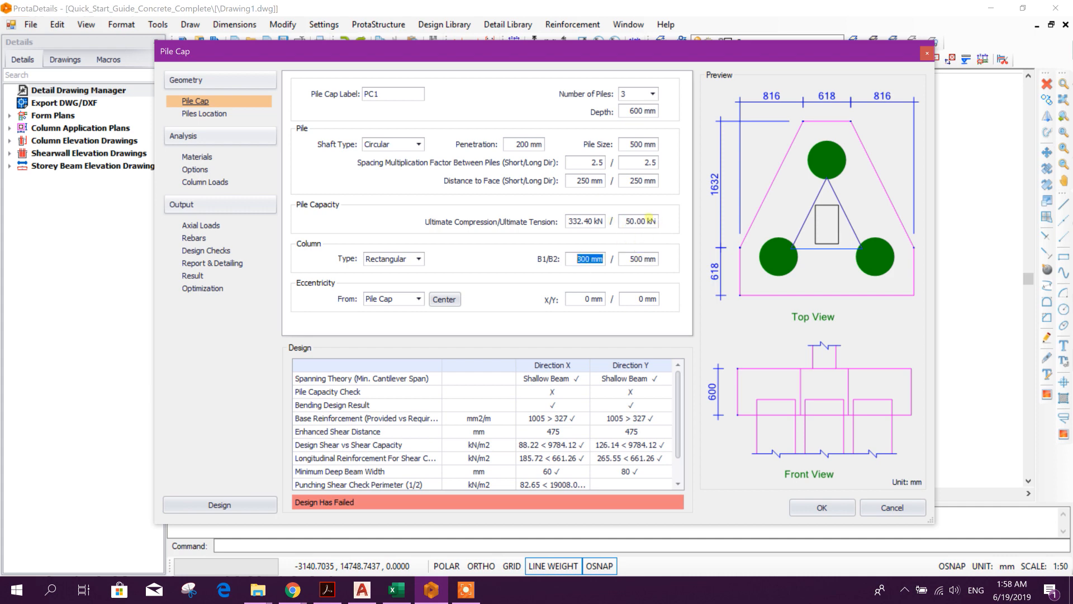
triple_click(638, 220)
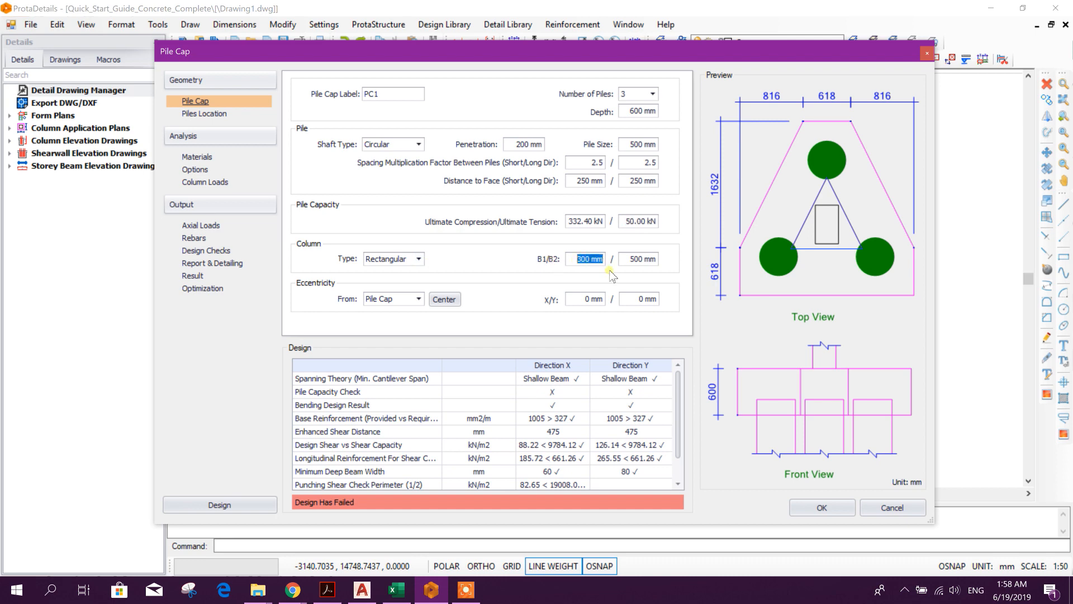
mouse_move(591, 268)
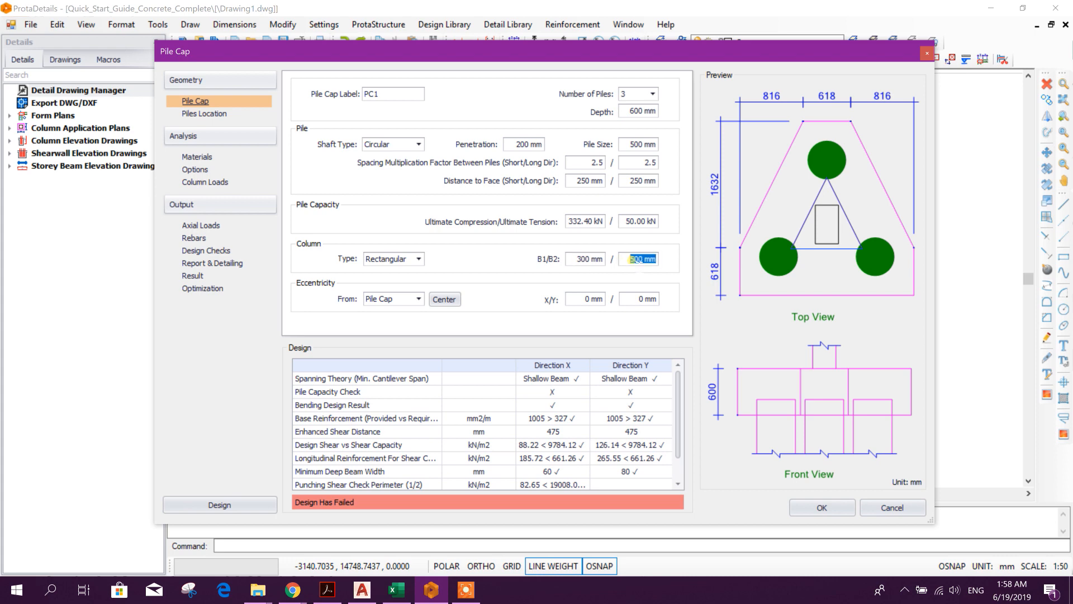
text(400)
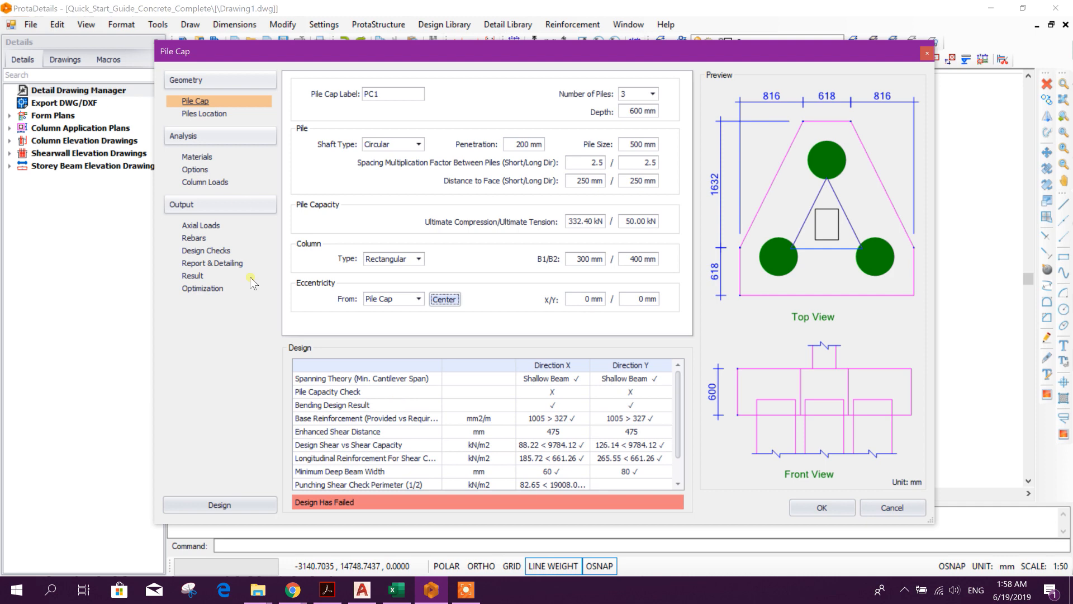
click(203, 114)
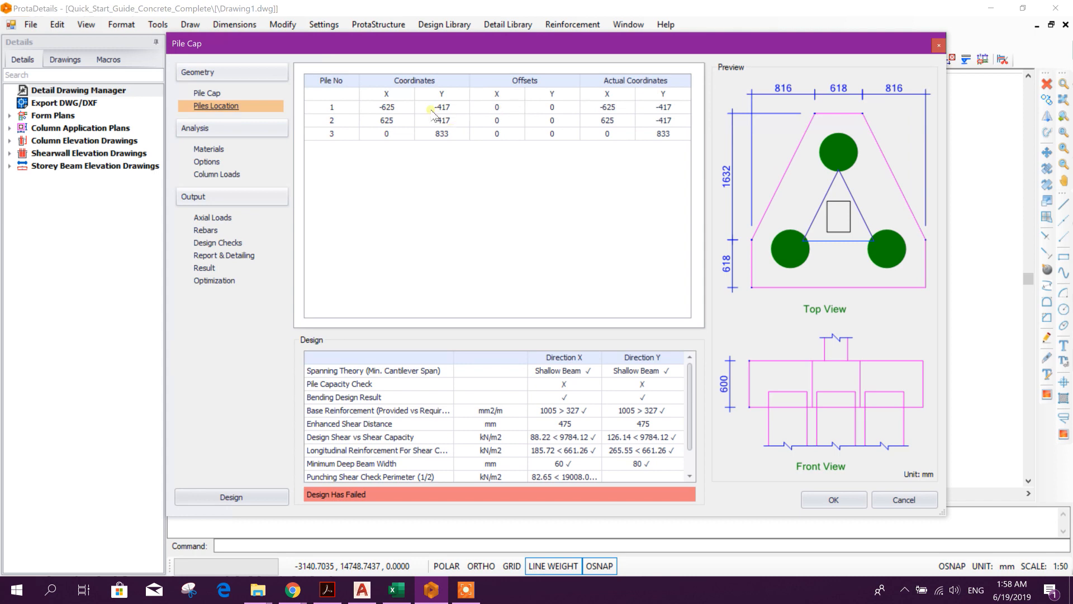
Set the pile cap materials to C20/25 concrete with Grade 460 (Type 2) link bars.
click(208, 148)
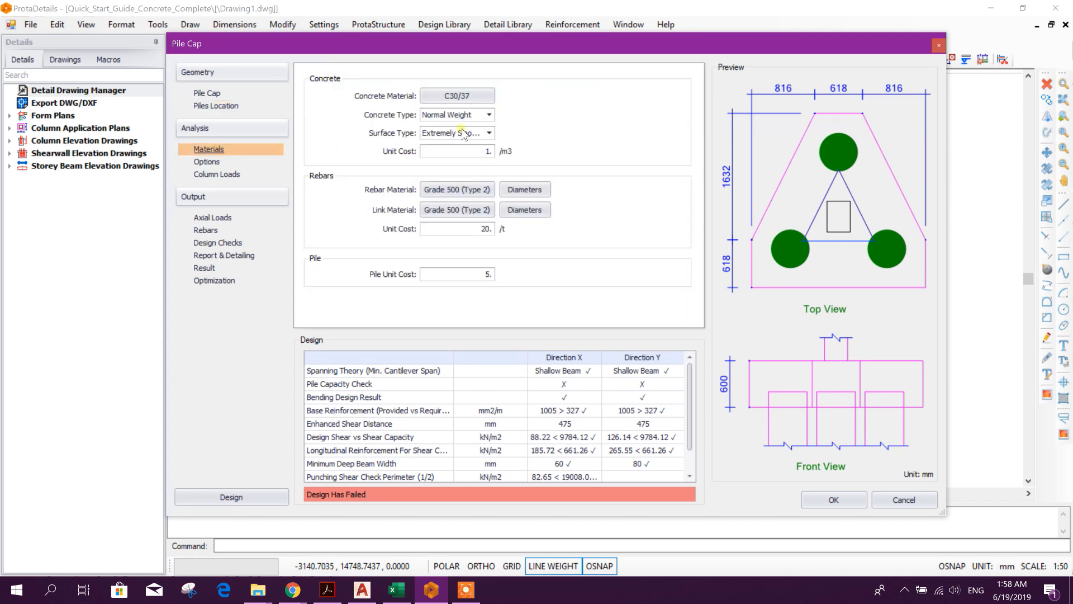
click(456, 96)
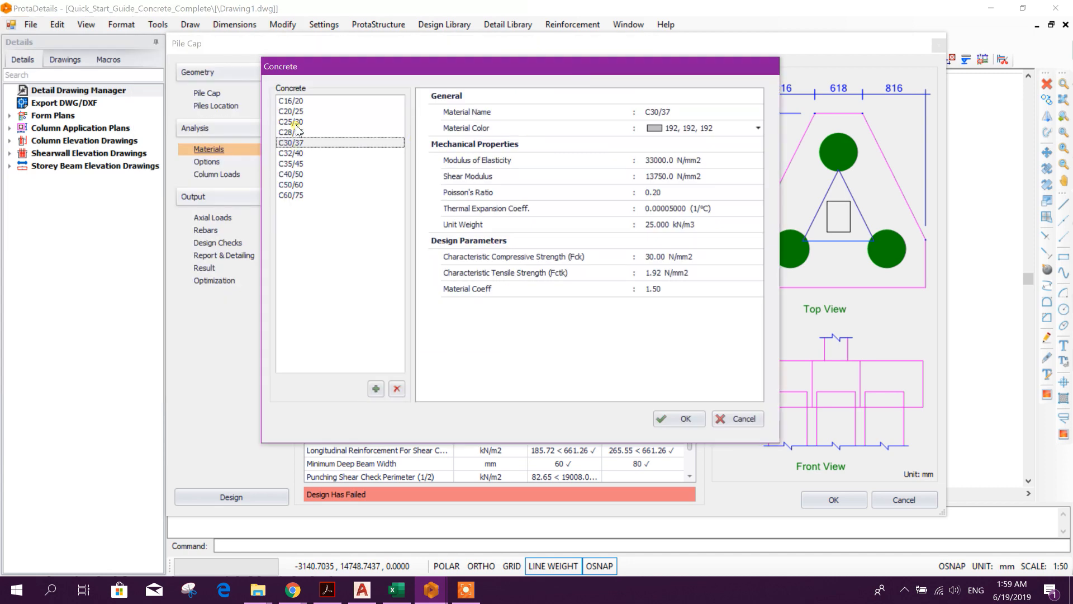
mouse_move(294, 132)
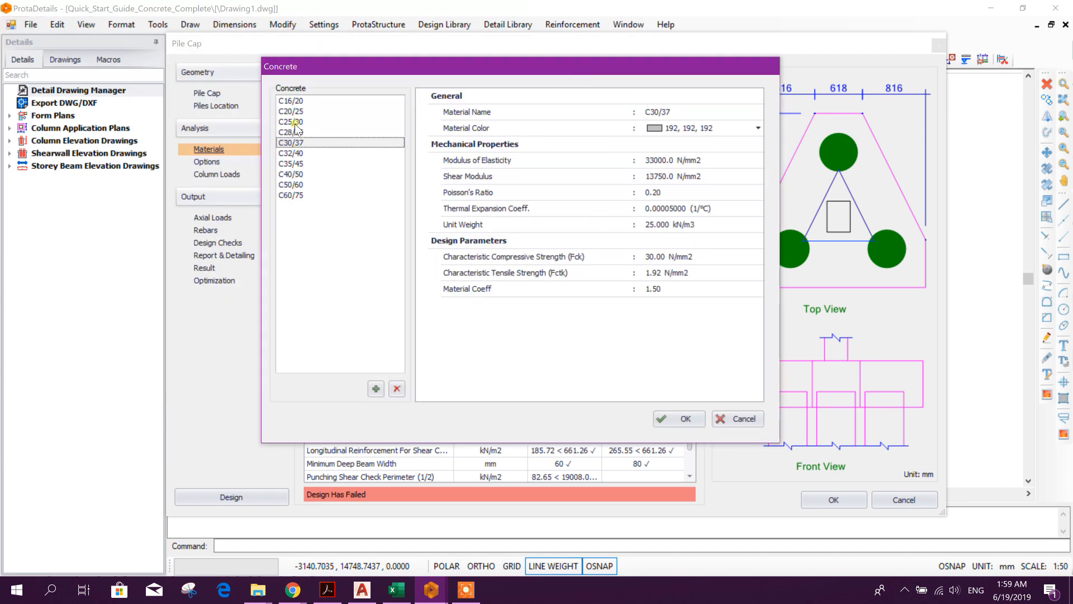
click(290, 110)
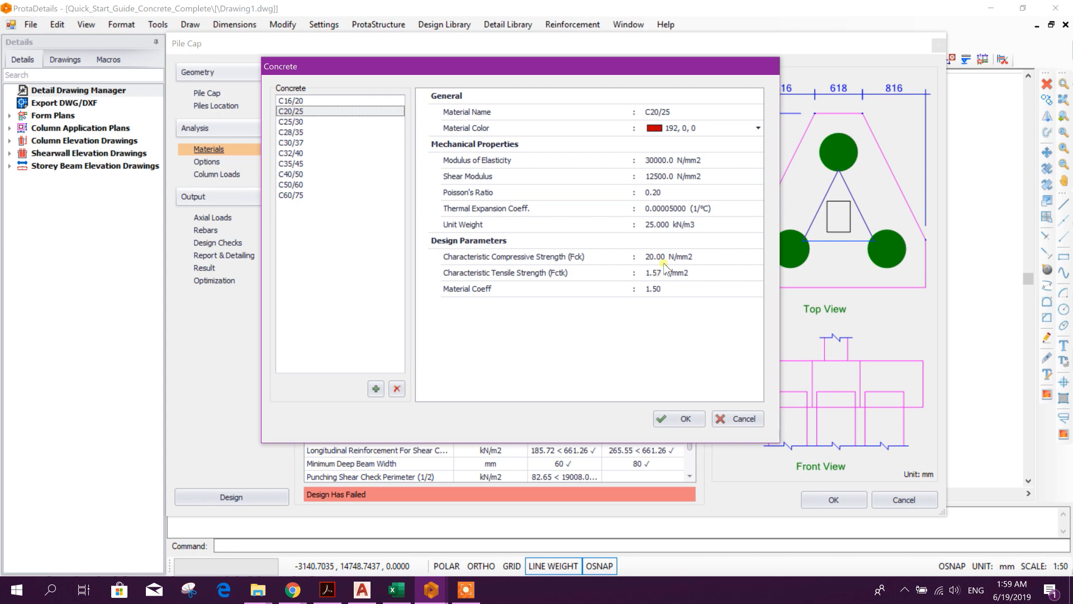
click(678, 419)
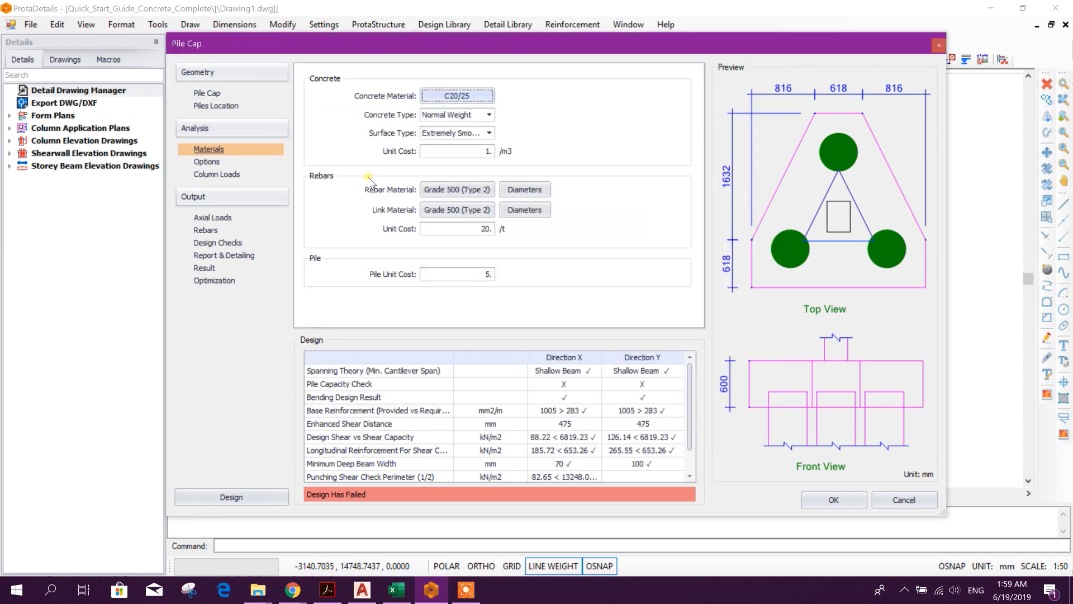
mouse_move(458, 225)
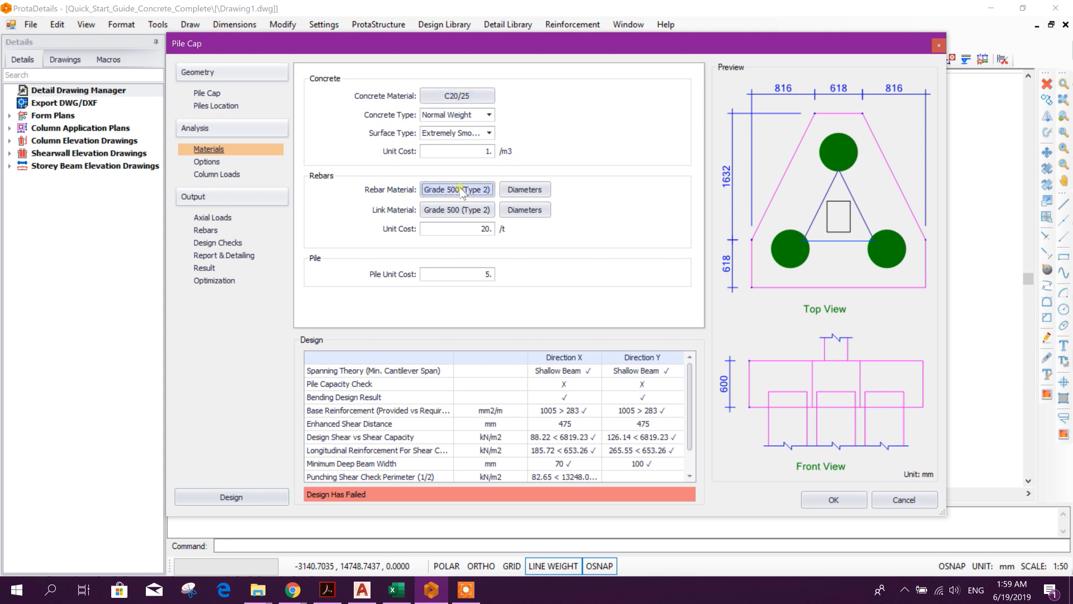
click(456, 189)
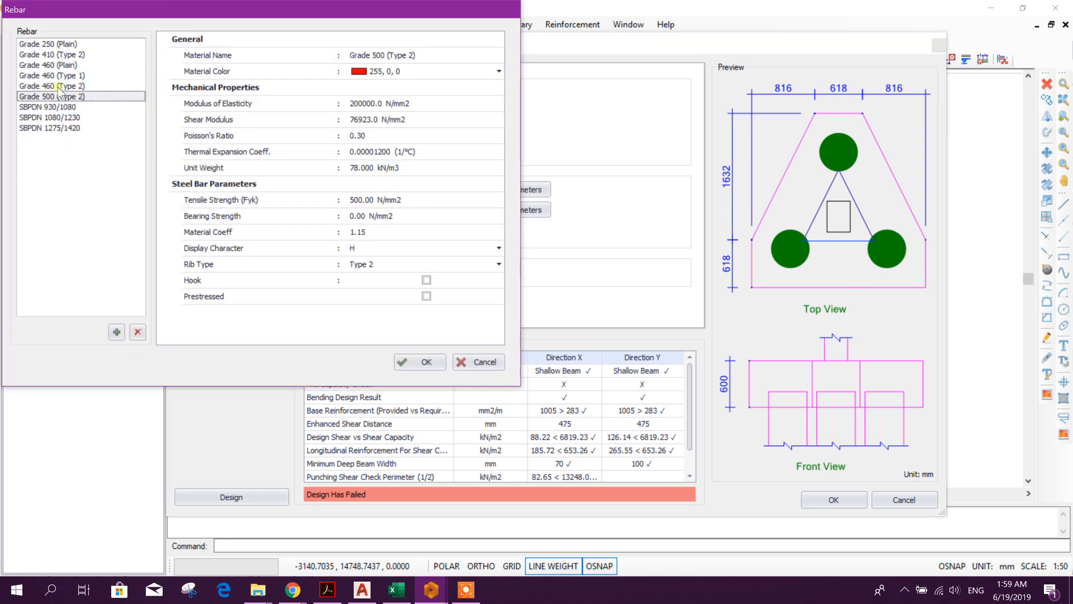
click(52, 86)
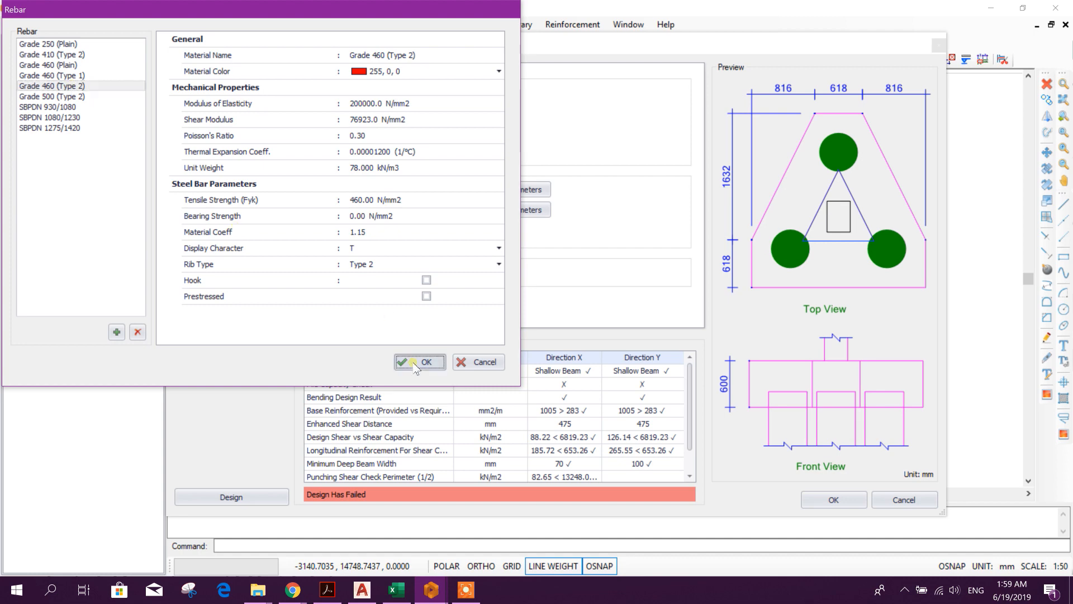
click(419, 361)
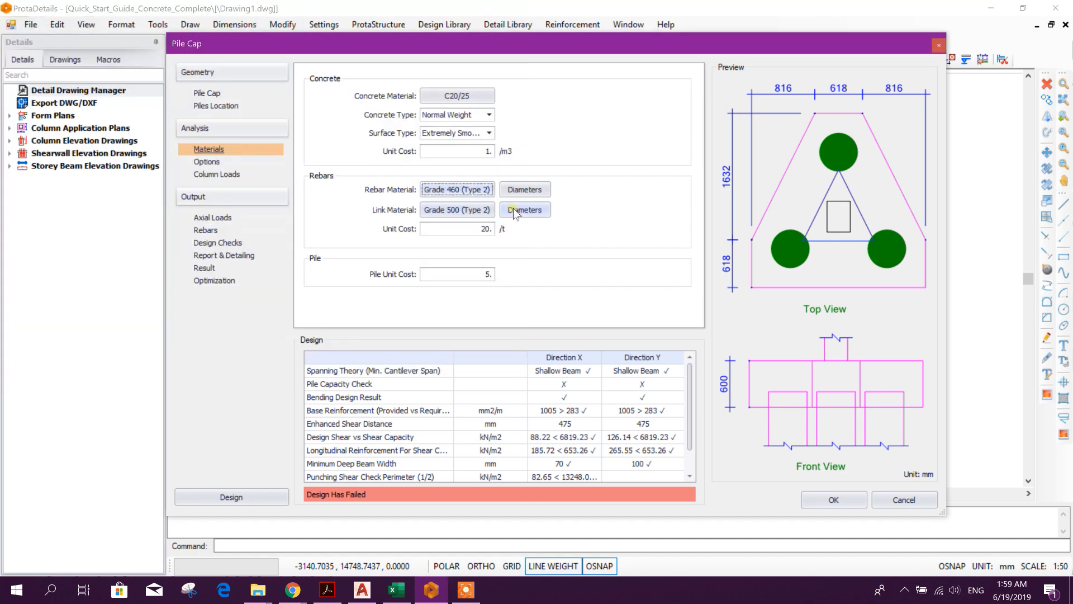
Limit usable bar diameters to T10, T12, T14, T16, T18, T20, T25 and T32.
click(524, 209)
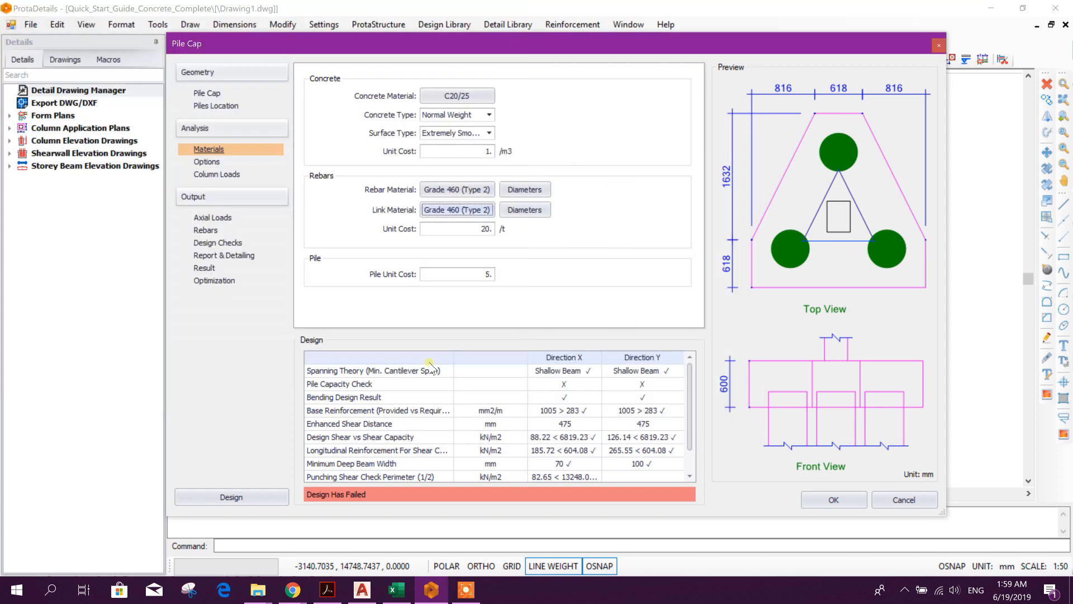
mouse_move(566, 236)
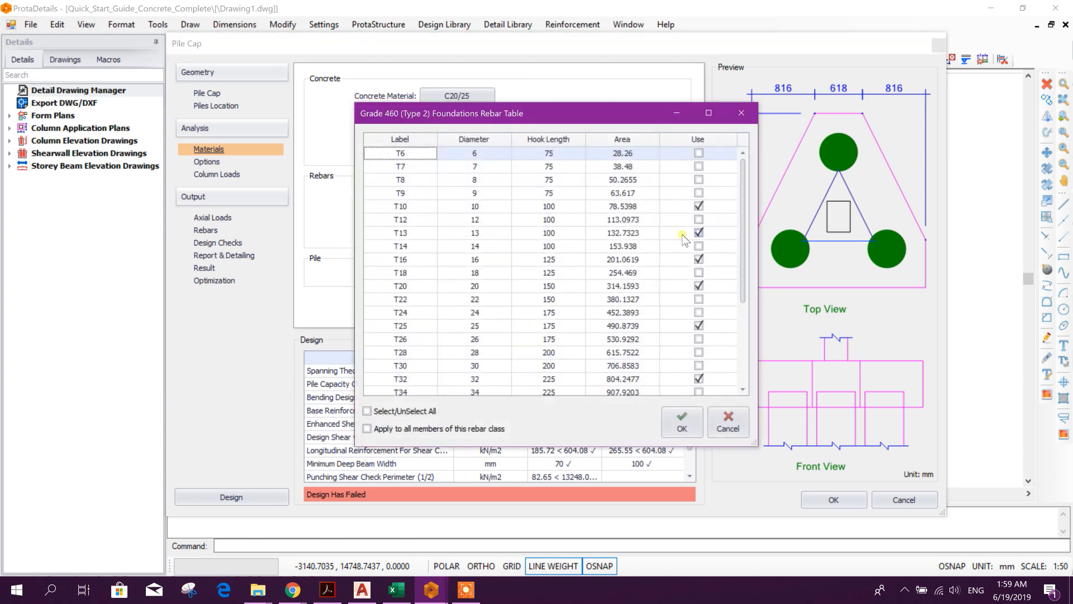
mouse_move(636, 236)
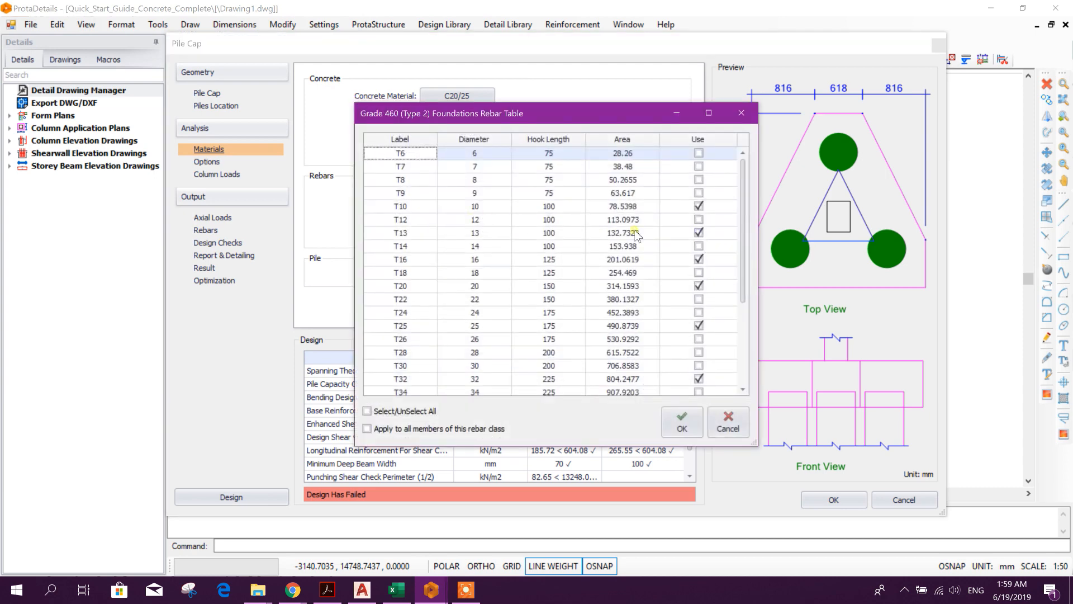
click(698, 206)
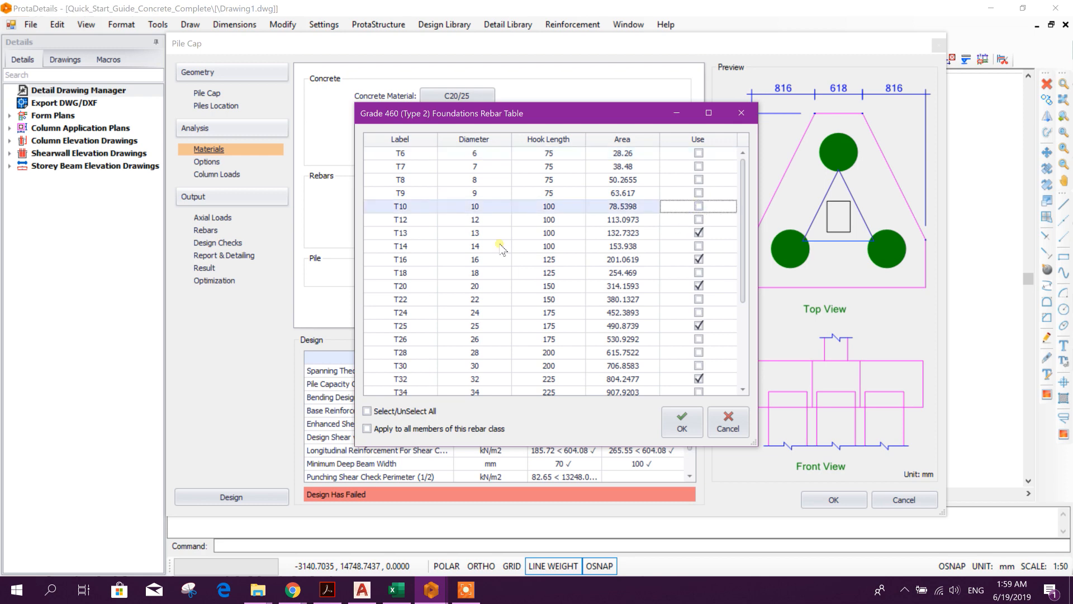
click(699, 246)
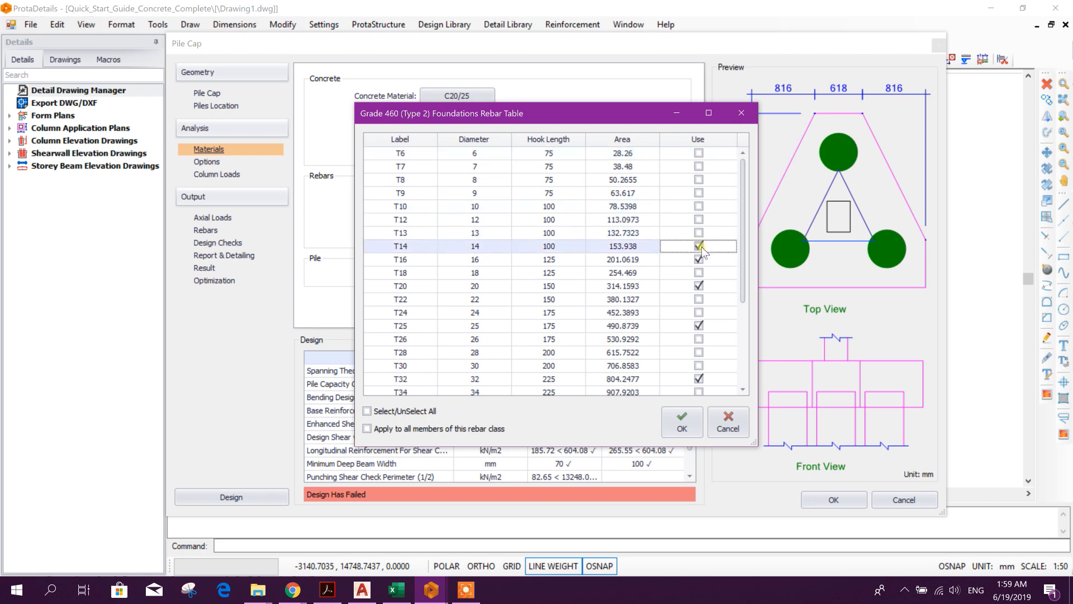
click(699, 246)
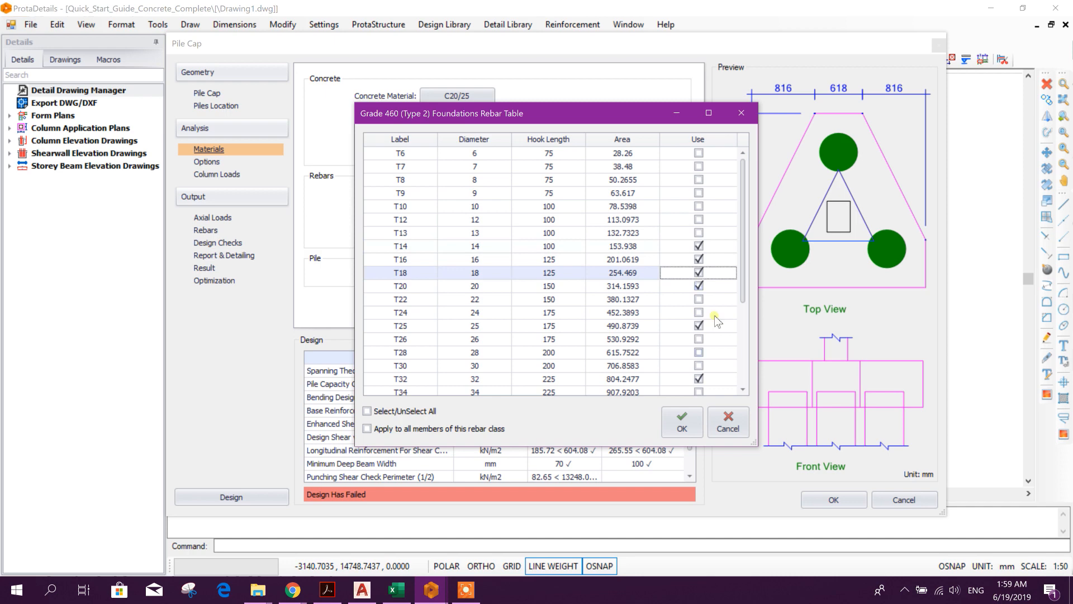
click(697, 379)
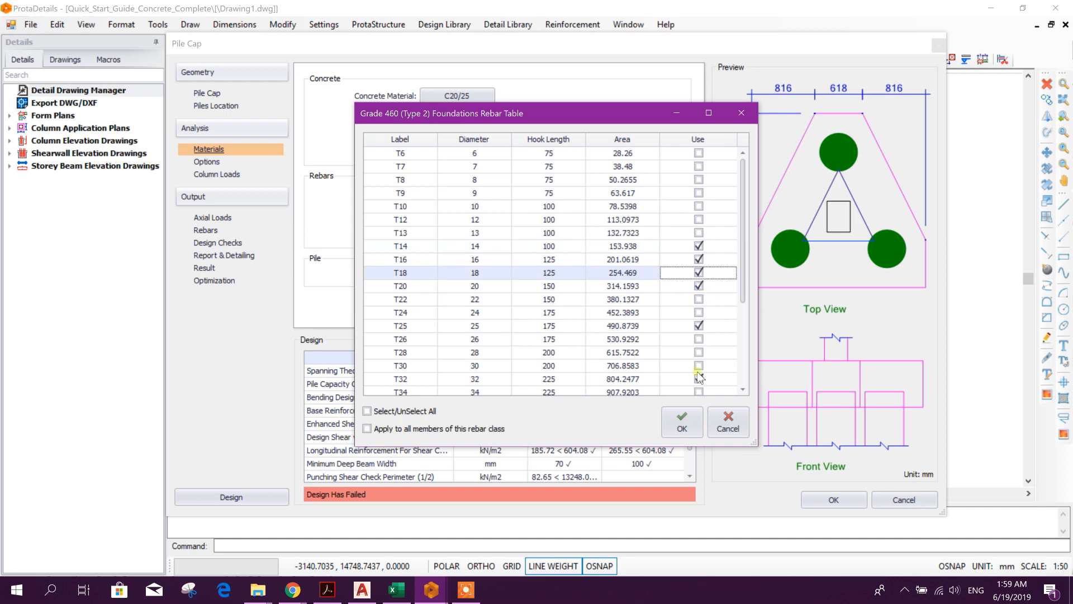
click(681, 423)
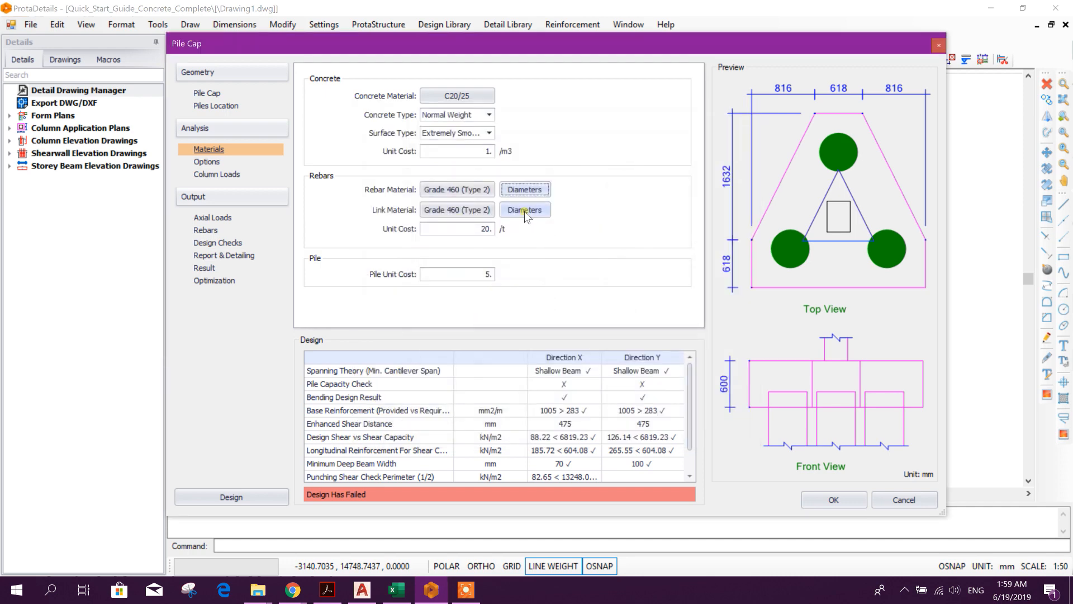
click(525, 209)
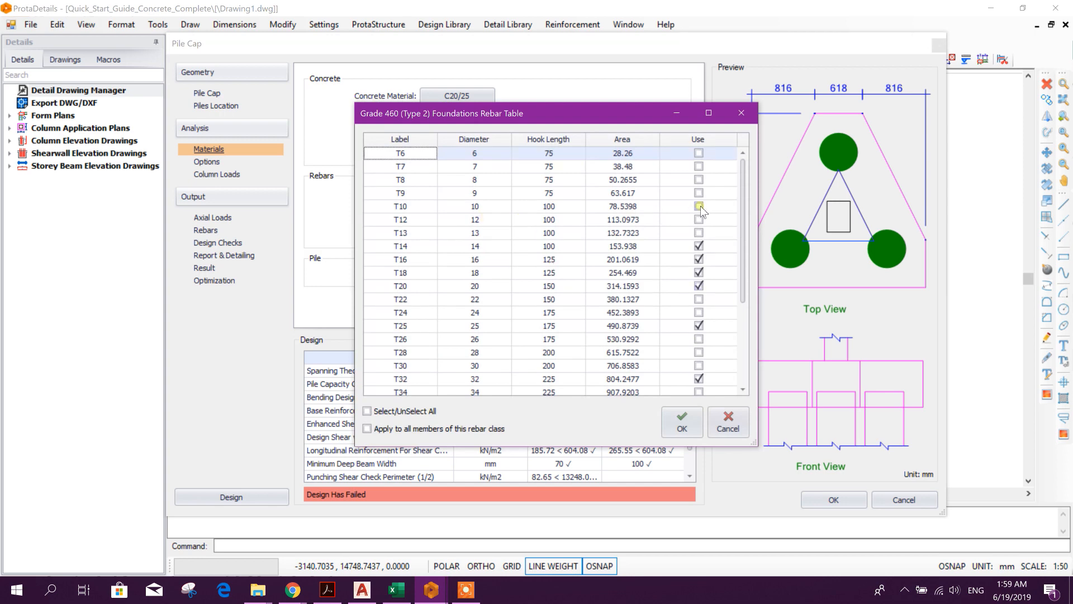
click(698, 221)
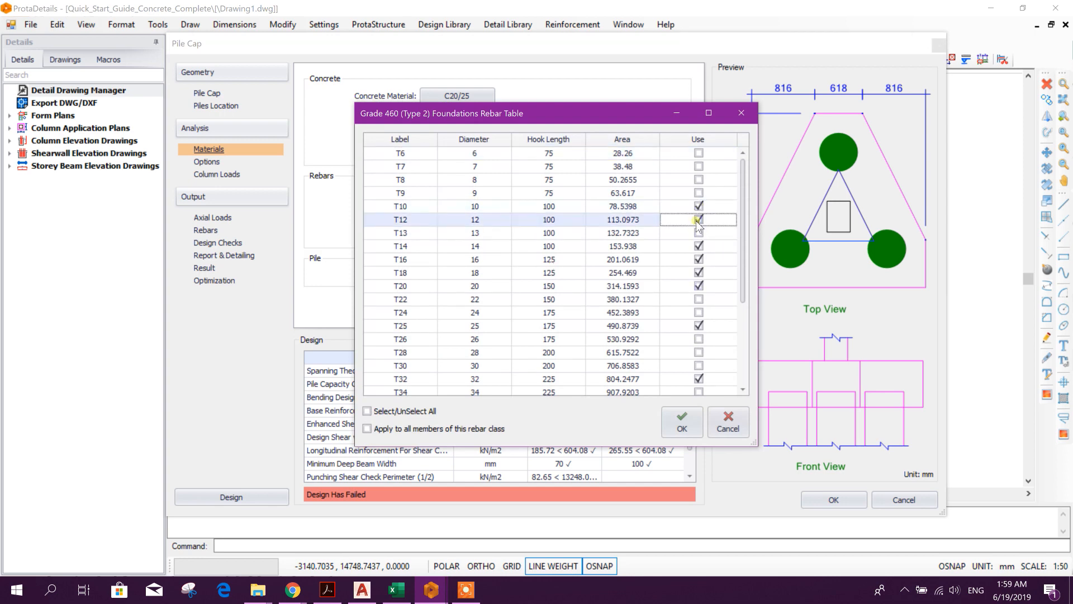
click(681, 421)
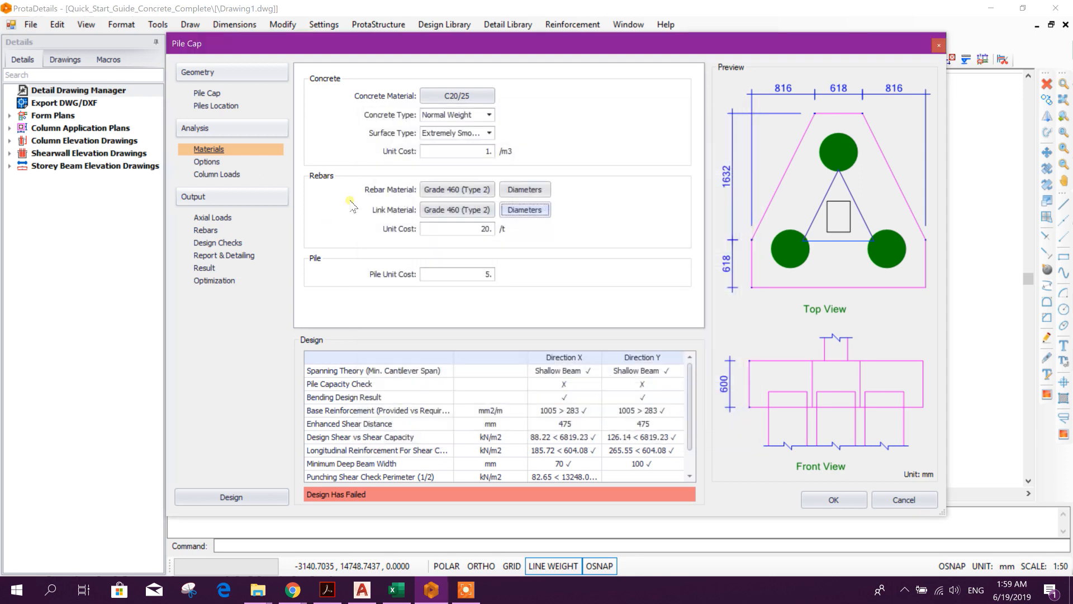
Enable column-dimension effects on bending and shear span plus banding ratio, and review depth limits.
click(207, 161)
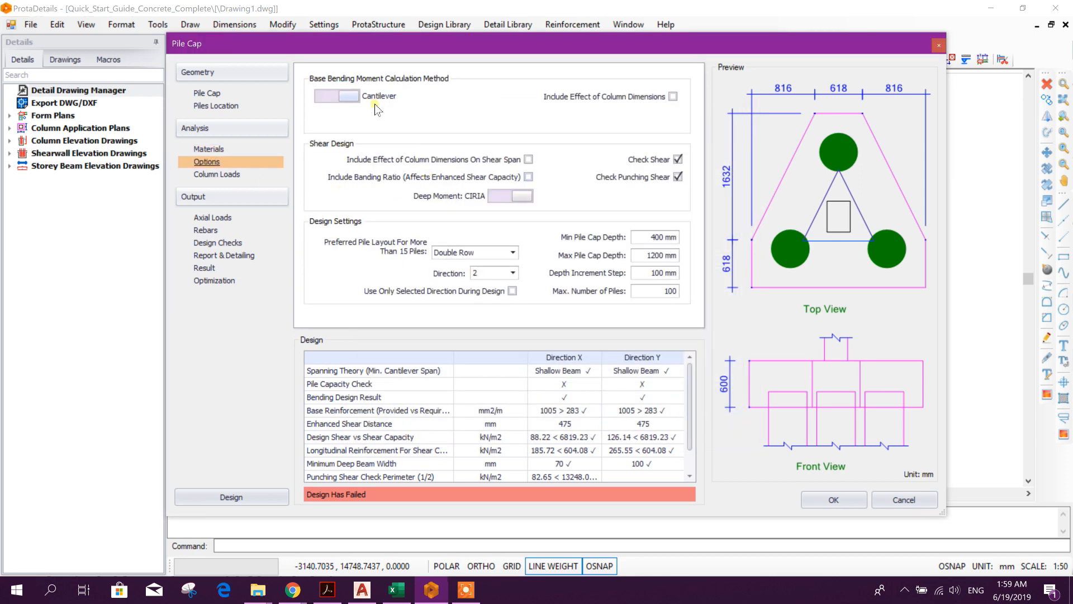
mouse_move(401, 86)
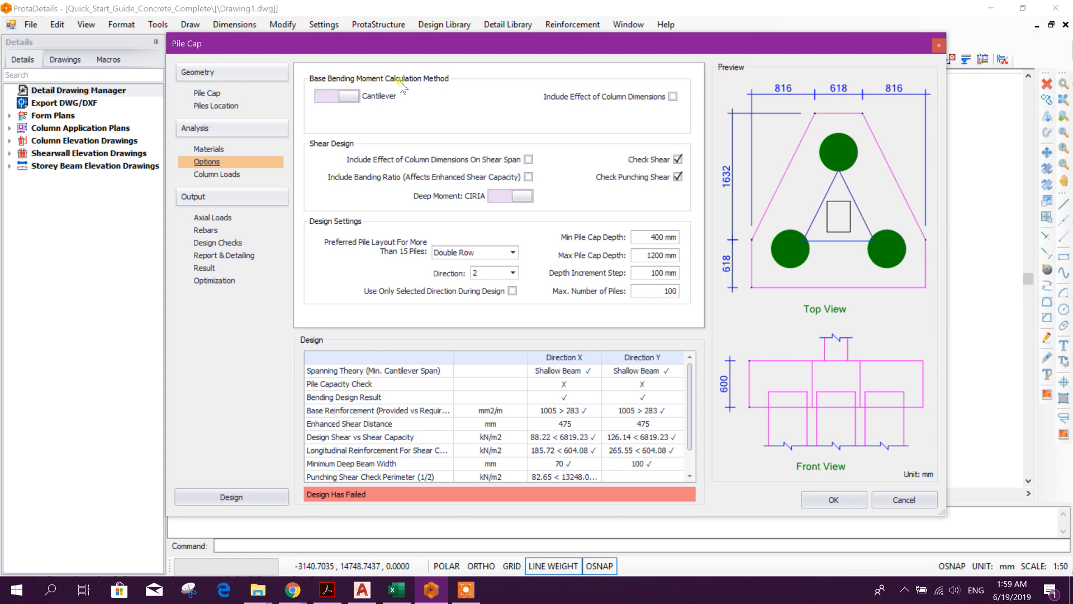
mouse_move(589, 113)
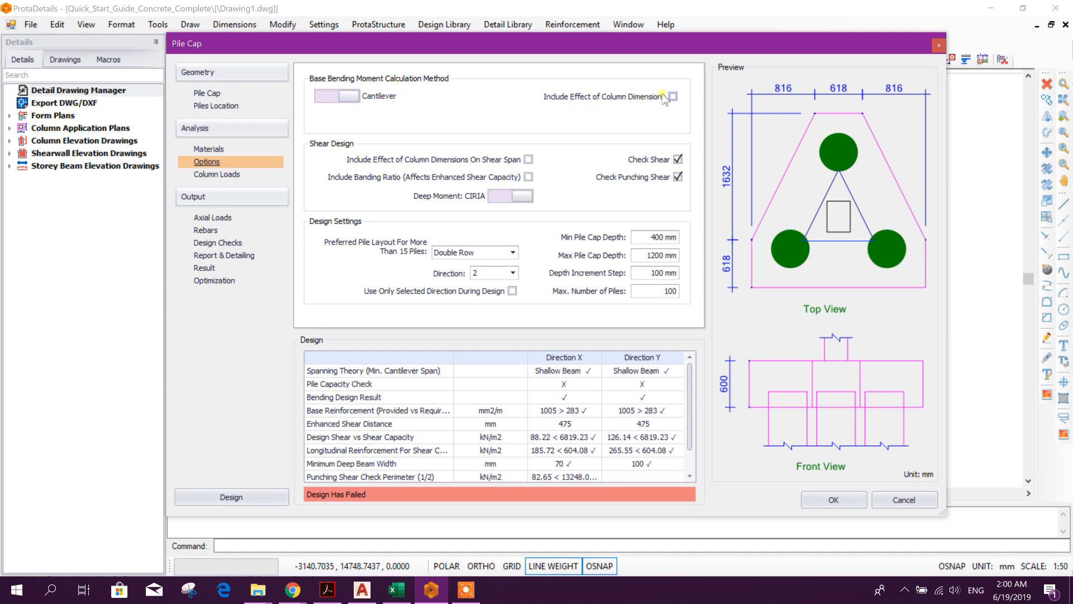
click(673, 97)
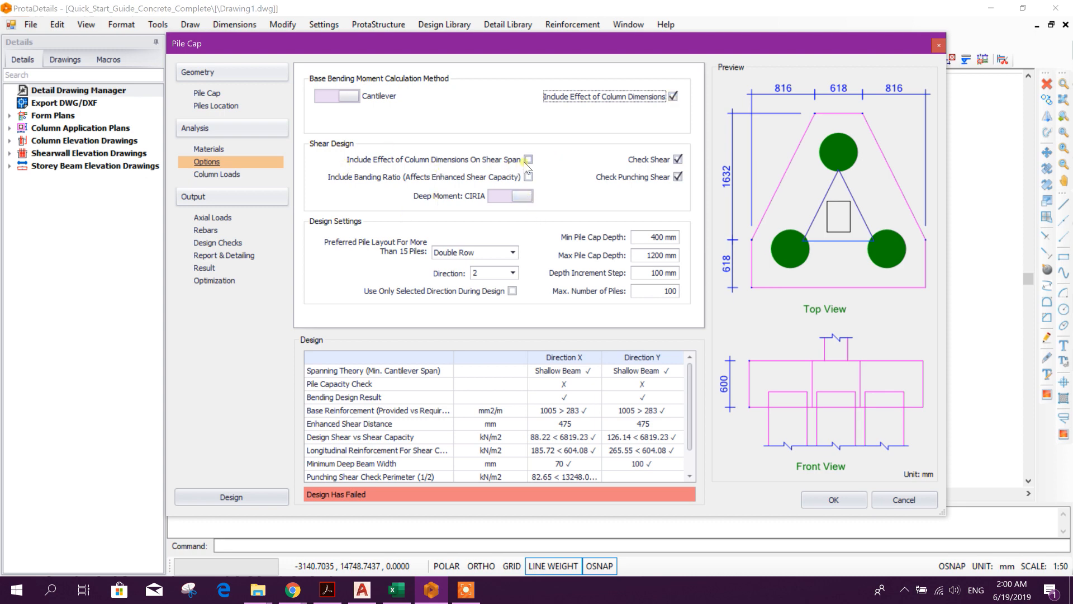
click(528, 160)
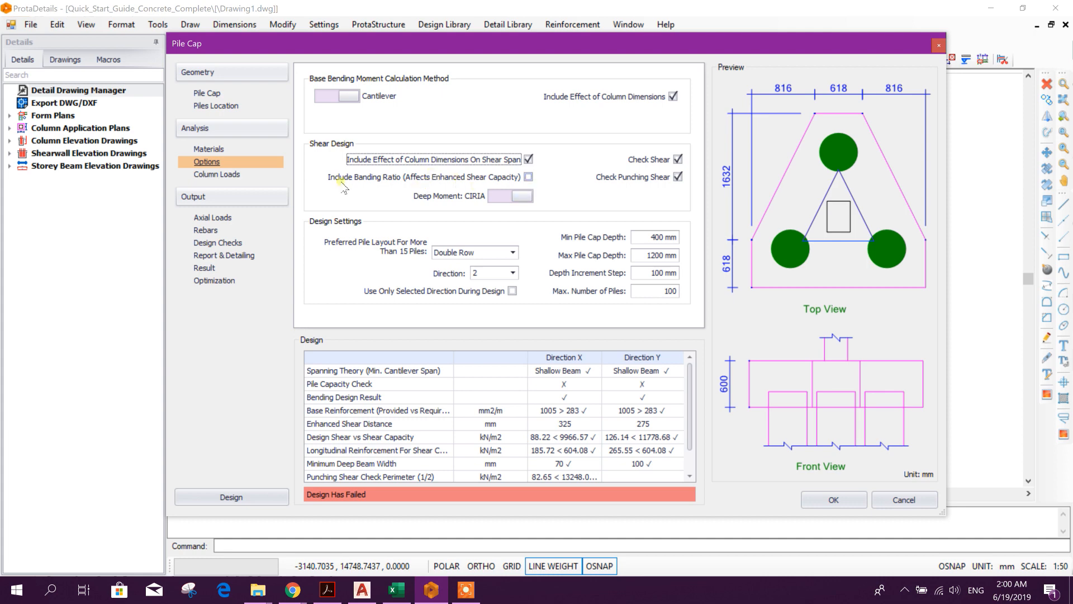
mouse_move(435, 190)
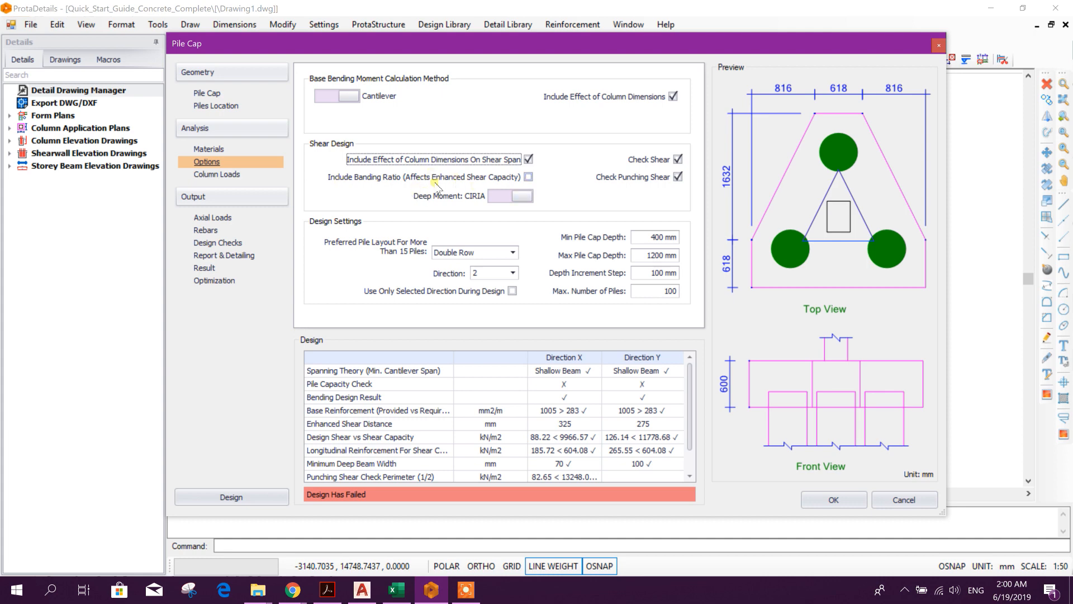
mouse_move(483, 185)
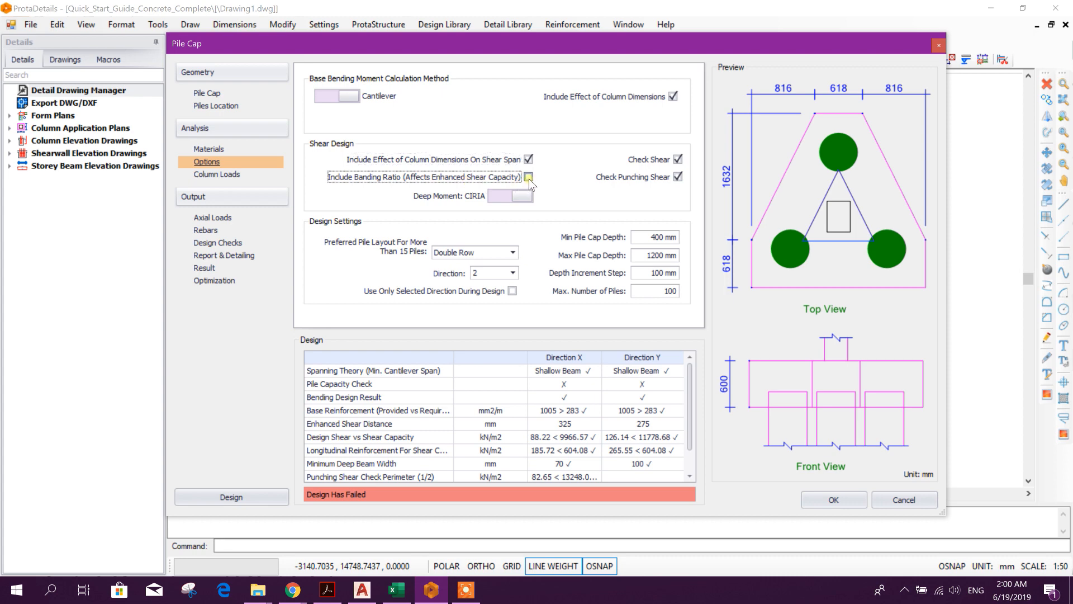
click(528, 176)
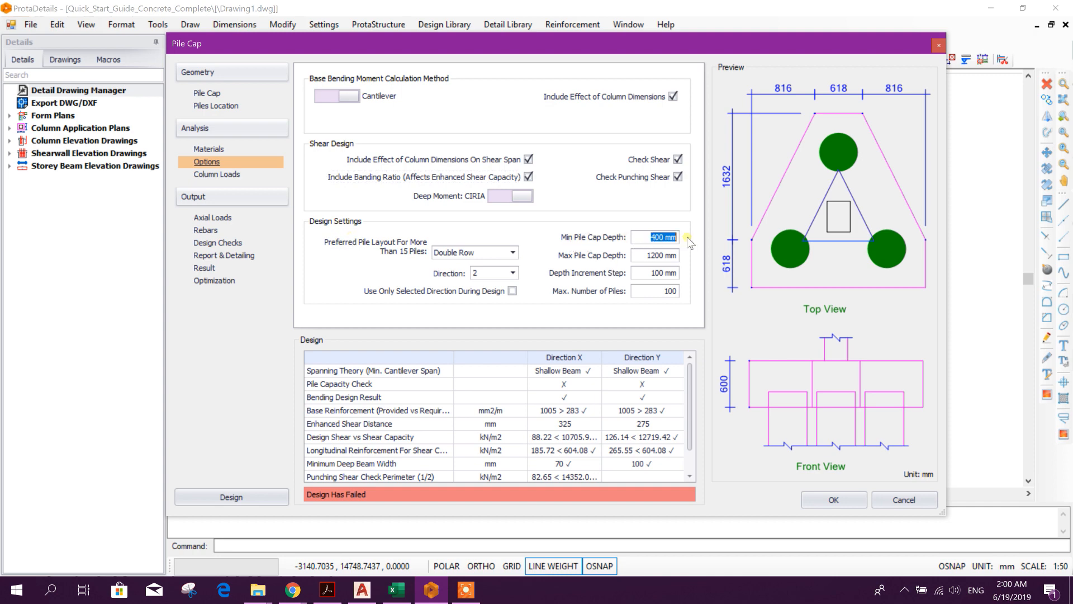
click(655, 255)
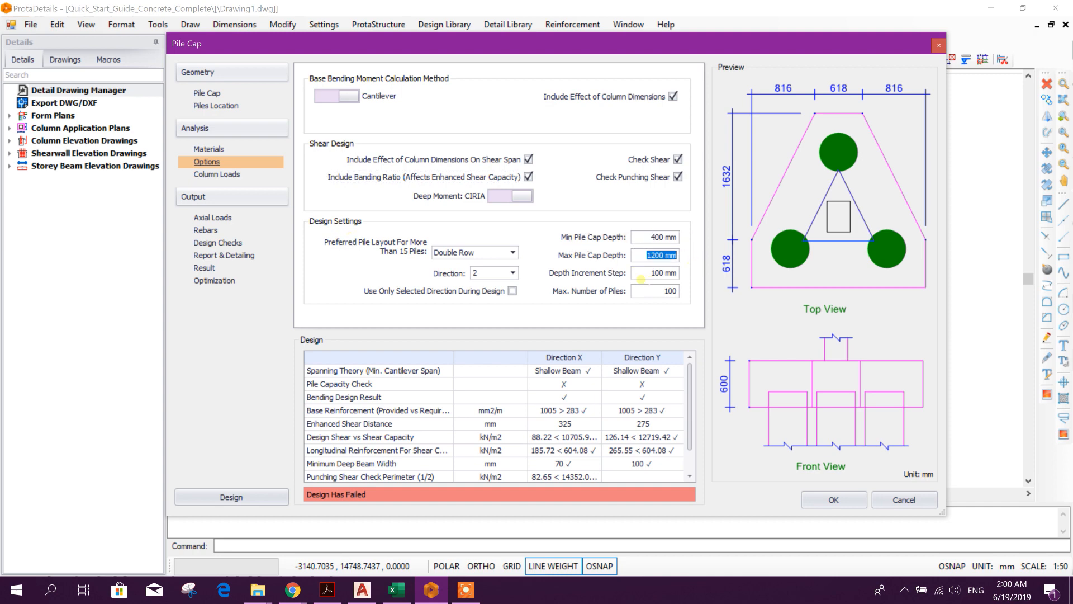
click(654, 273)
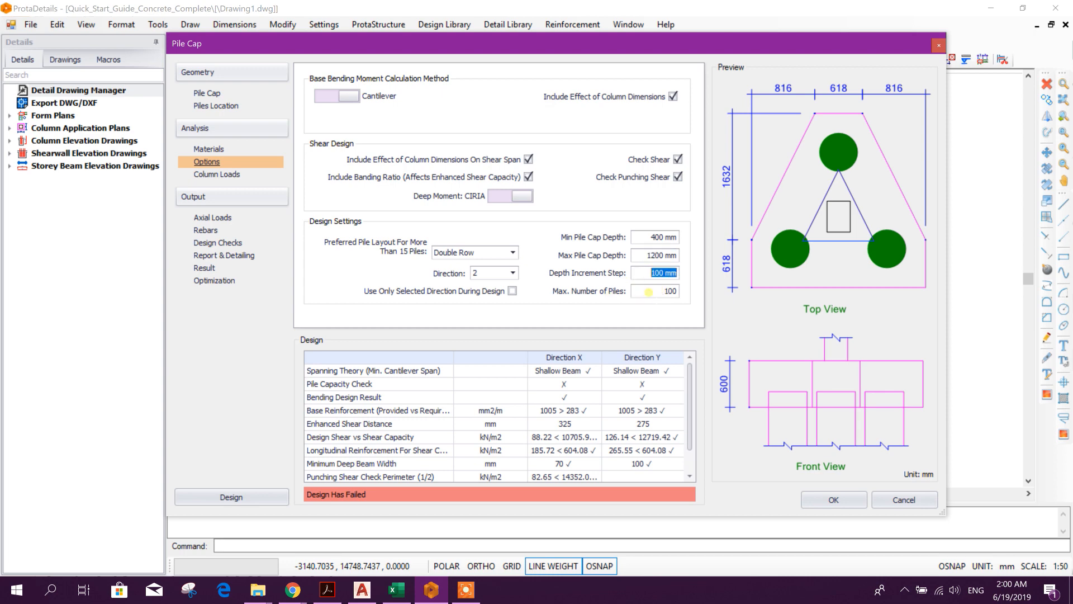
click(655, 291)
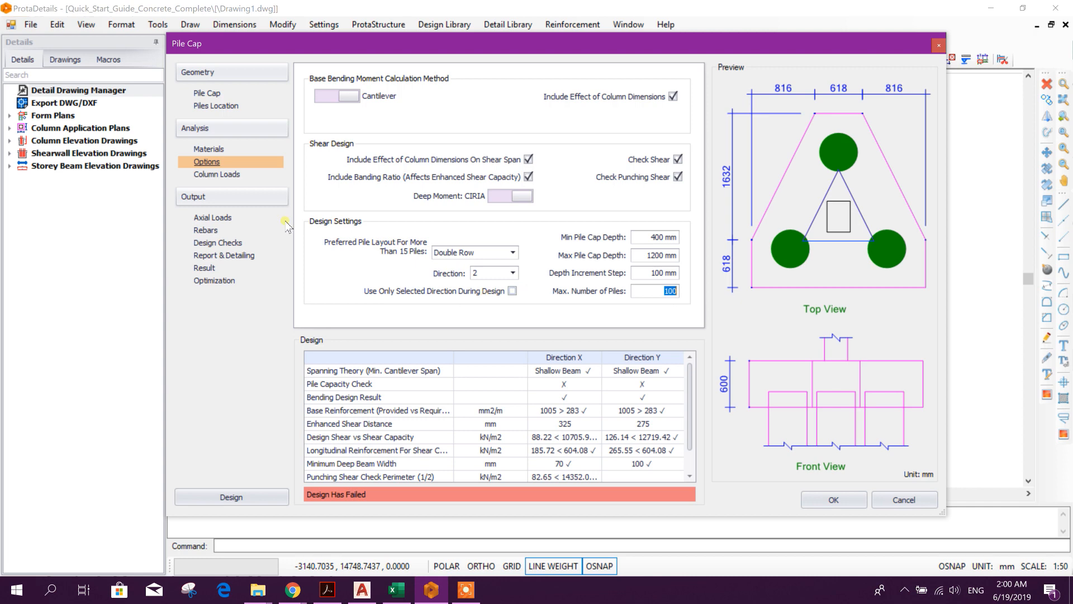
Add a Comb1 user-defined load combination on Column Loads and start its axial load entry.
click(217, 175)
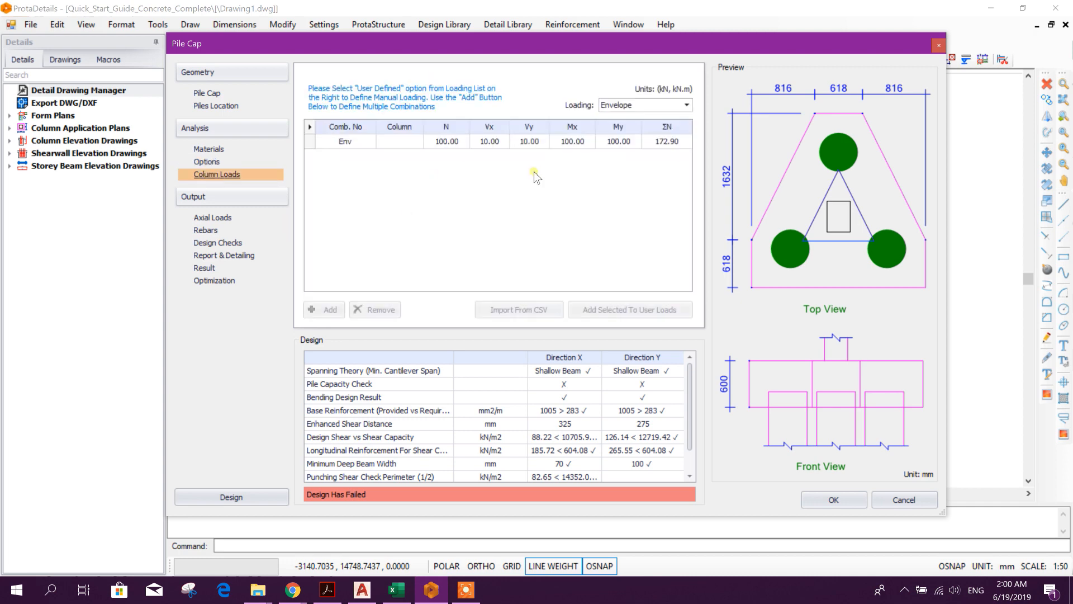
mouse_move(675, 111)
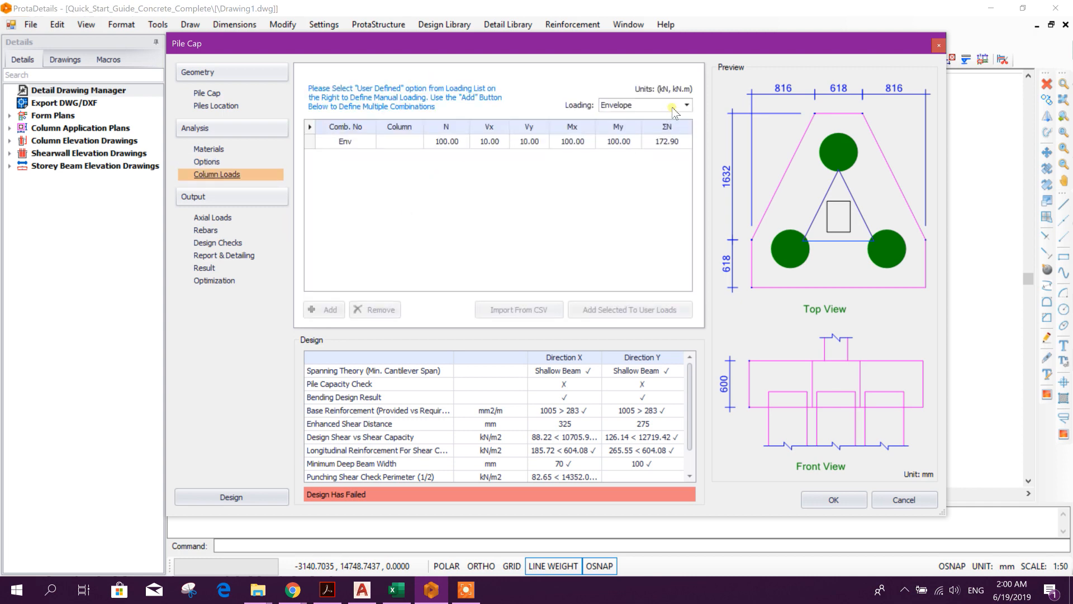
mouse_move(649, 145)
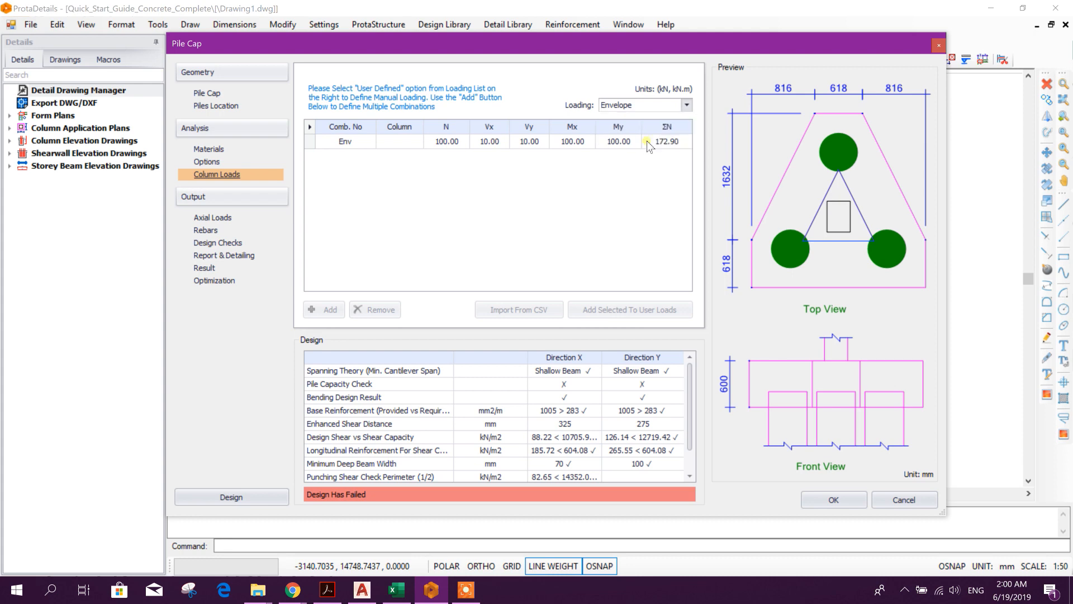
click(641, 105)
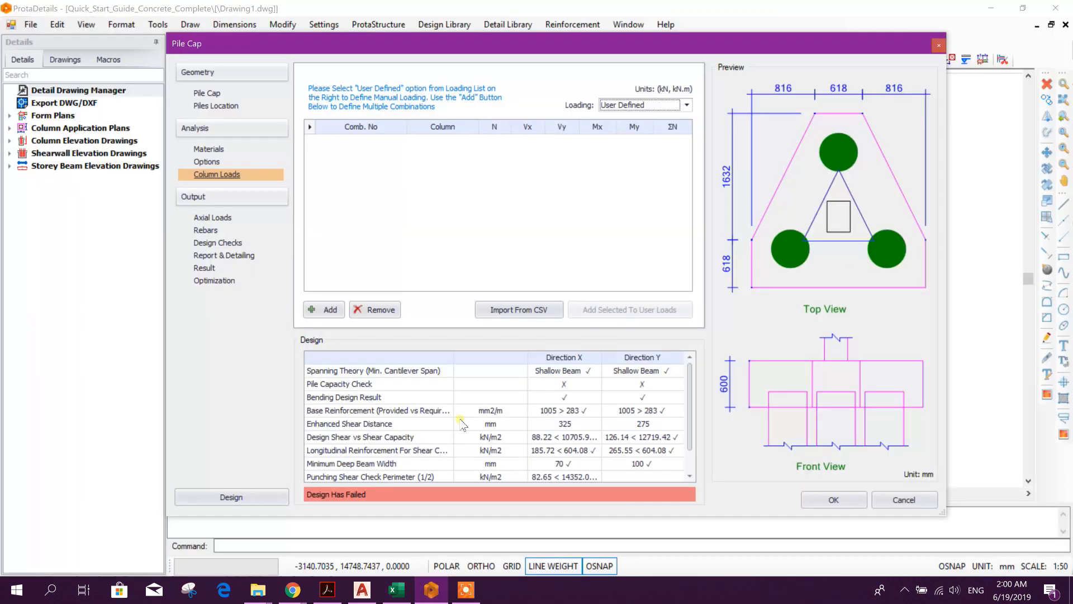
click(323, 310)
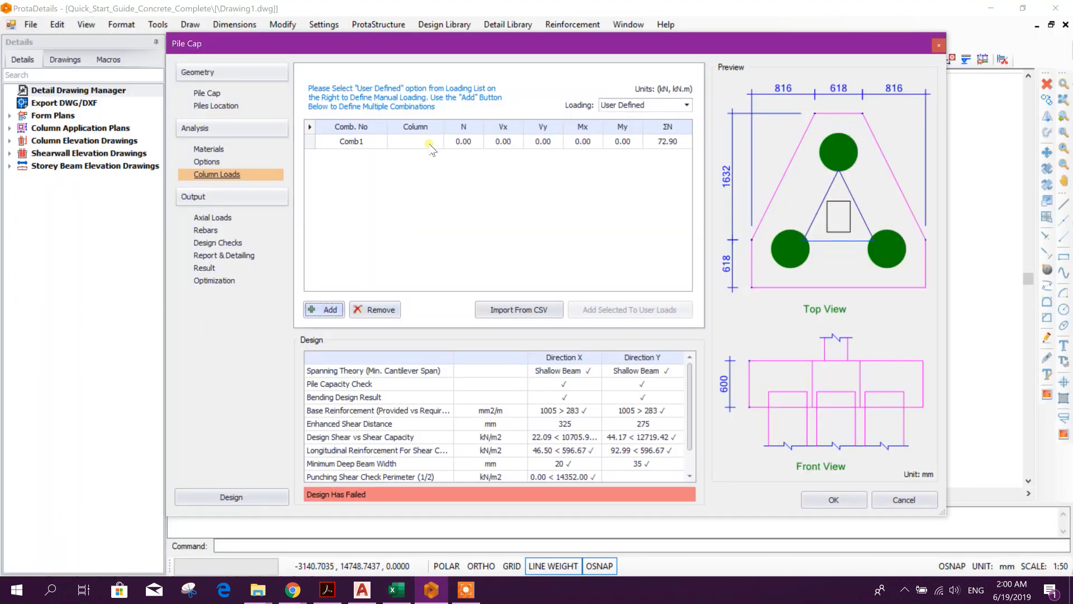
click(463, 140)
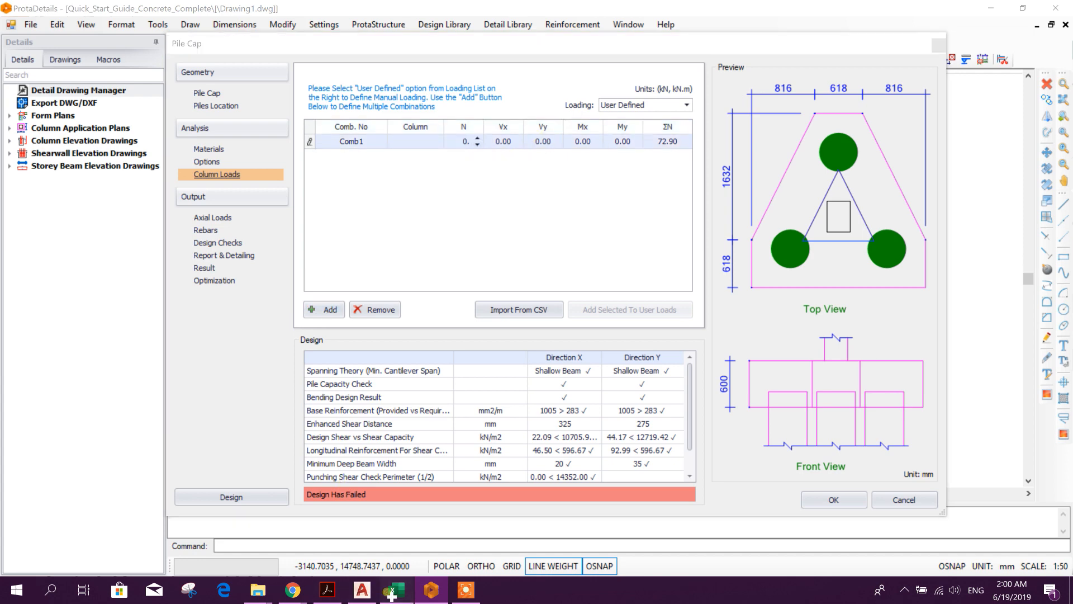
click(392, 589)
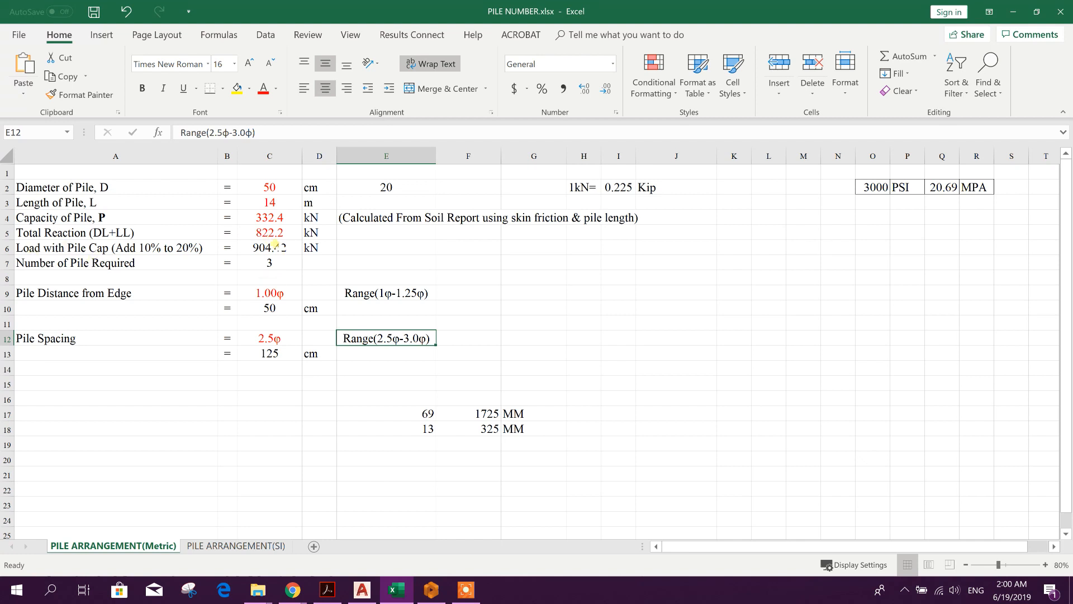
Read the 822.2 kN total reaction in C5 and return to the pile cap design.
click(269, 233)
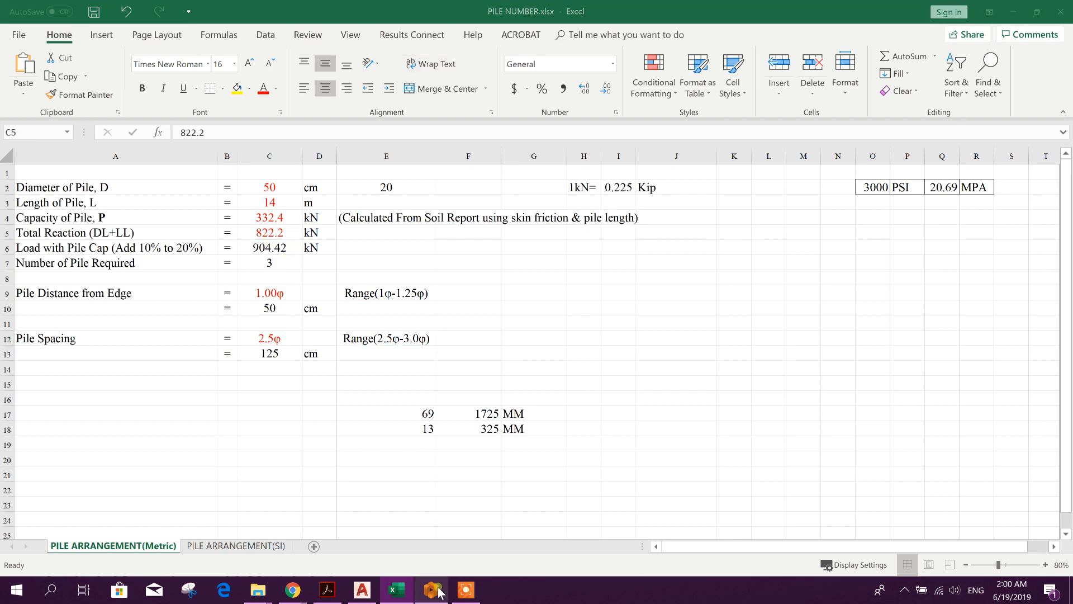
click(432, 591)
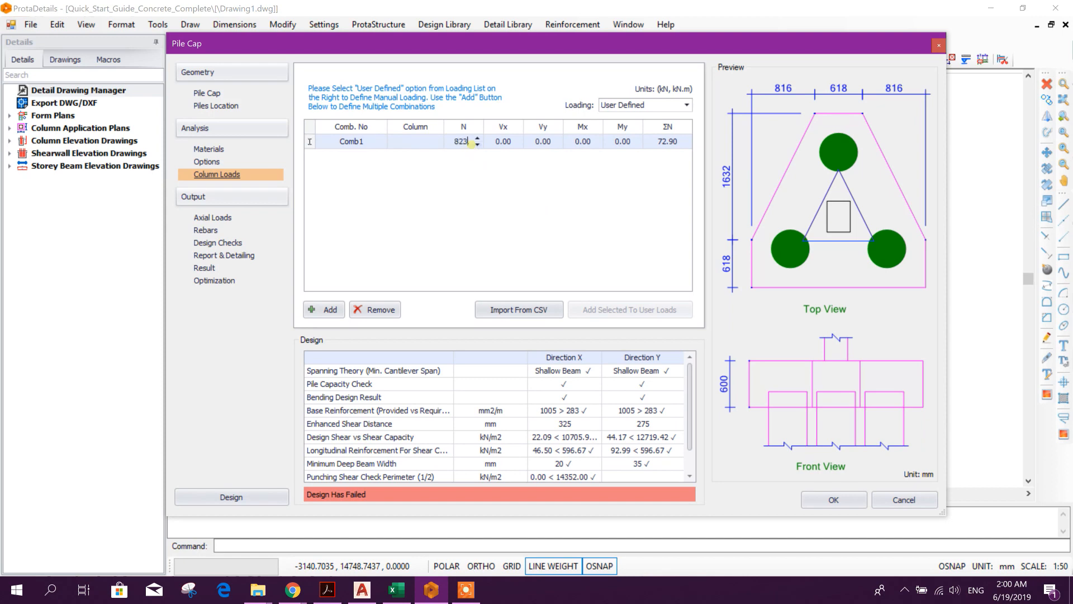
Enter Comb1 column loads N 823 kN, Vx 50 kN and Vy 40 kN.
click(505, 140)
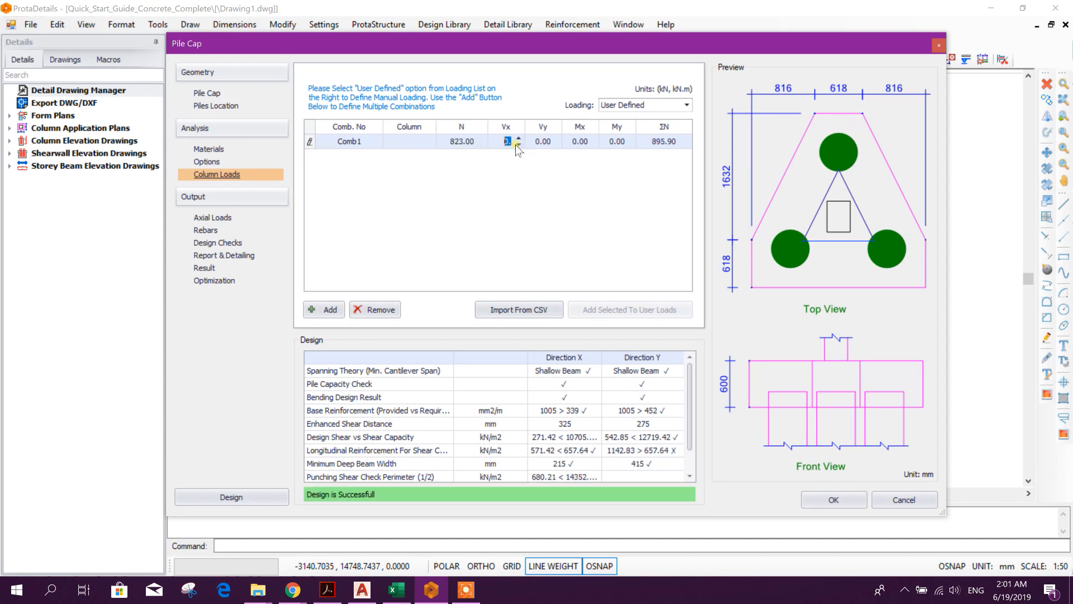
click(542, 141)
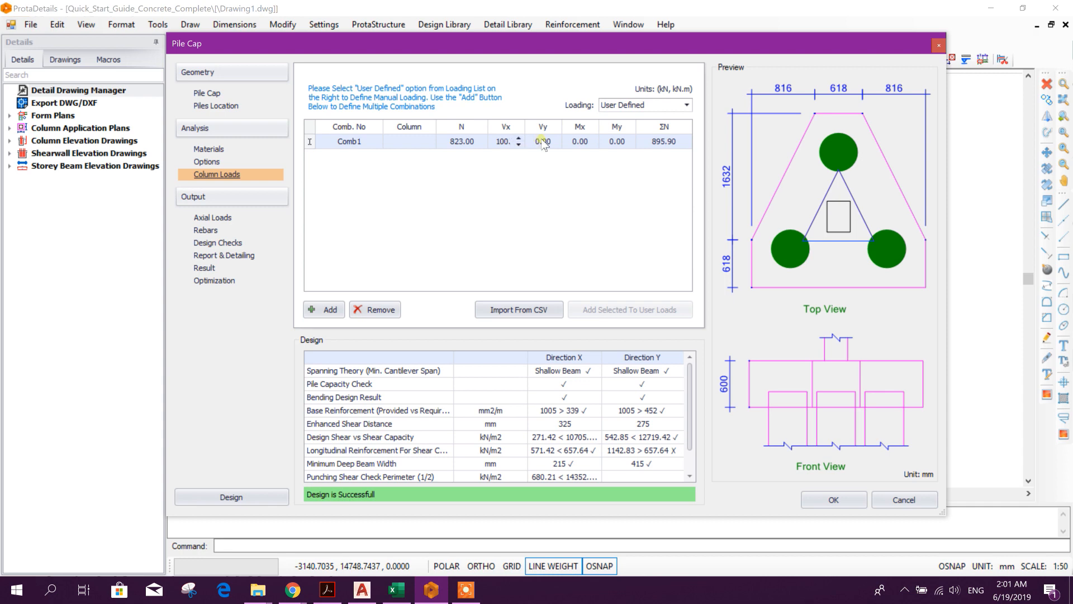
click(548, 141)
text(40)
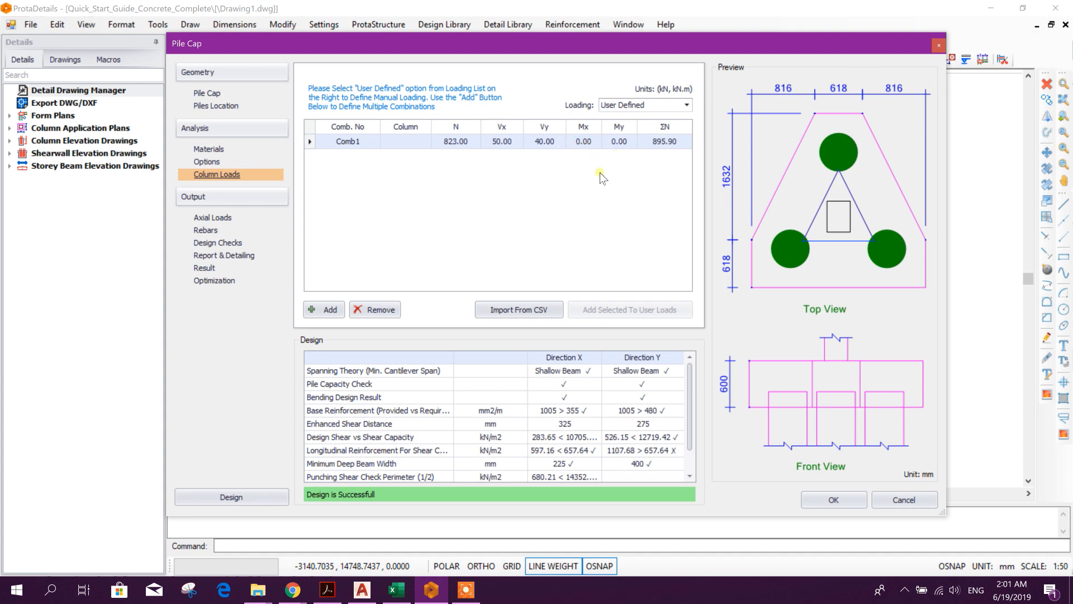
mouse_move(269, 212)
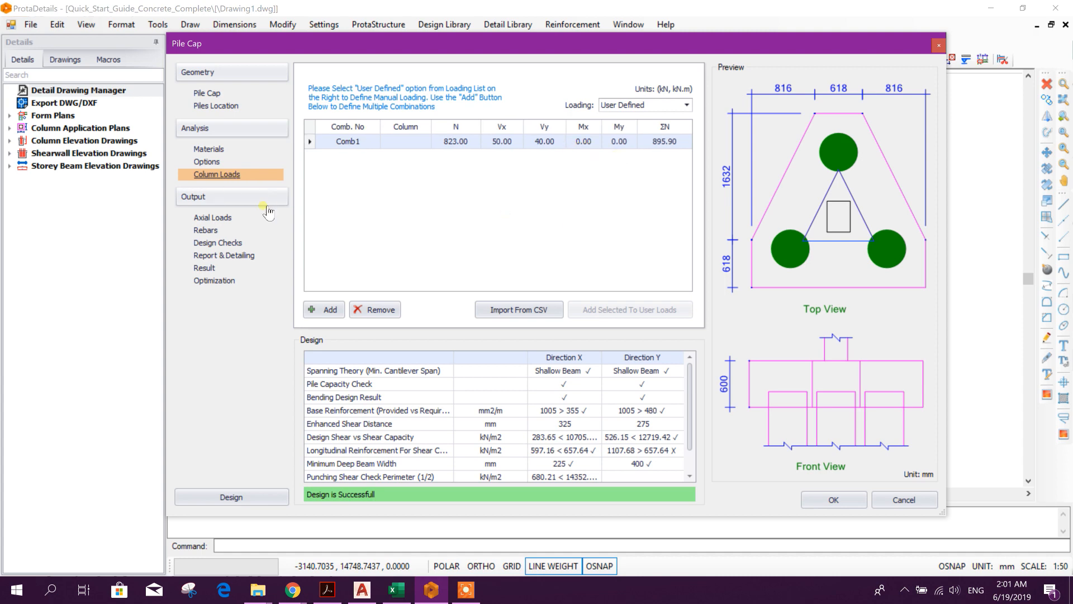
mouse_move(585, 147)
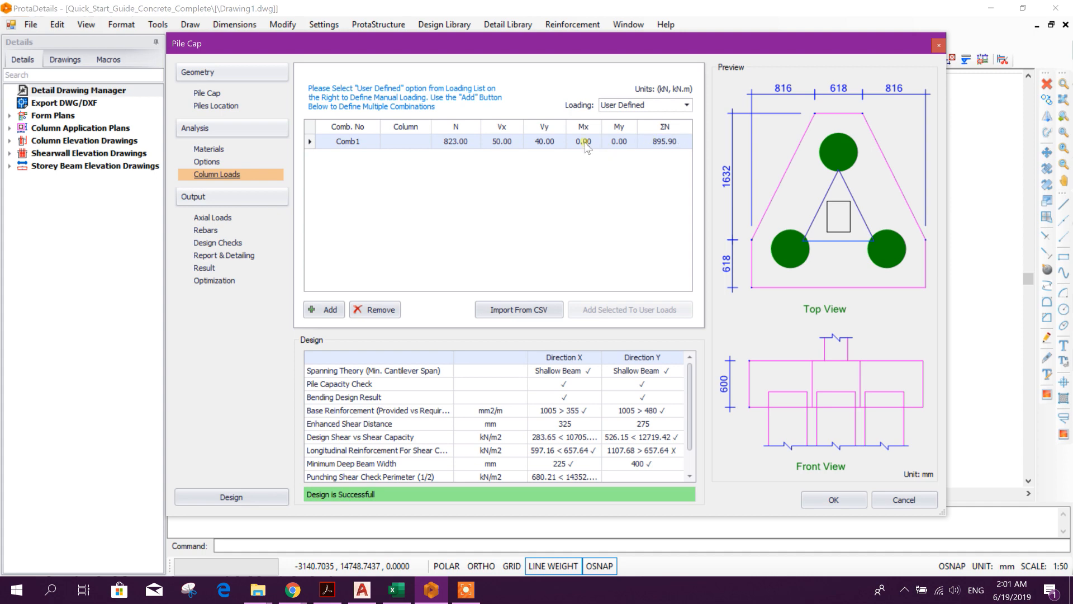
mouse_move(198, 217)
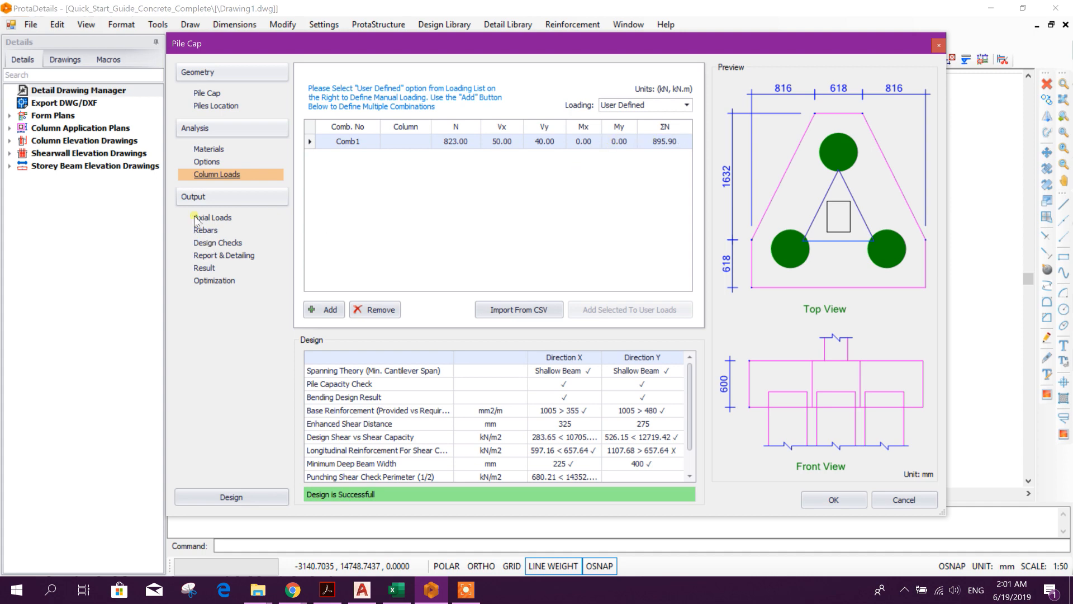
Review the pile axial loads, designed rebars and design checks in the Output list.
click(212, 218)
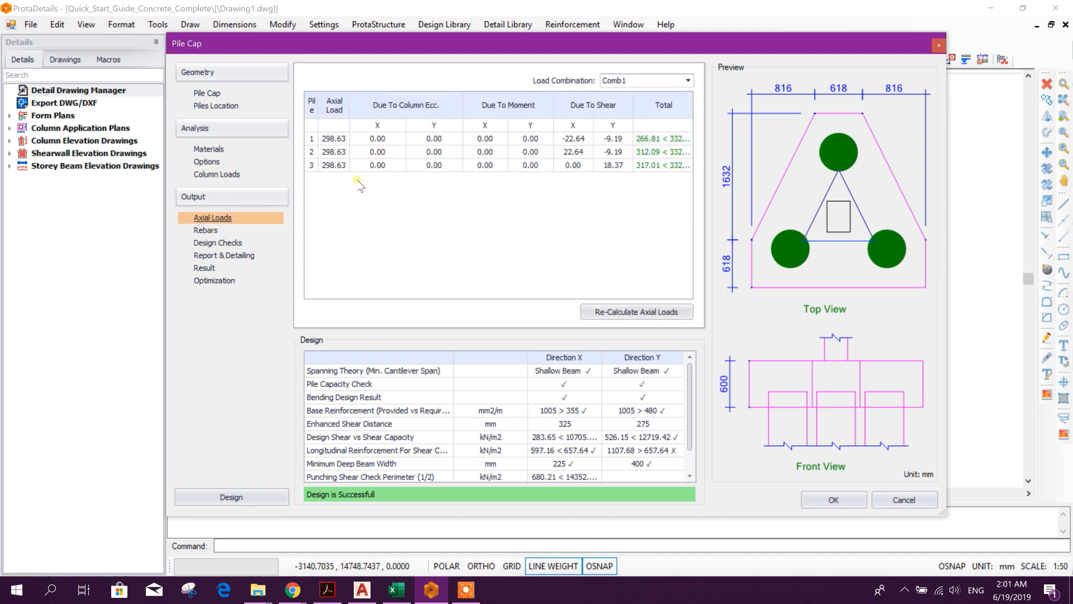
mouse_move(433, 187)
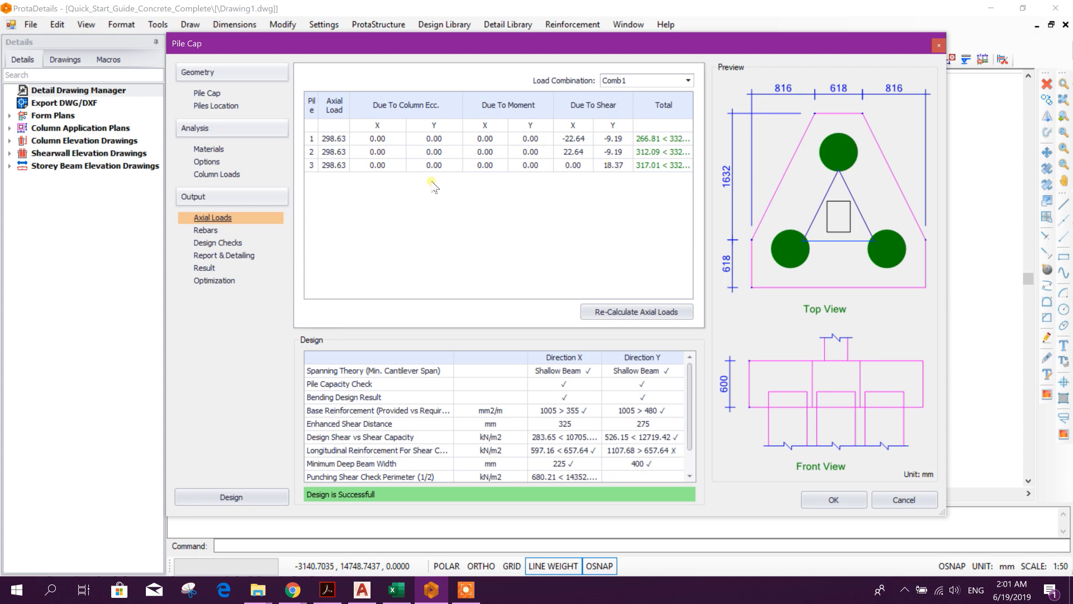
click(205, 231)
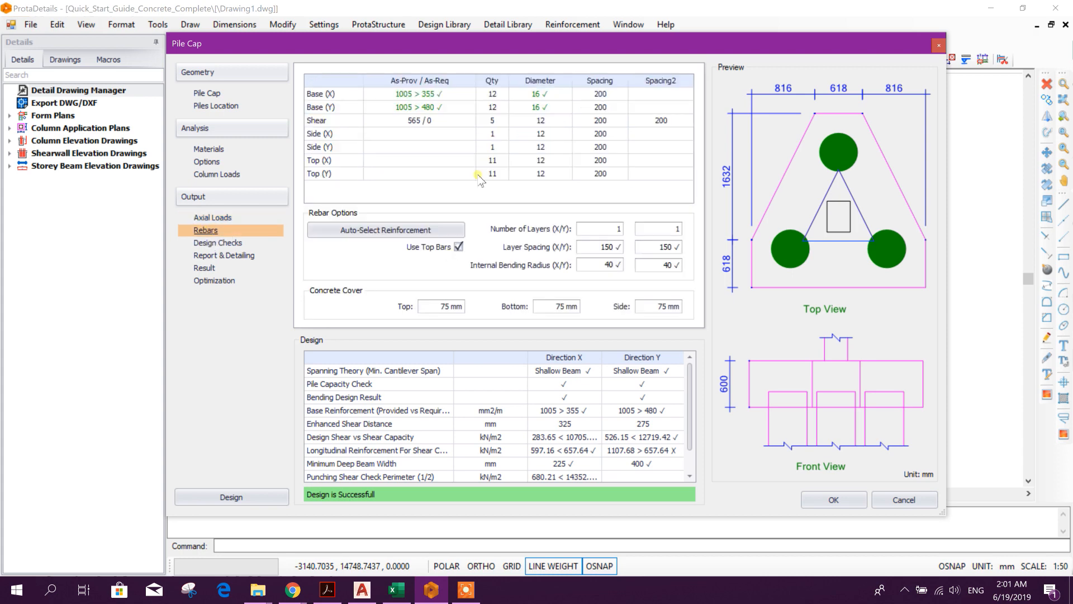
mouse_move(224, 255)
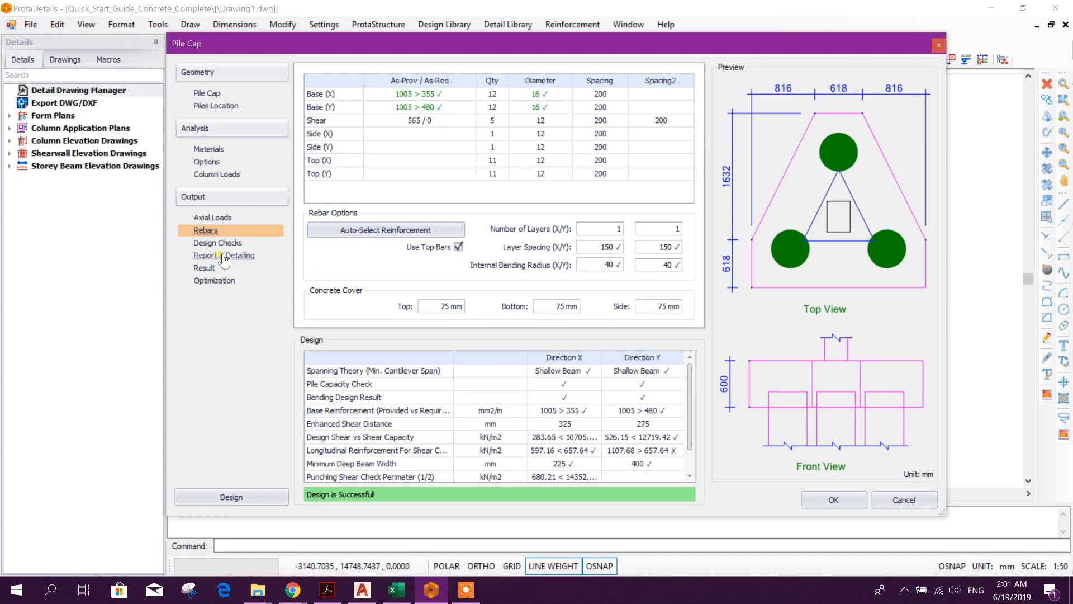
click(218, 242)
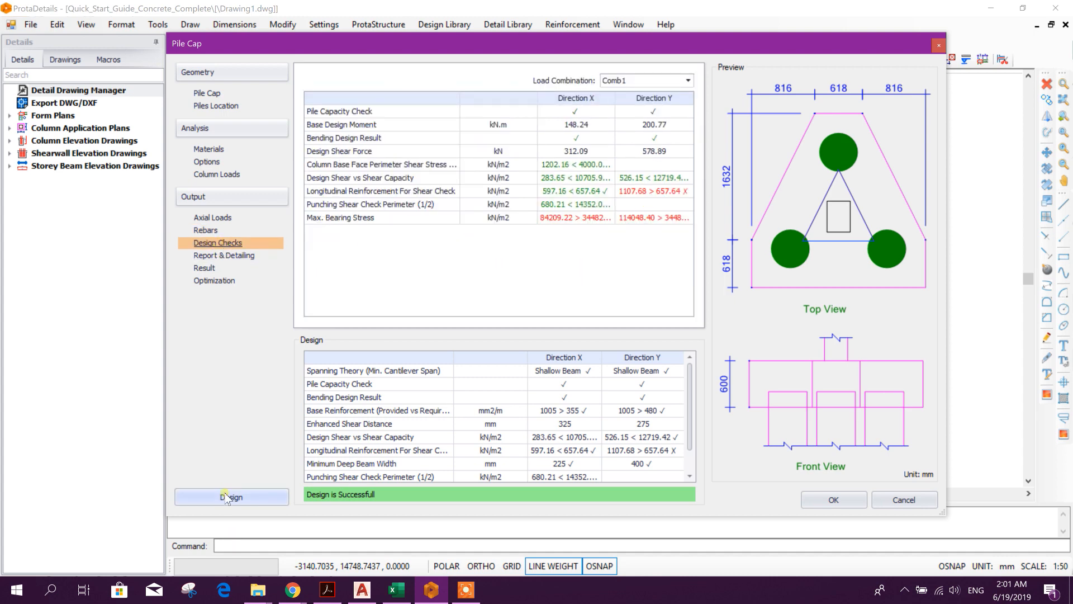
Rerun the pile cap design at 800 mm depth and review the updated rebars and design checks.
click(231, 497)
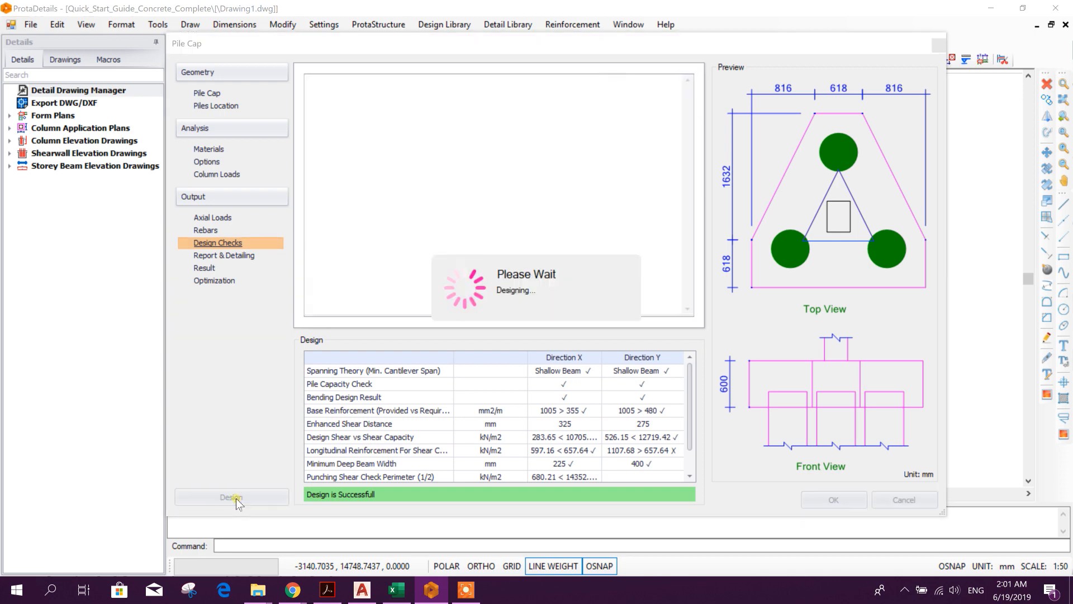
click(230, 497)
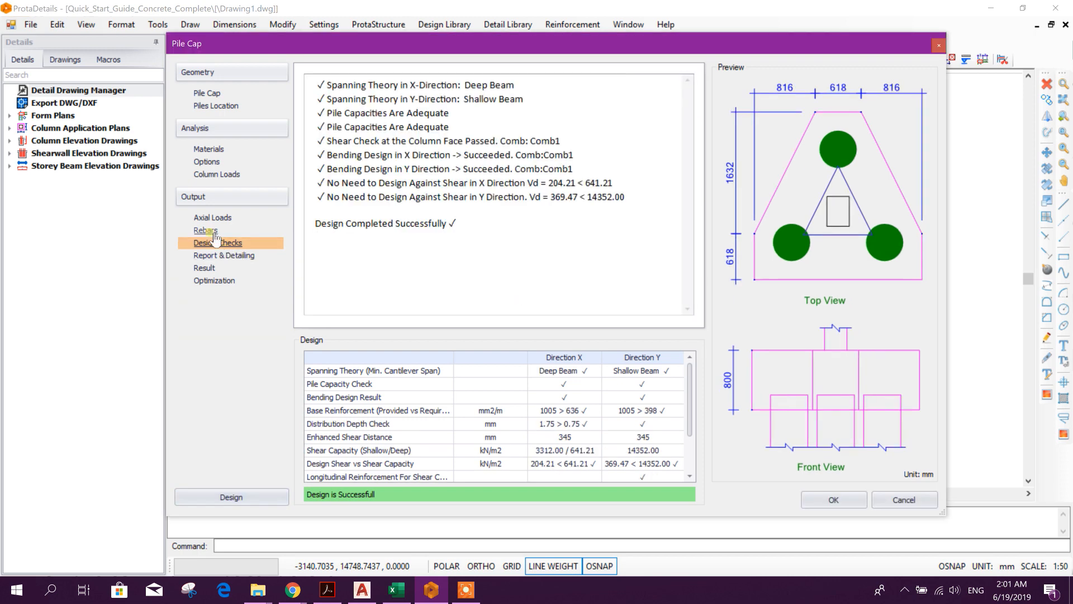
click(206, 230)
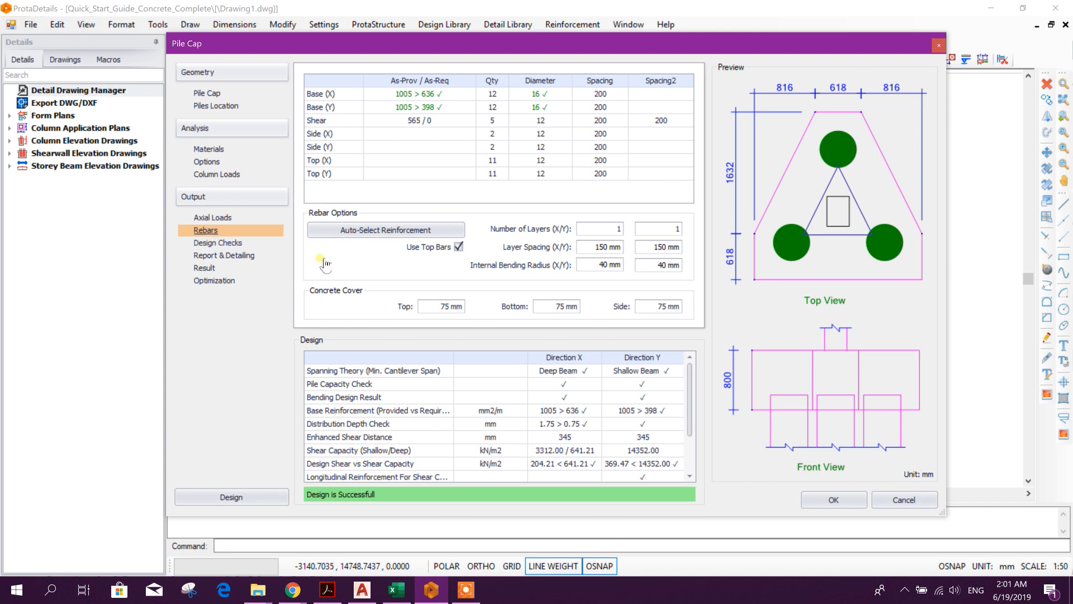
click(218, 243)
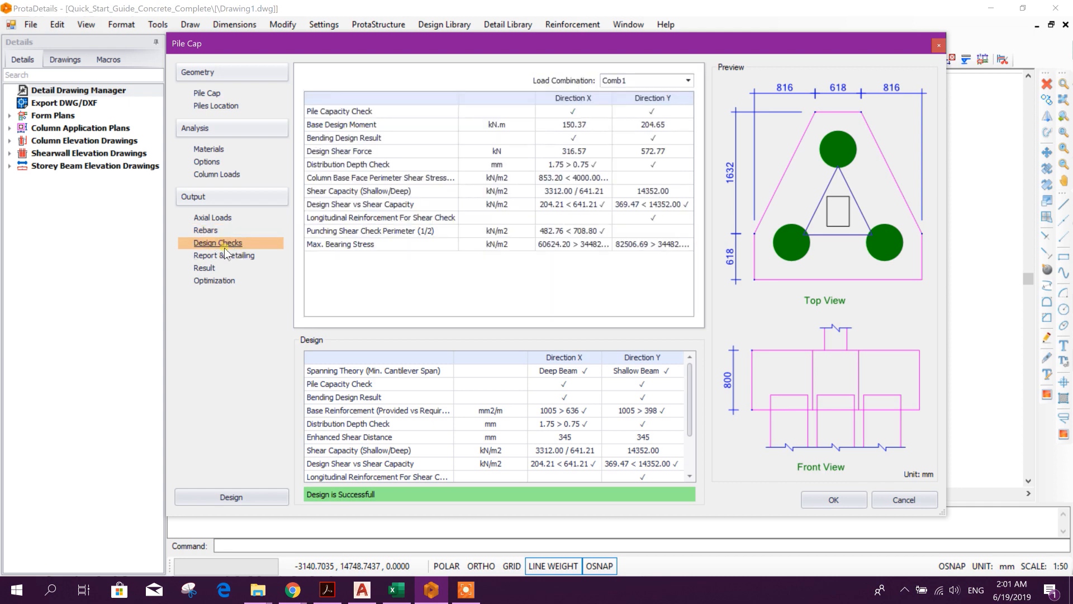
click(224, 255)
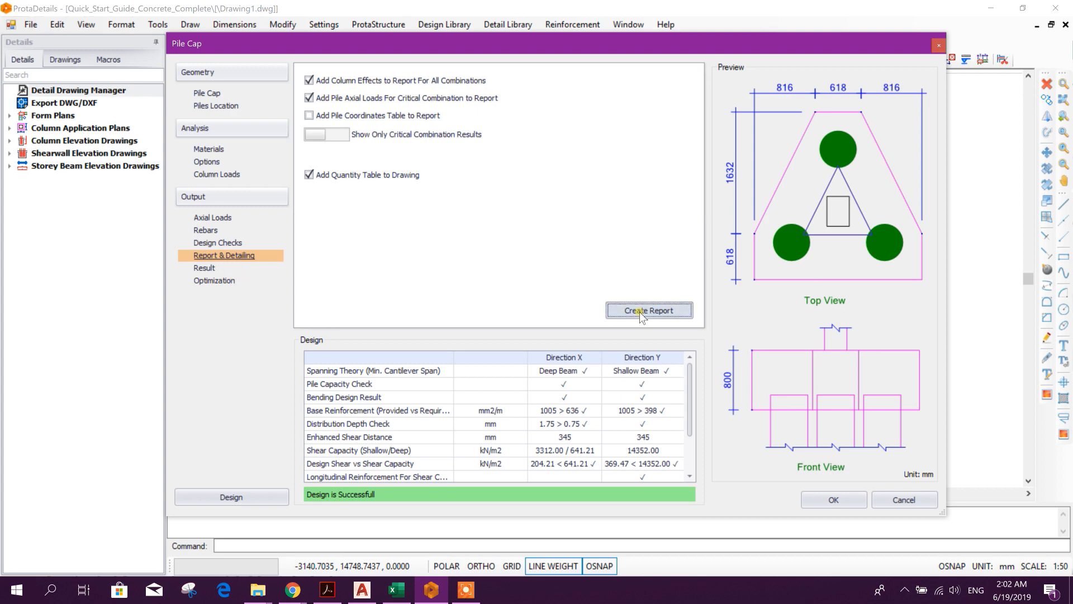
Generate the two-page Pile Cap Design report and scroll through its geometry and reinforcement.
click(649, 310)
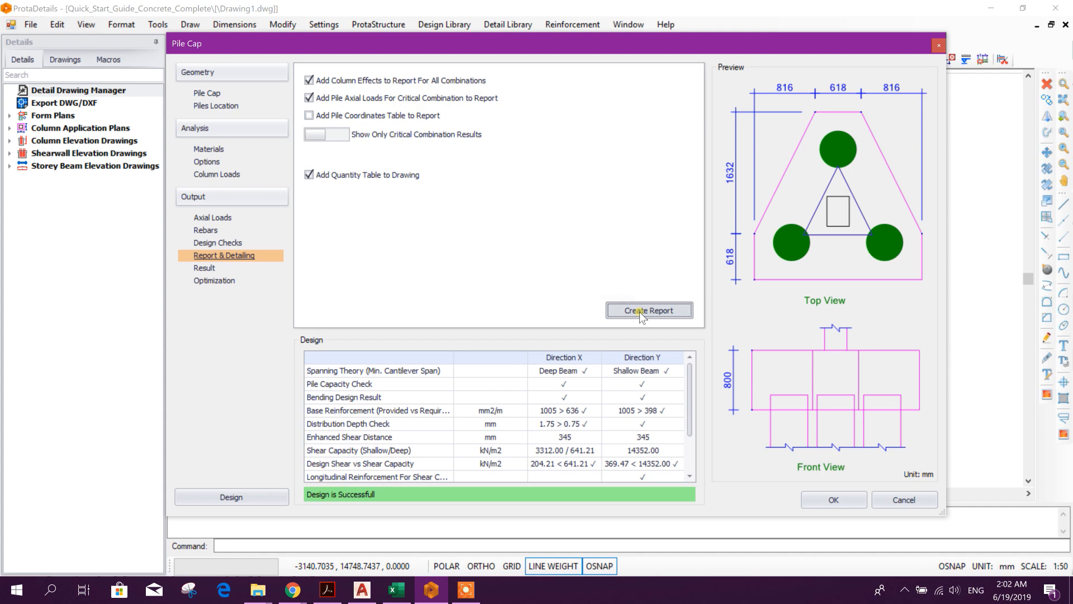
click(649, 310)
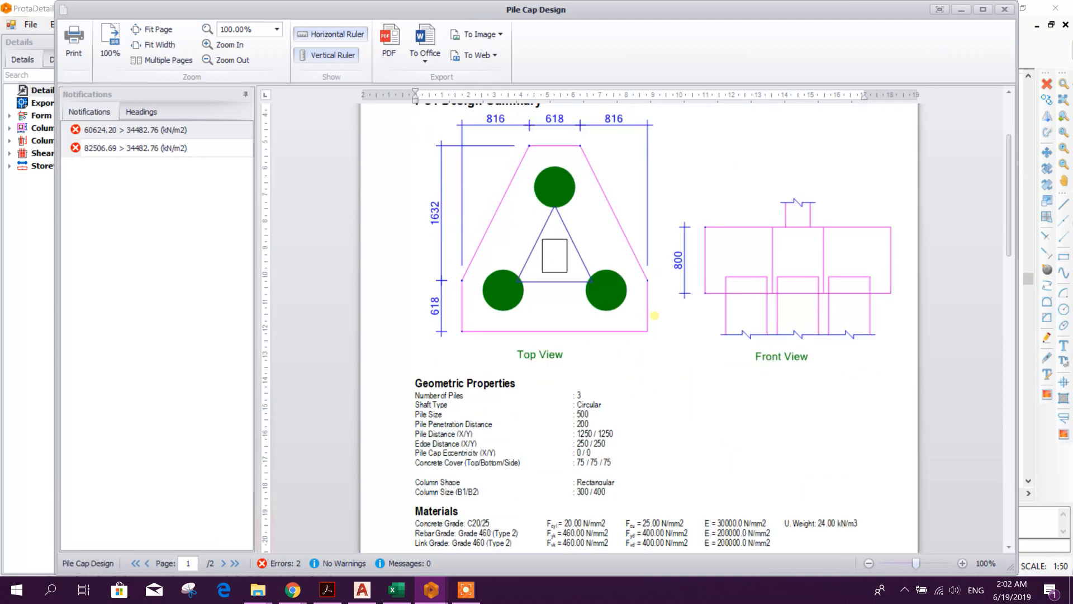
scroll(down, 3)
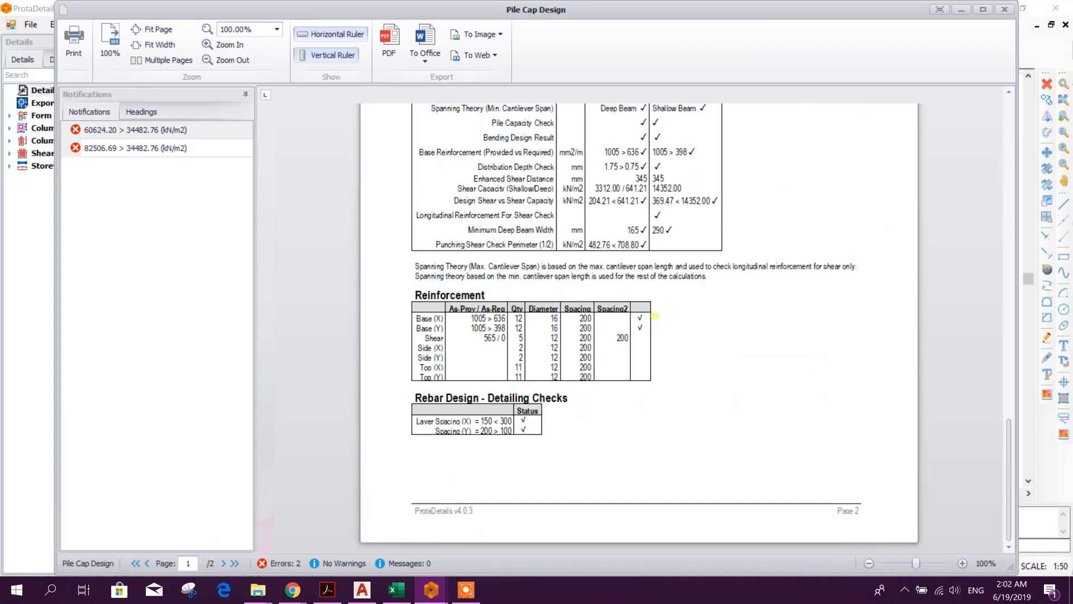
scroll(up, 3)
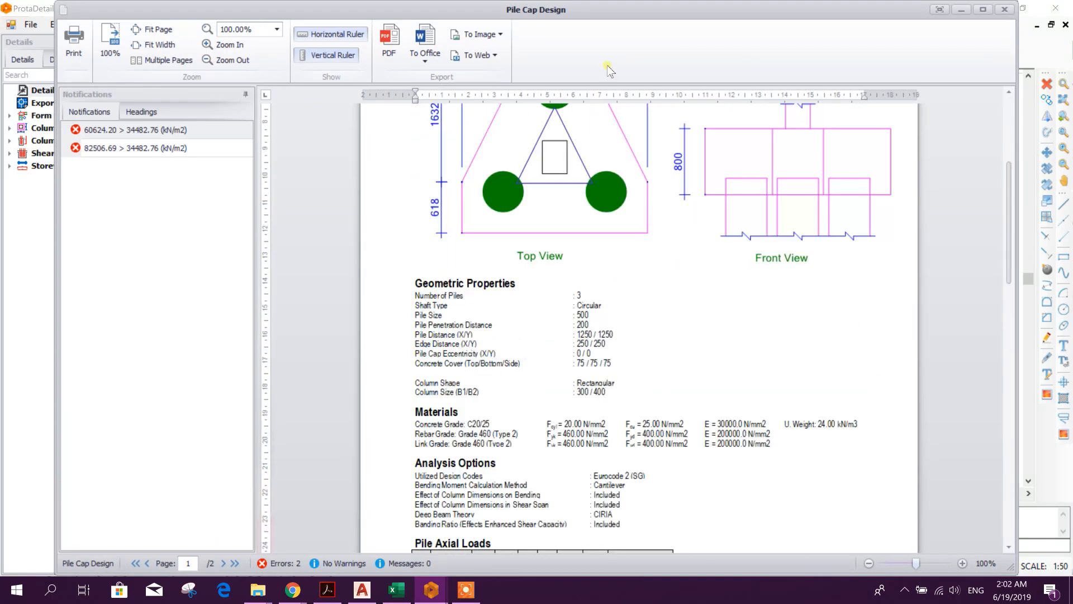
mouse_move(385, 62)
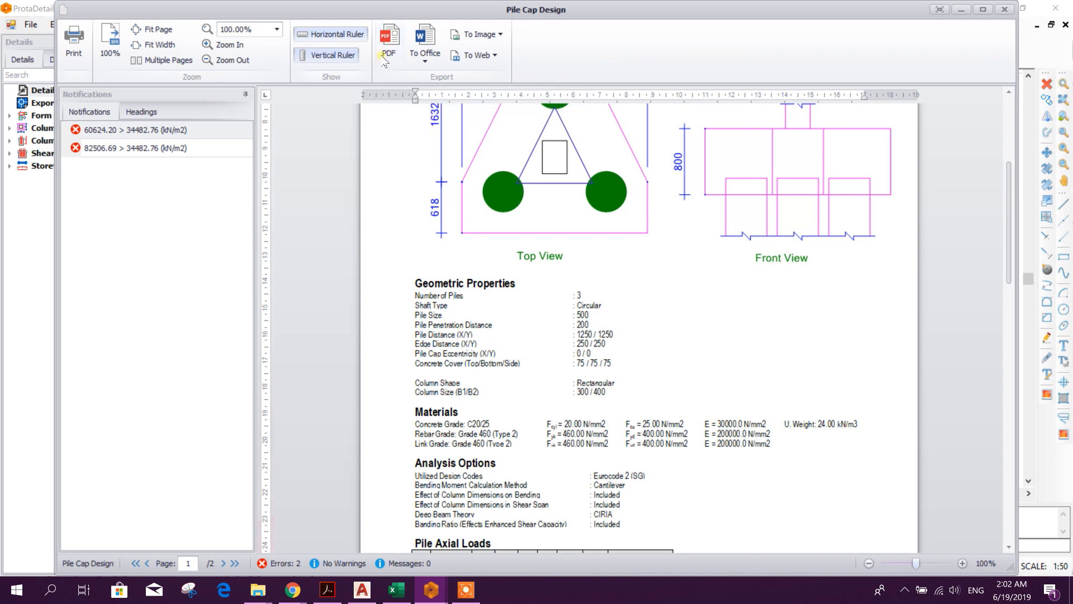
mouse_move(424, 41)
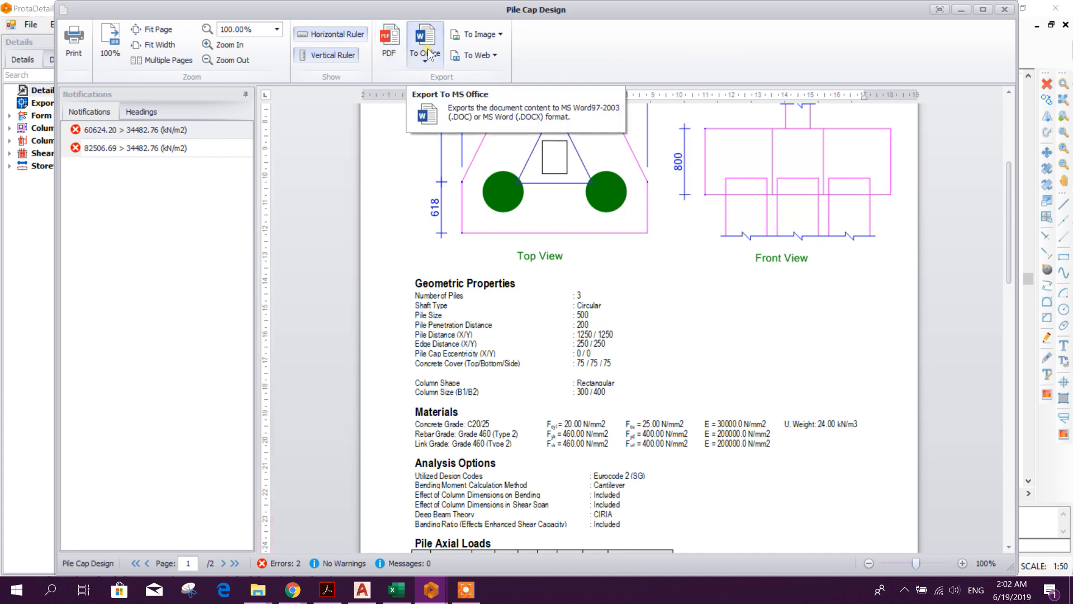
mouse_move(977, 27)
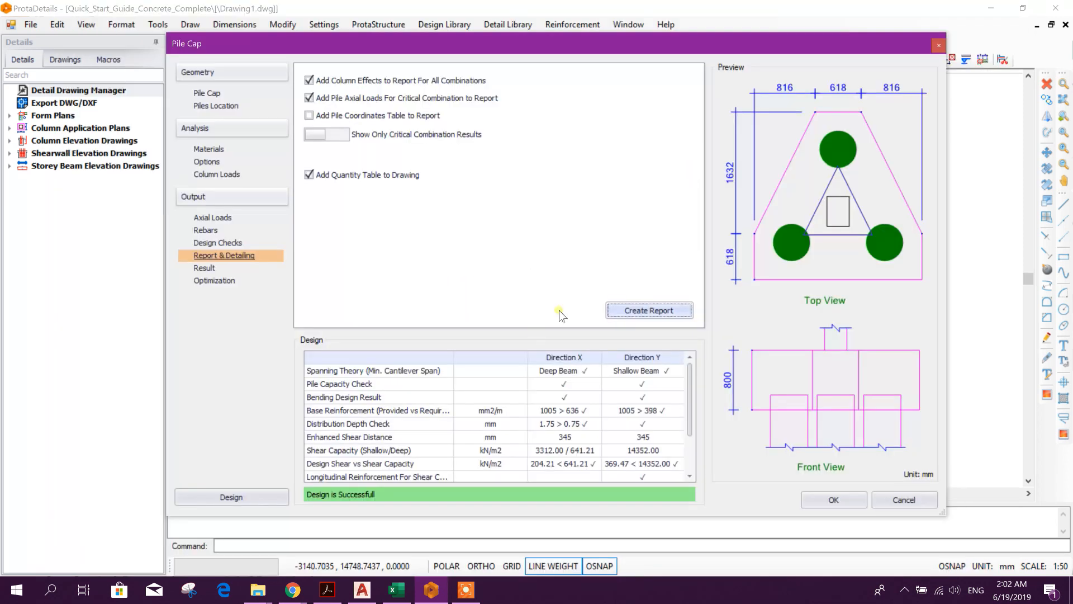
mouse_move(677, 468)
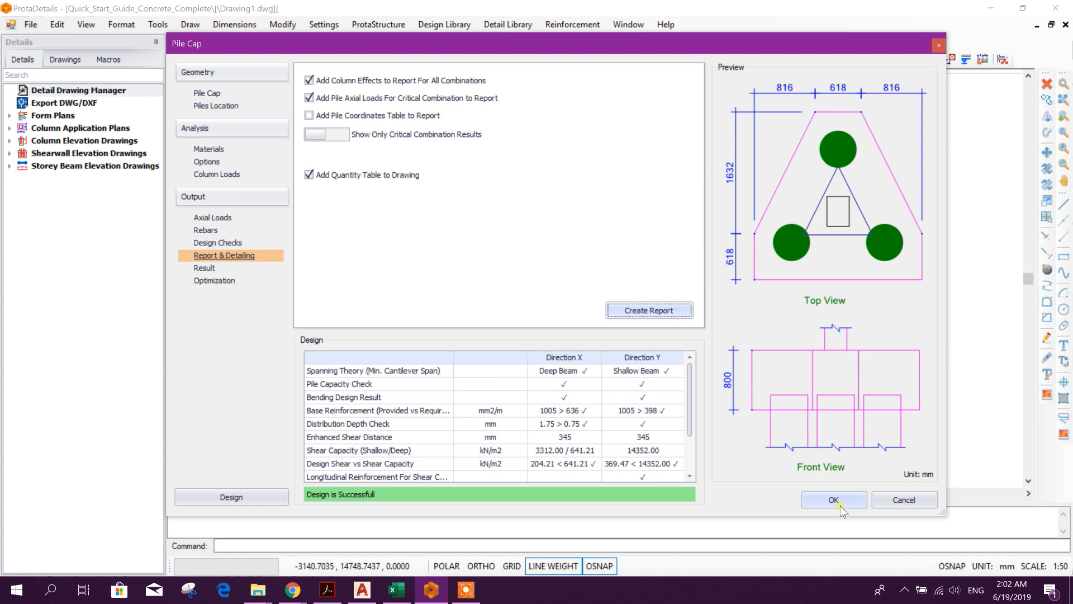
Accept the design to place the detail drawing with plan, elevation, quantity take-off and coordinates tables.
click(833, 499)
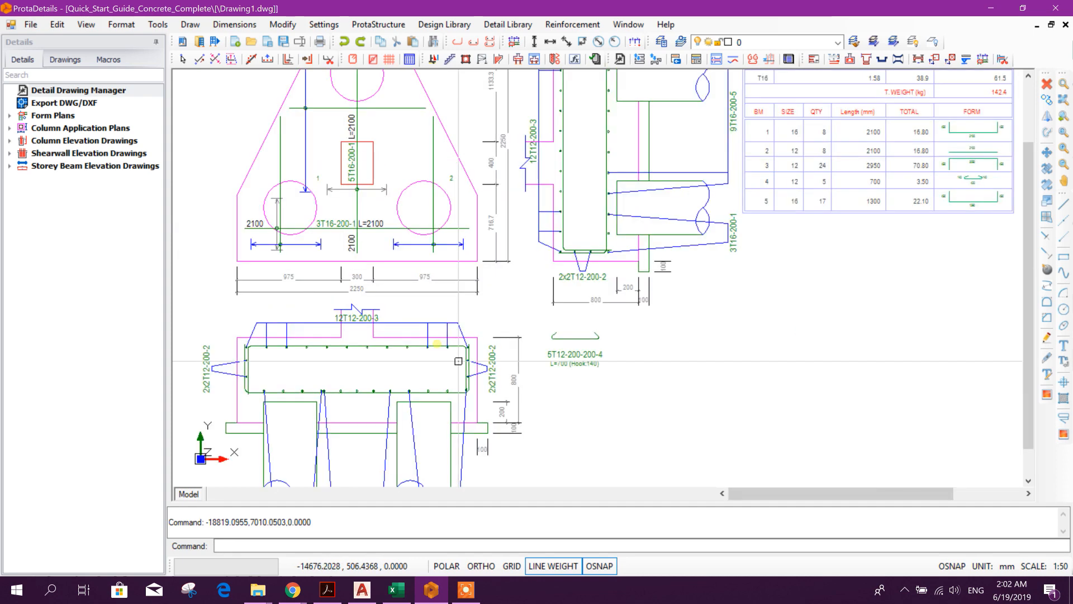
scroll(down, 3)
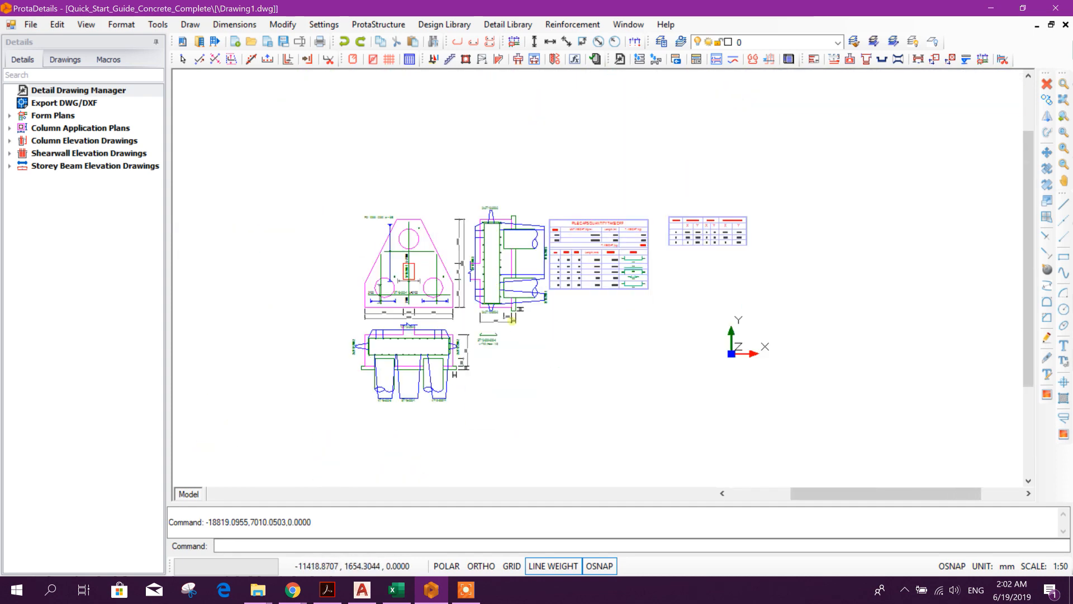
scroll(up, 3)
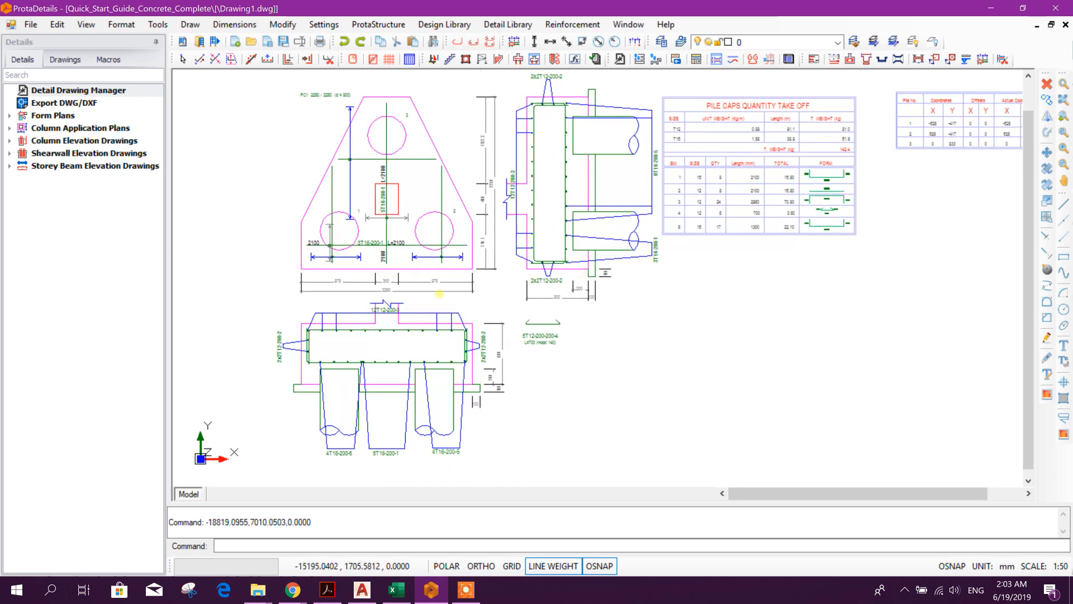
mouse_move(579, 350)
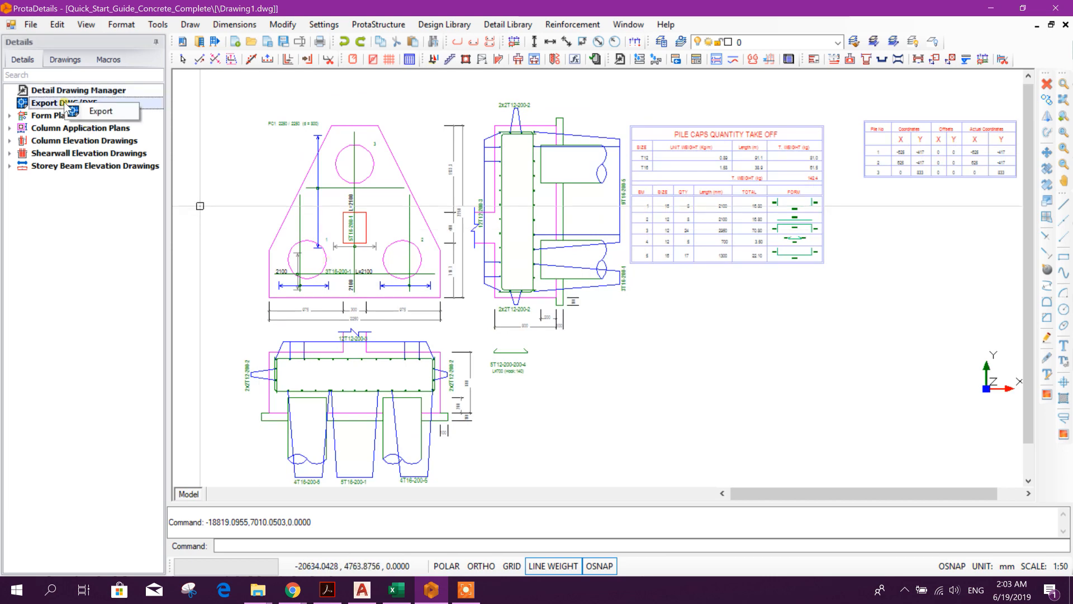
Start the DWG export and choose a different export folder for the drawing.
click(99, 110)
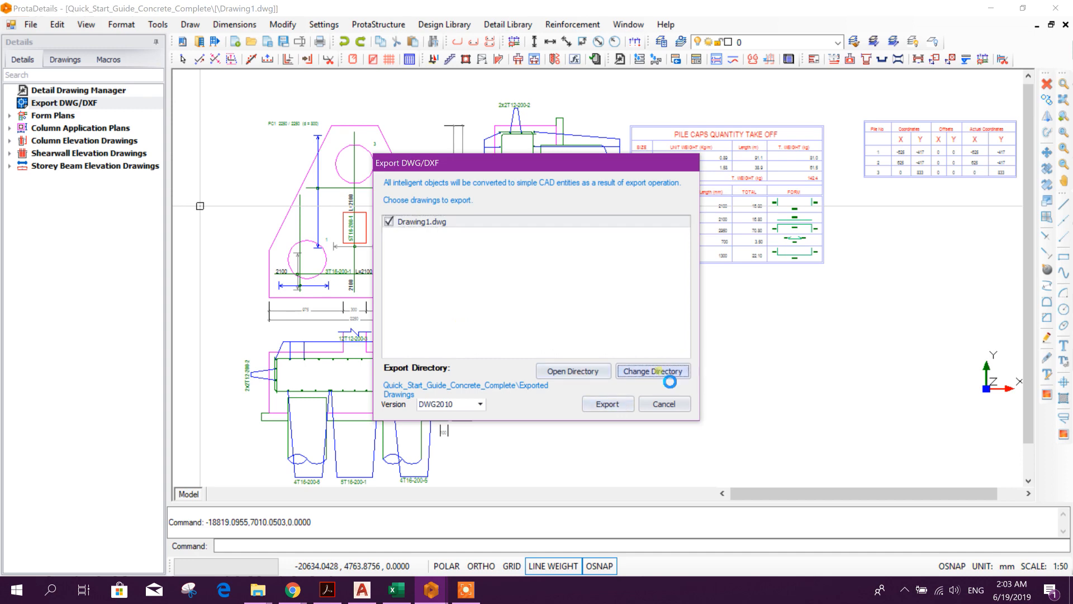
click(652, 370)
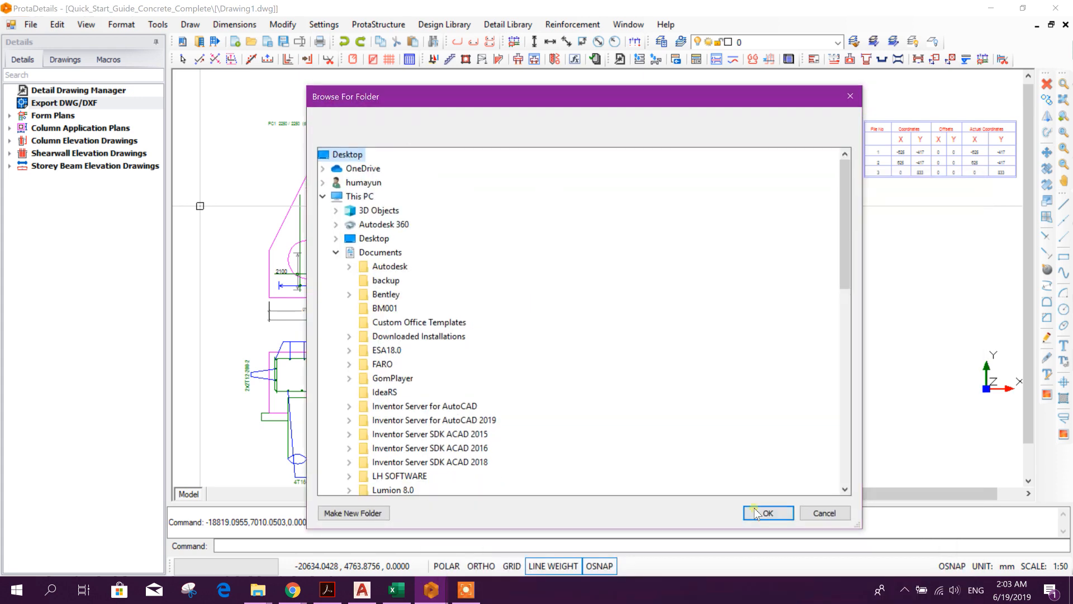
click(767, 513)
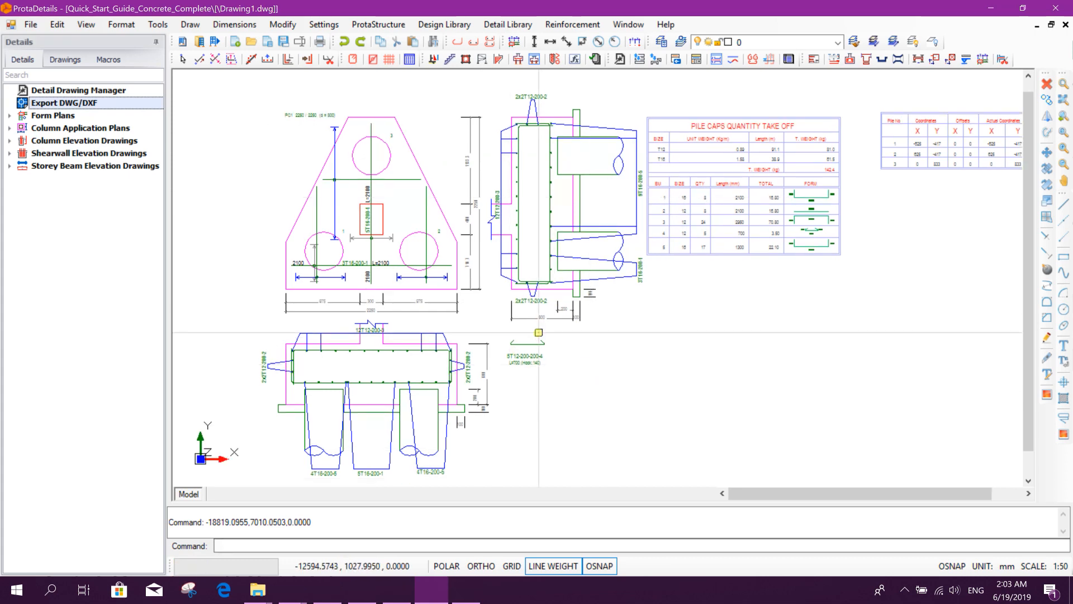
mouse_move(910, 150)
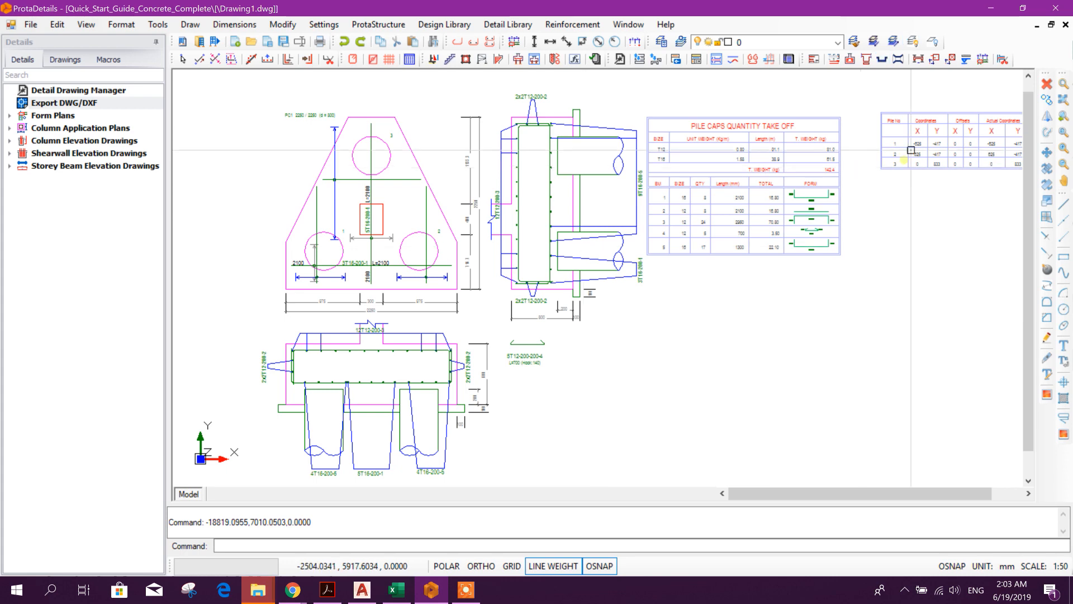
Switch to AutoCAD 2020 and open Drawing1.dwg from the Desktop.
click(395, 589)
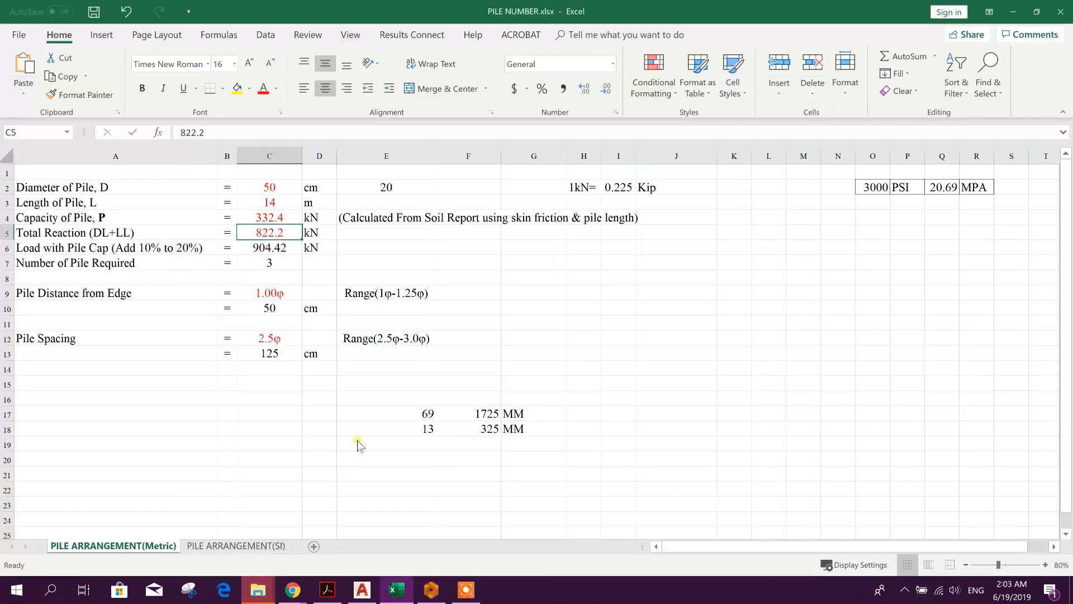
click(362, 591)
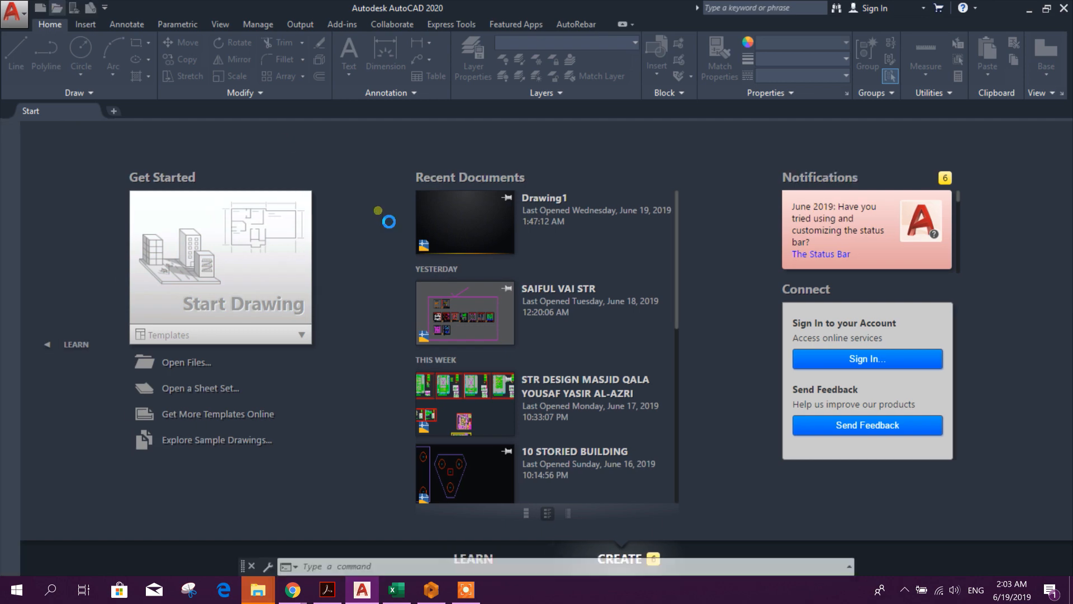
click(185, 362)
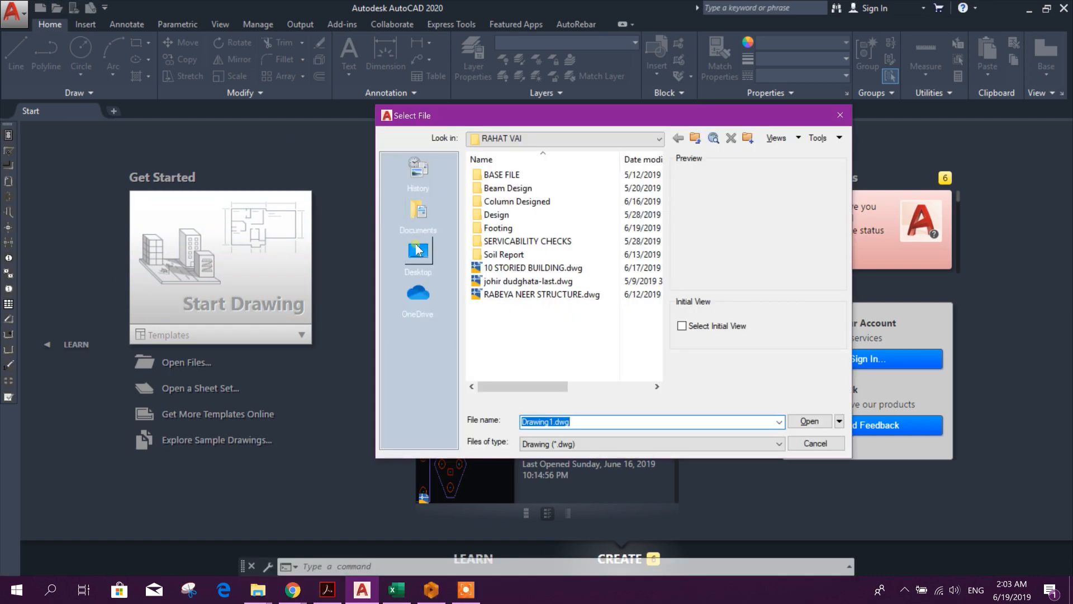
click(417, 252)
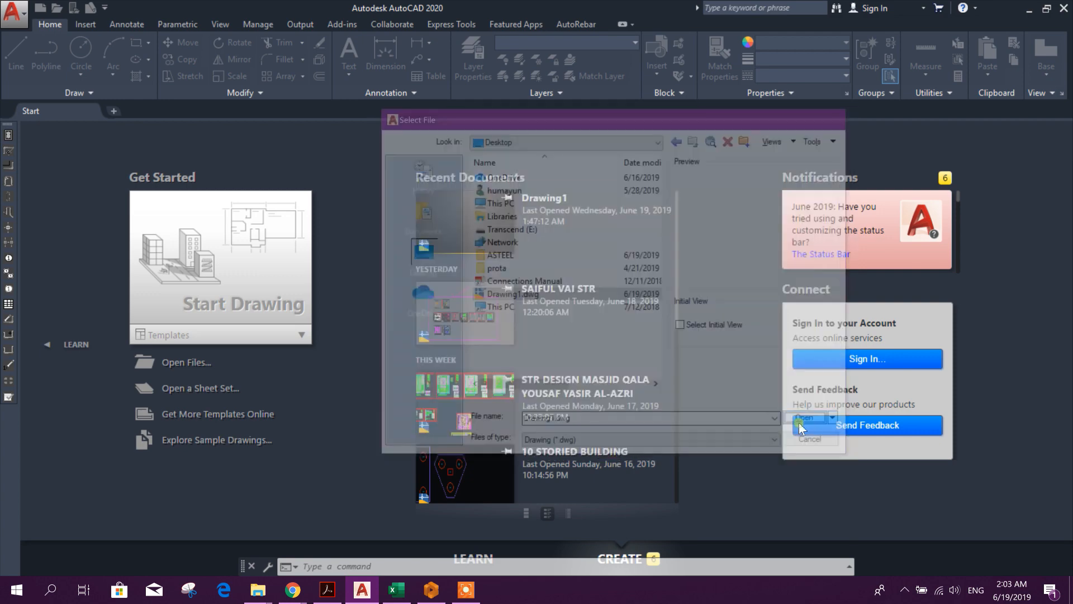
click(807, 417)
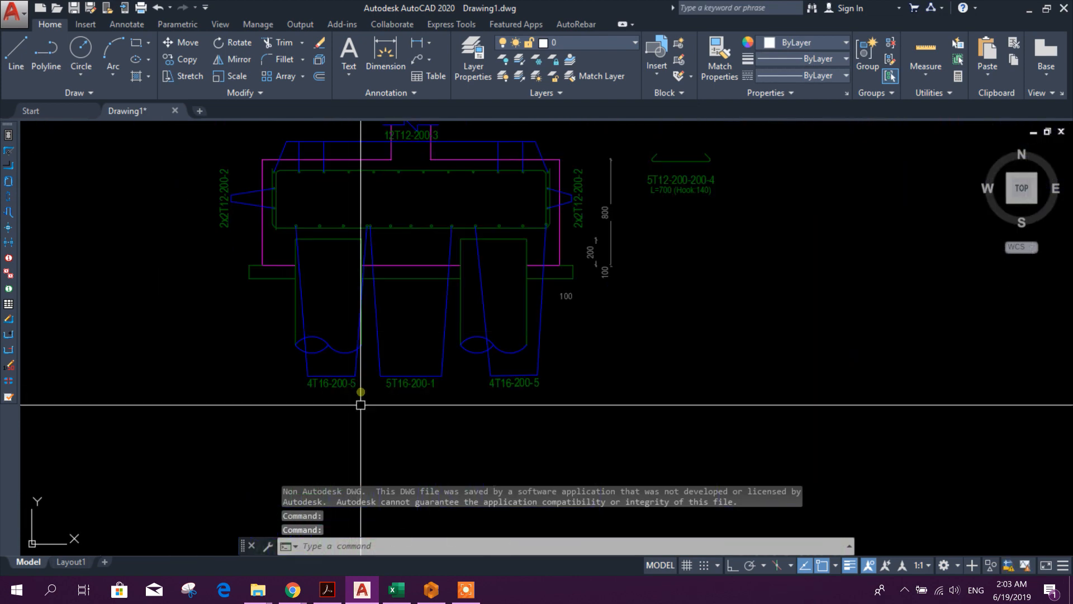
scroll(down, 3)
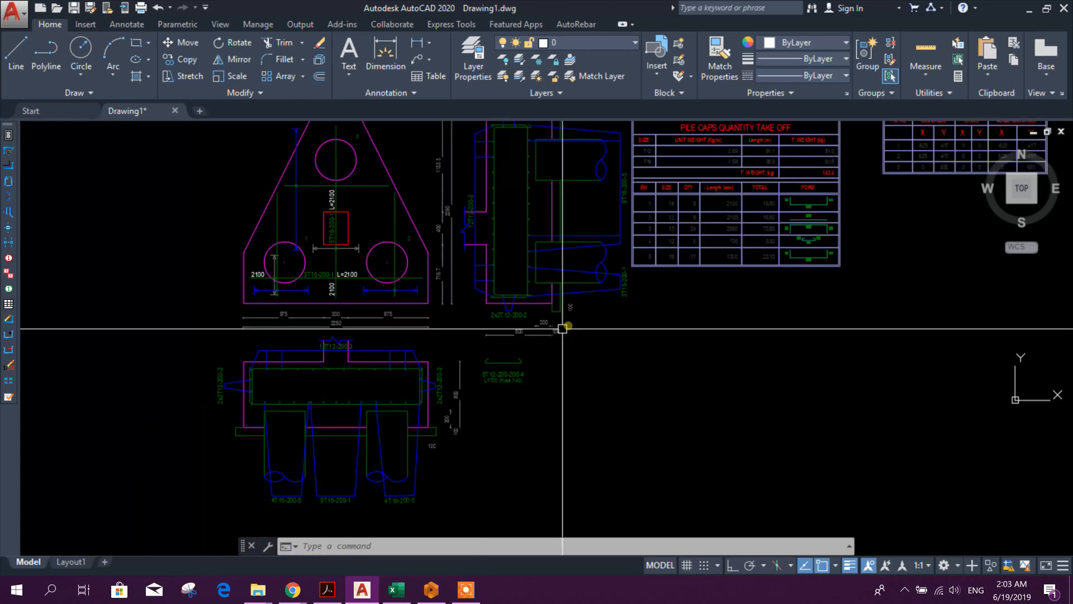
scroll(down, 3)
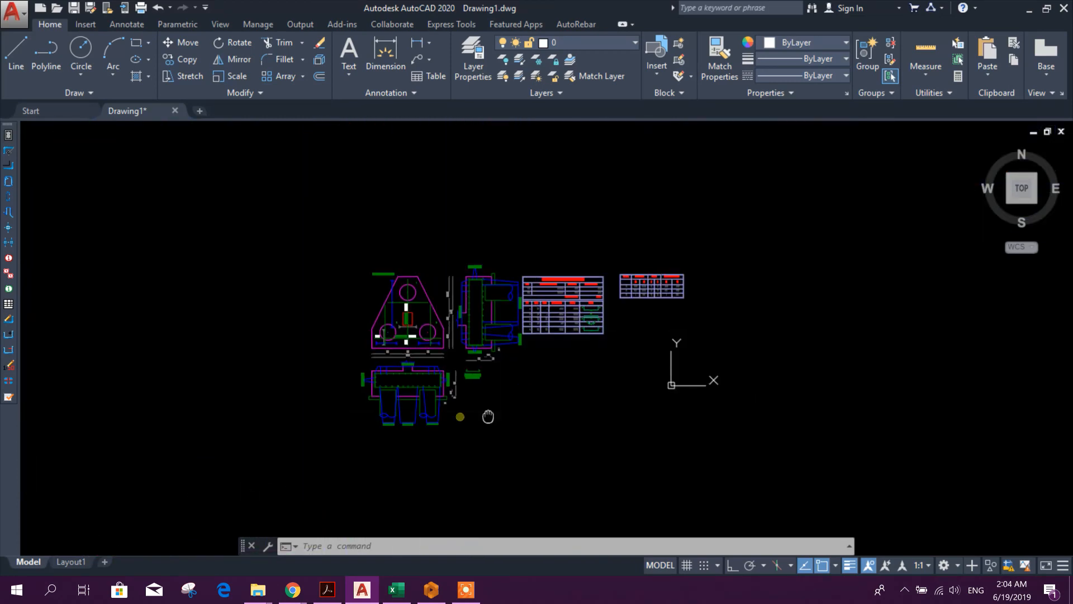
scroll(up, 3)
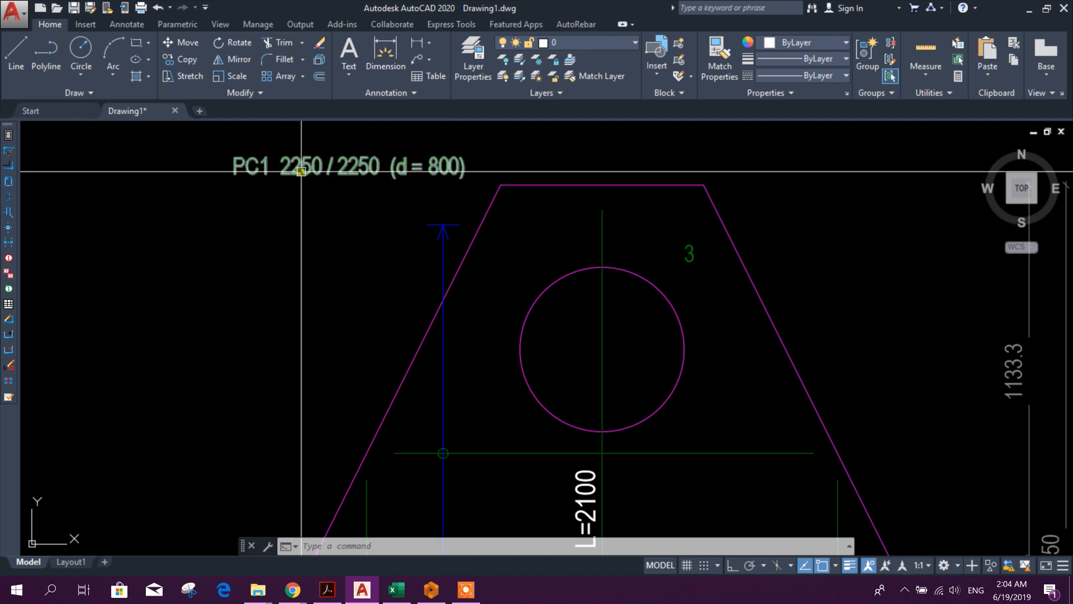
scroll(down, 3)
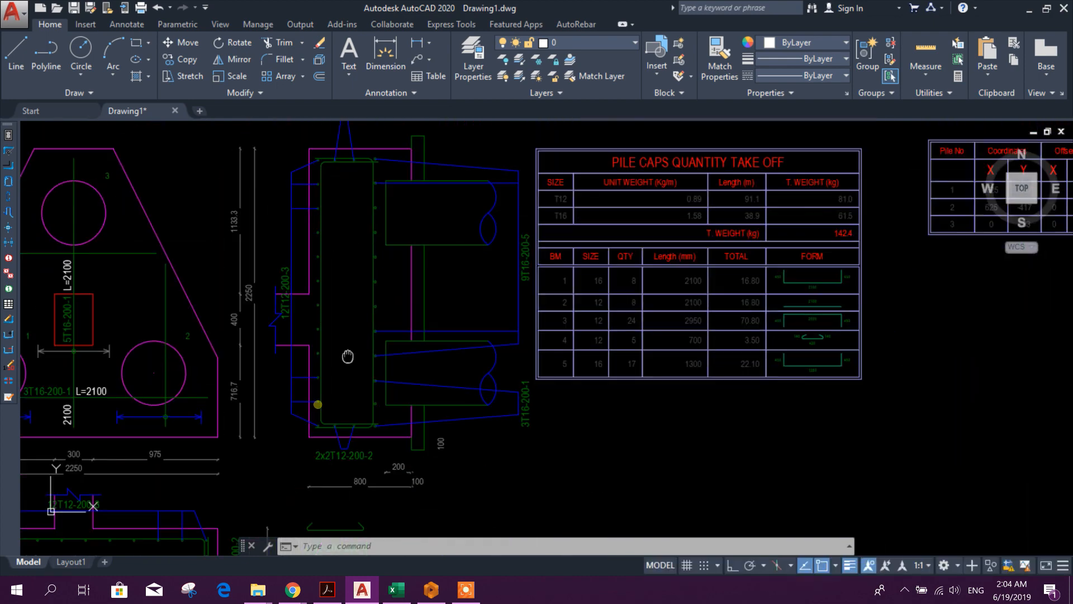
scroll(down, 3)
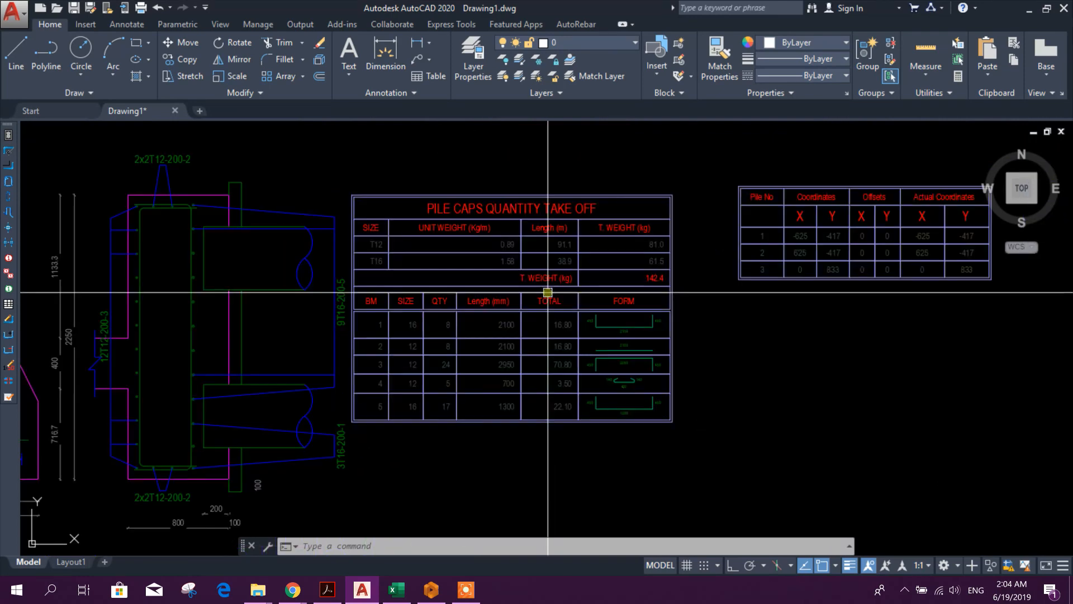
scroll(down, 3)
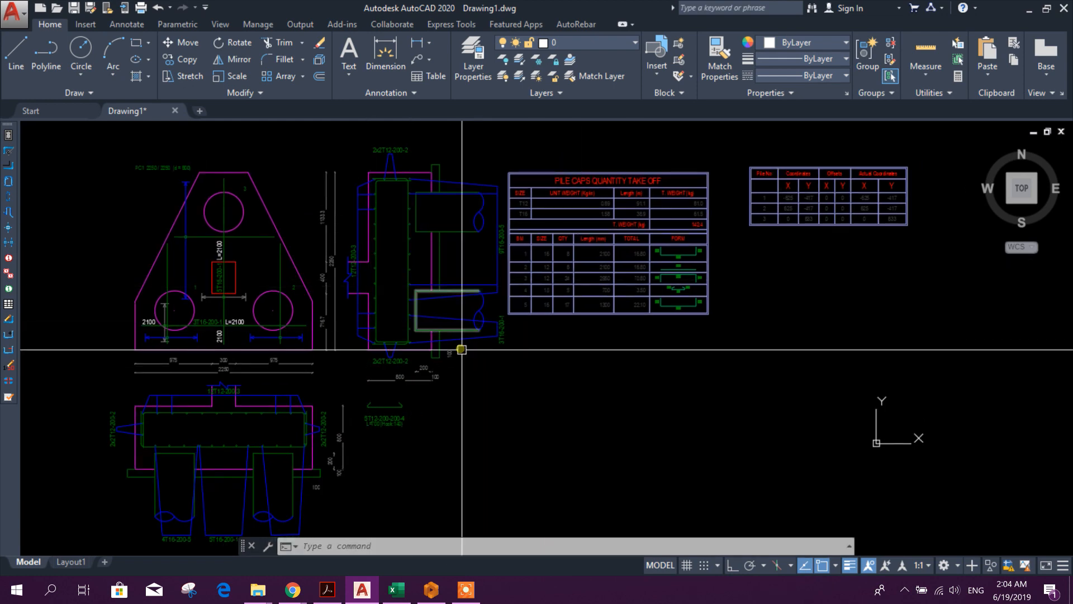
scroll(up, 3)
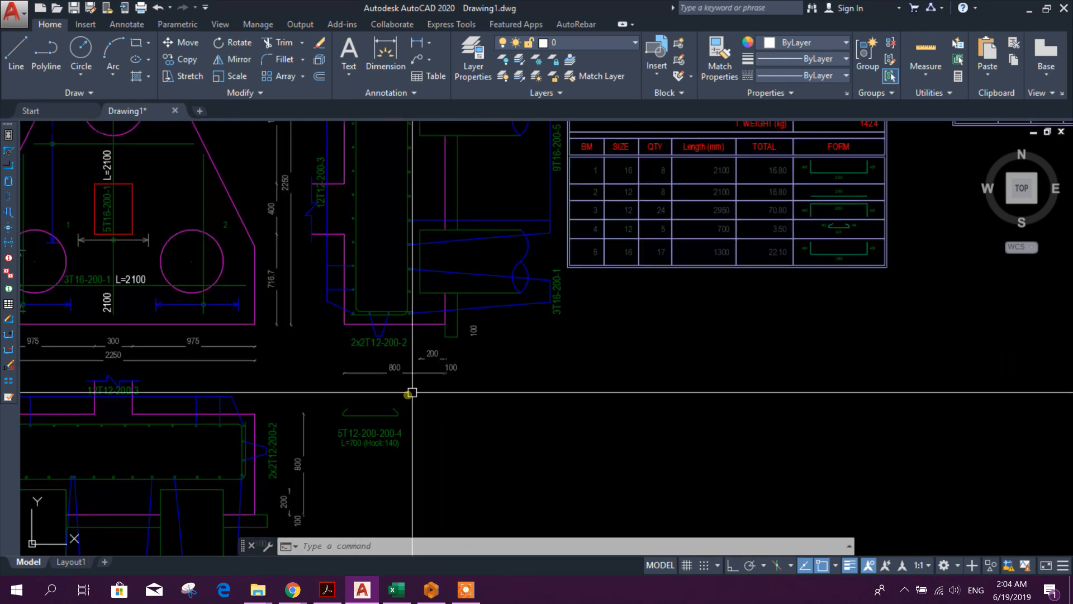
scroll(down, 3)
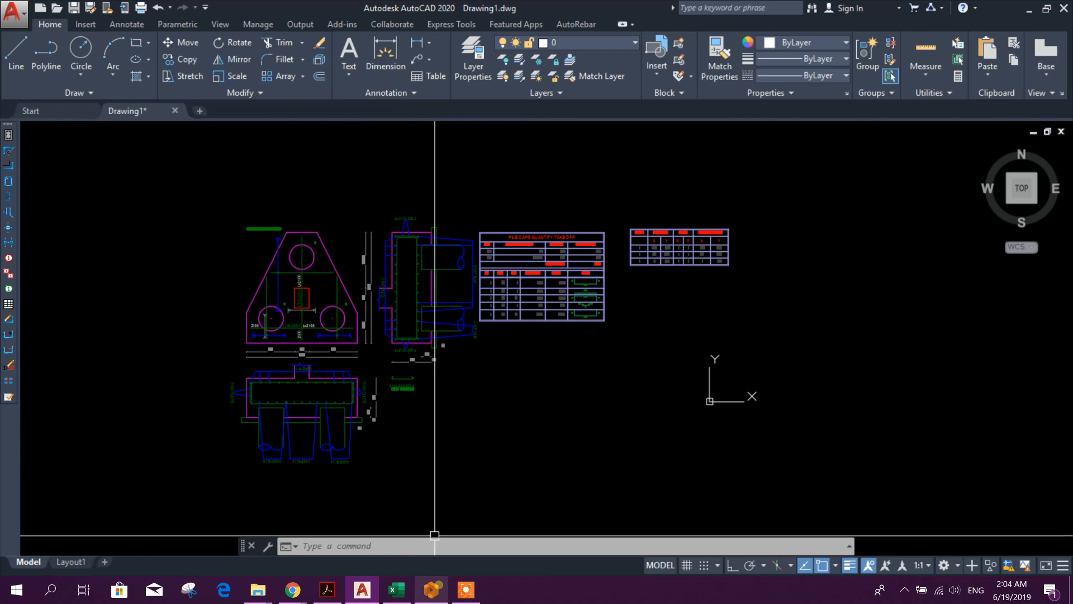
mouse_move(436, 391)
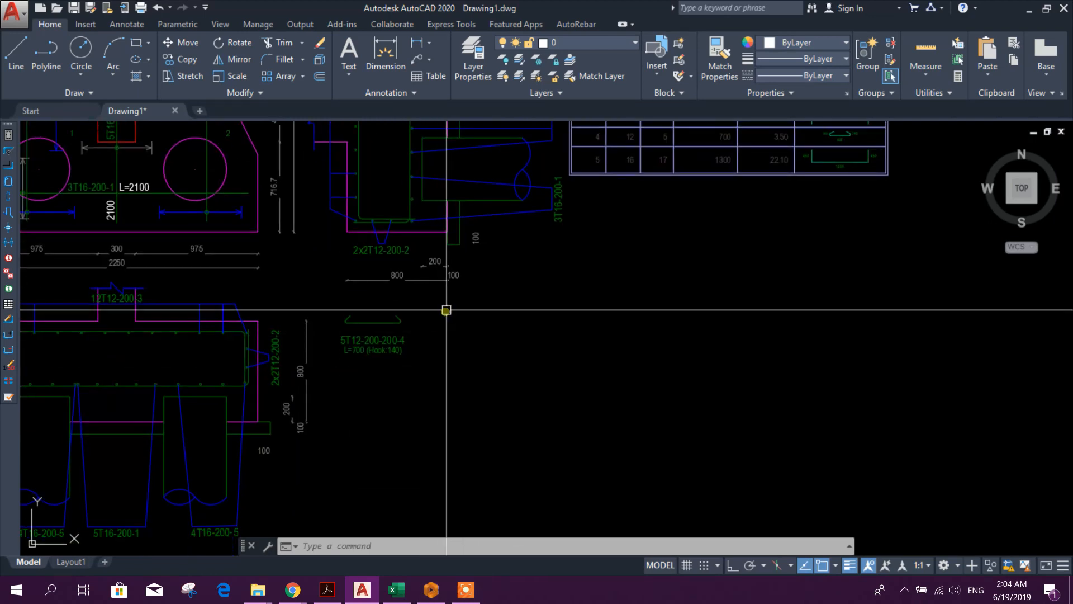
scroll(up, 3)
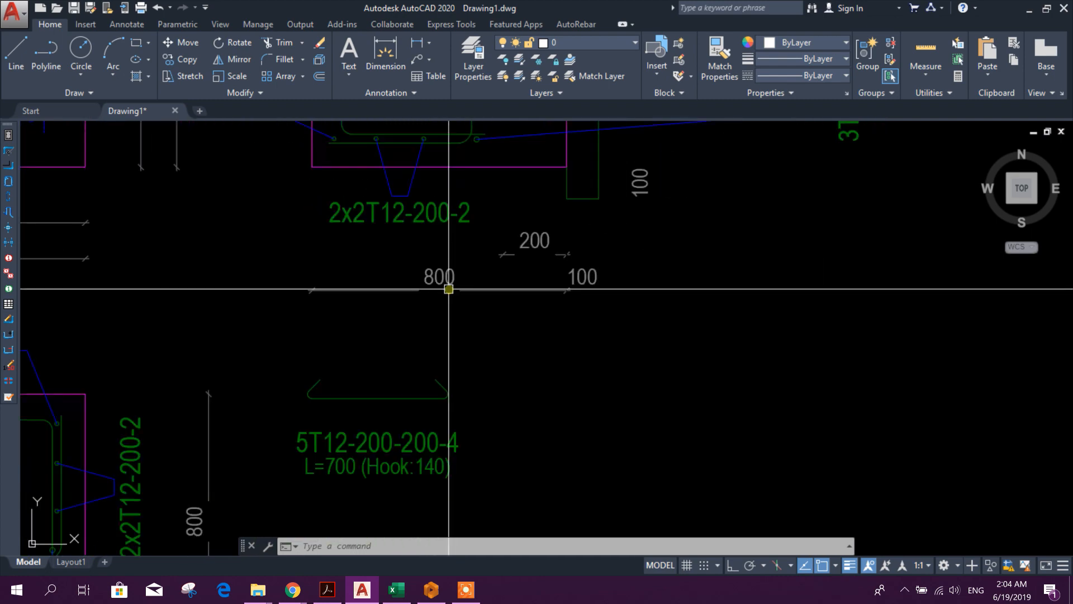
scroll(up, 3)
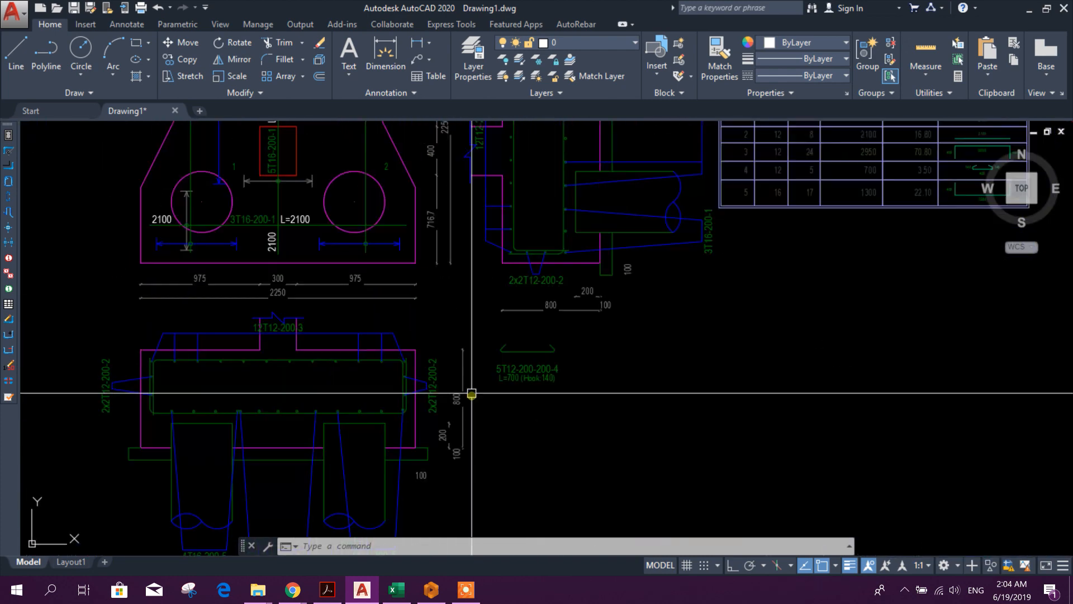
scroll(down, 3)
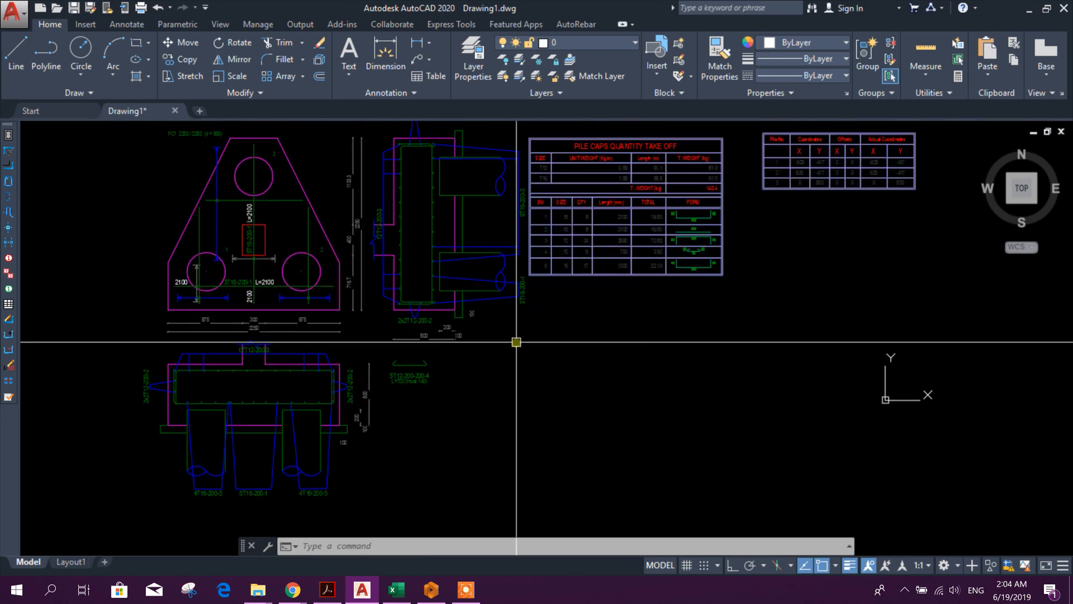